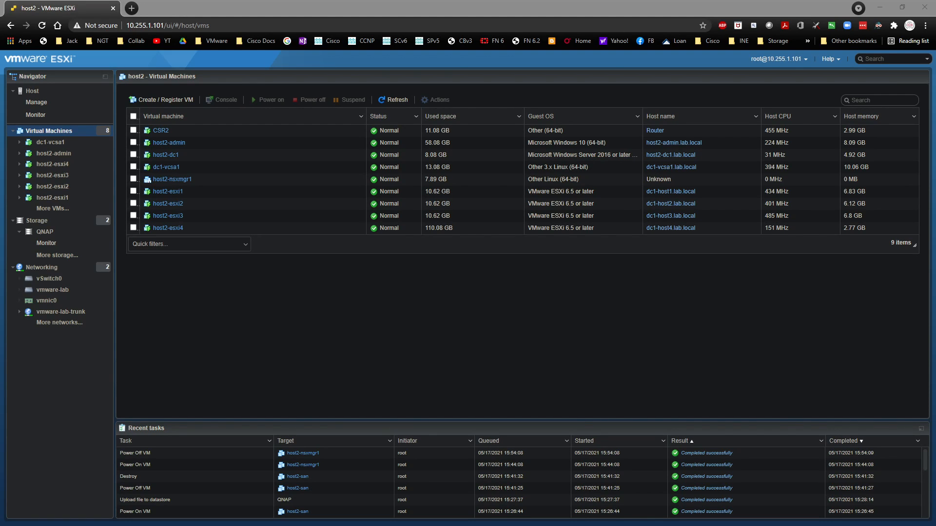
{"action": "mouse_move", "coordinate": [428, 116]}
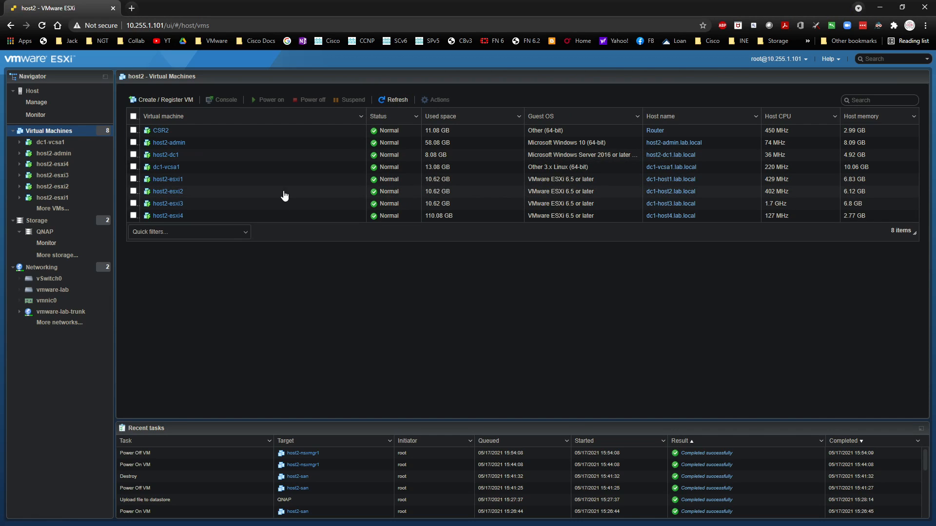
{"action": "mouse_move", "coordinate": [165, 103]}
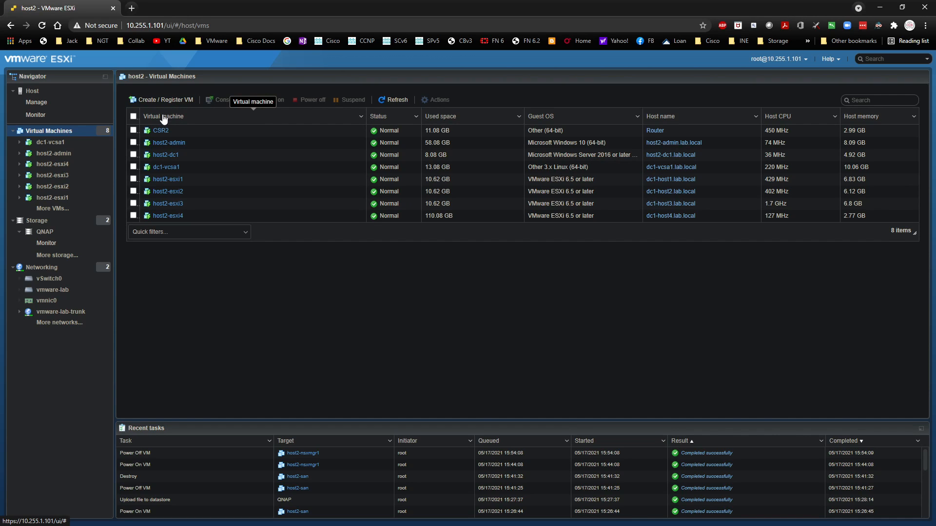
Start a new VM deployment from an OVF or OVA file
{"action": "left_click", "coordinate": [163, 99]}
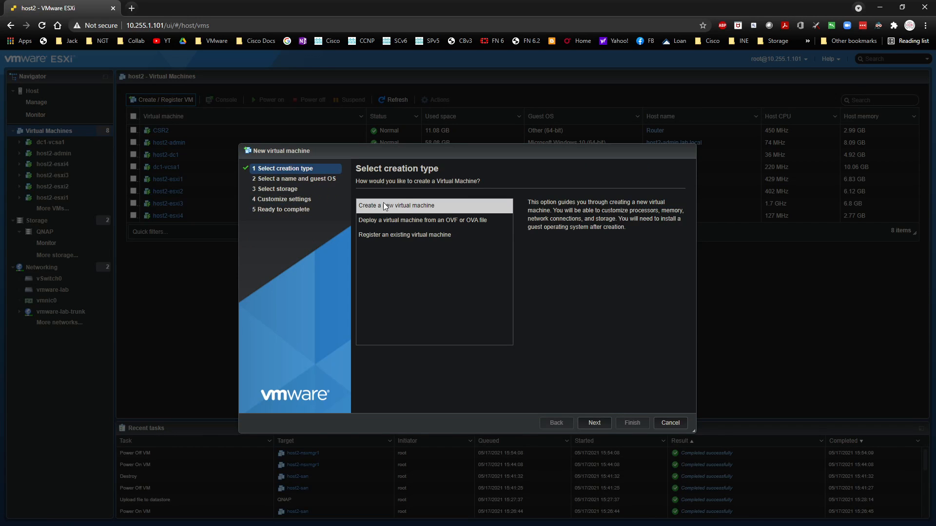
{"action": "left_click", "coordinate": [422, 220]}
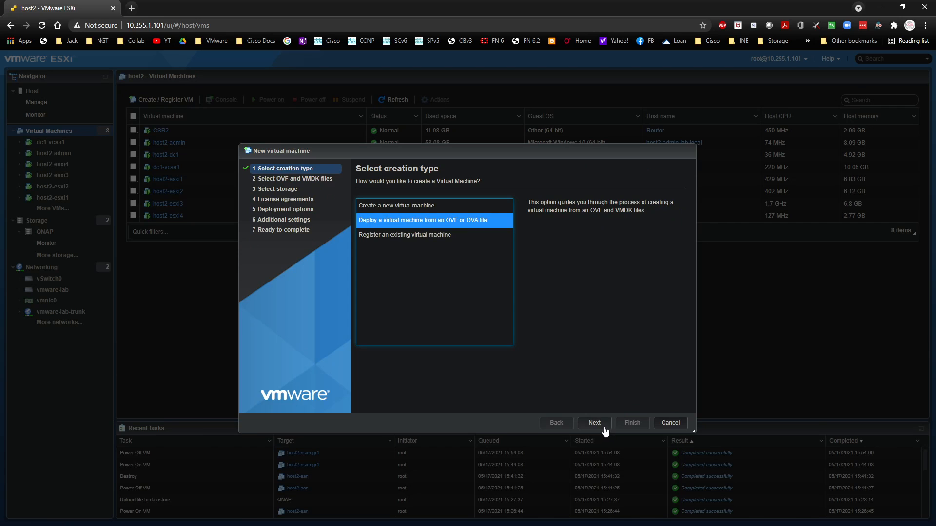
{"action": "left_click", "coordinate": [594, 422]}
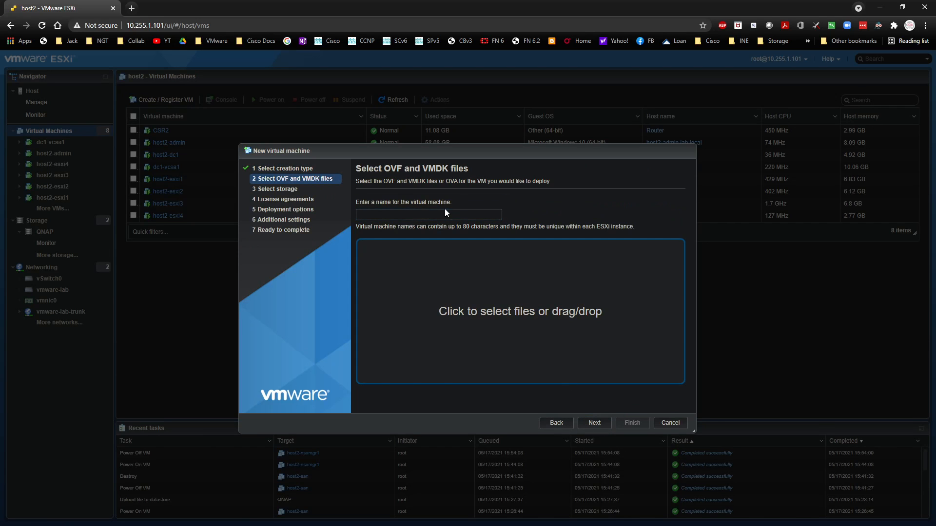
Name the VM host2-nsxmgr1 and browse for the NSX Manager 6.4.9 OVA file
{"action": "type", "text": "host2"}
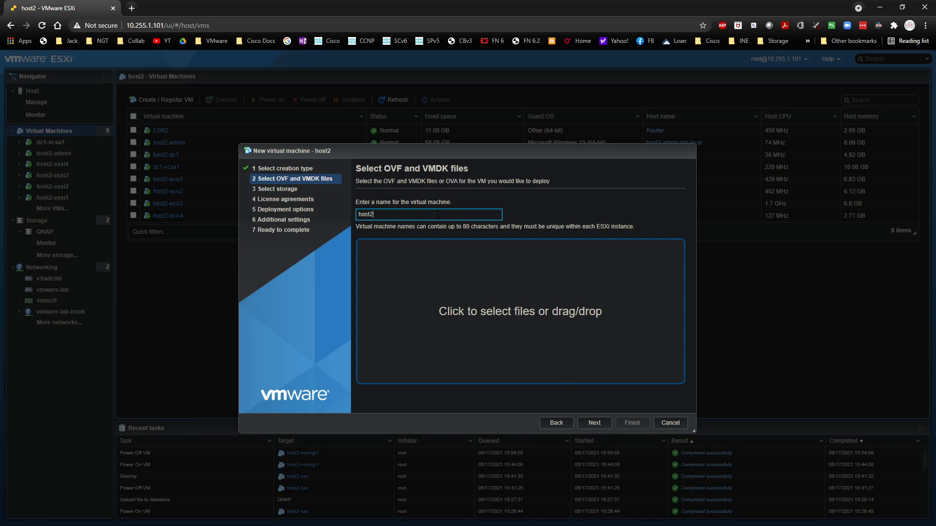
{"action": "type", "text": "-nsxmg"}
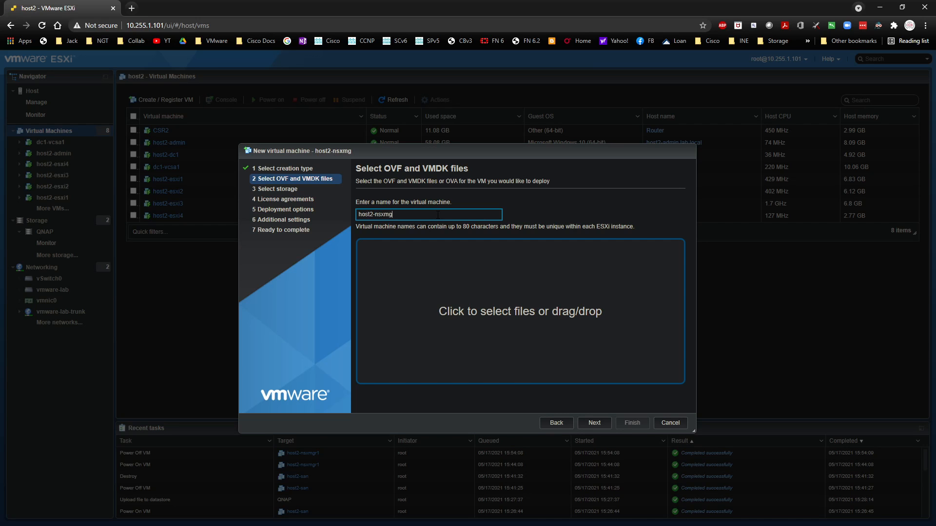
{"action": "left_click", "coordinate": [520, 311]}
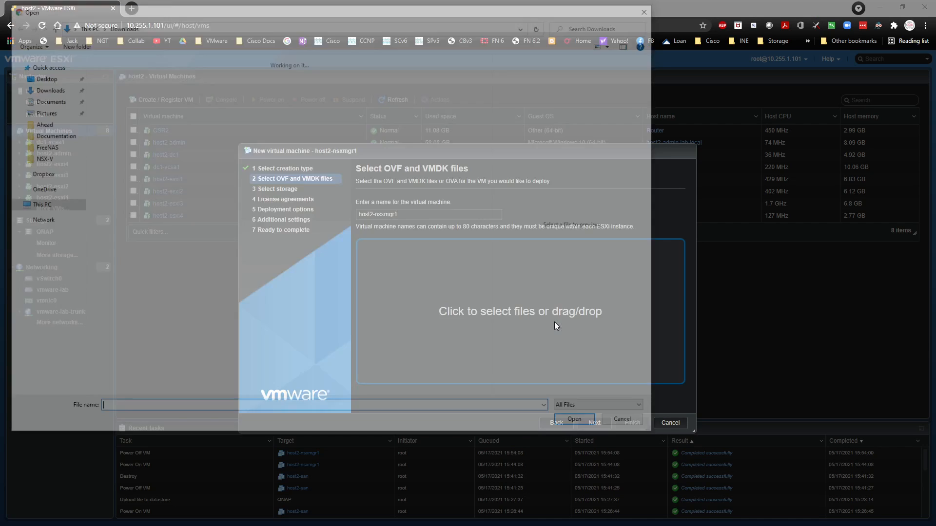
{"action": "left_click", "coordinate": [520, 311]}
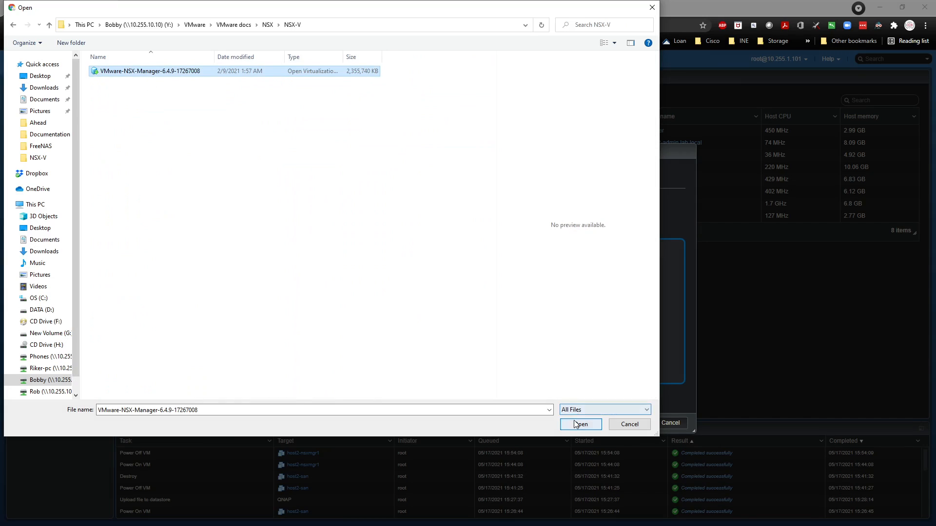
Load the OVA, use the QNAP datastore, accept the license and map Management Network to vmware-lab-trunk
{"action": "left_click", "coordinate": [581, 424]}
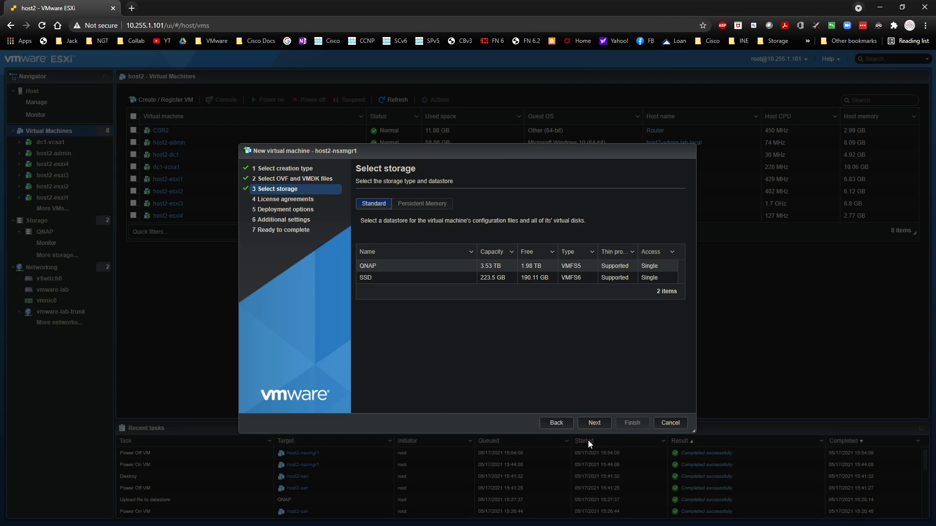
{"action": "left_click", "coordinate": [594, 422]}
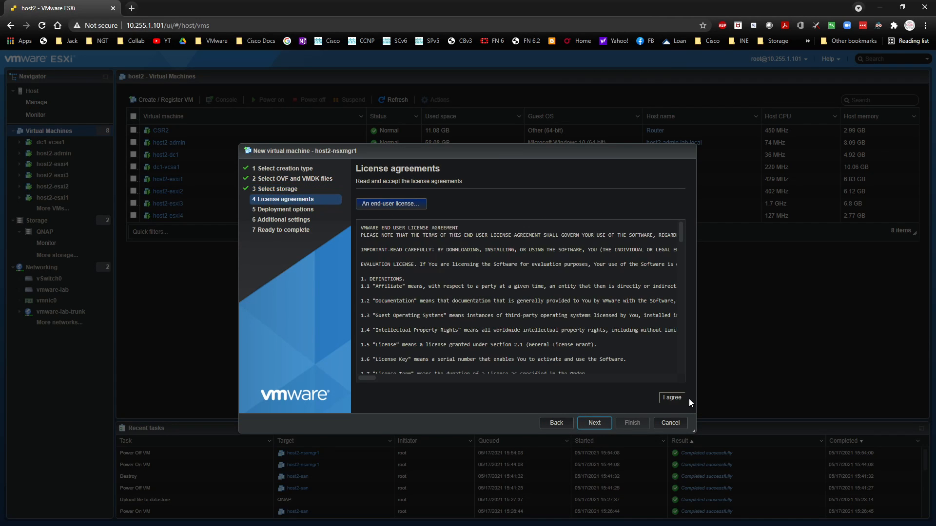
{"action": "mouse_move", "coordinate": [668, 407]}
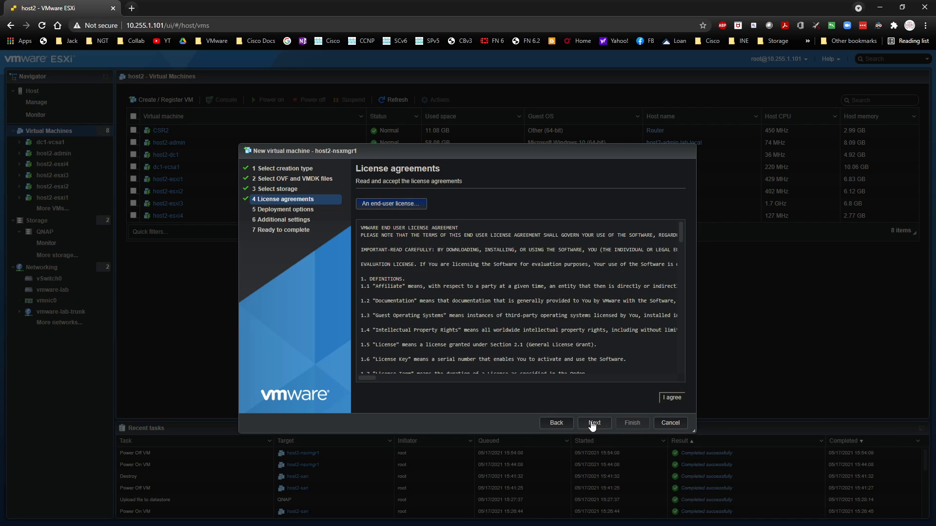
{"action": "left_click", "coordinate": [594, 423]}
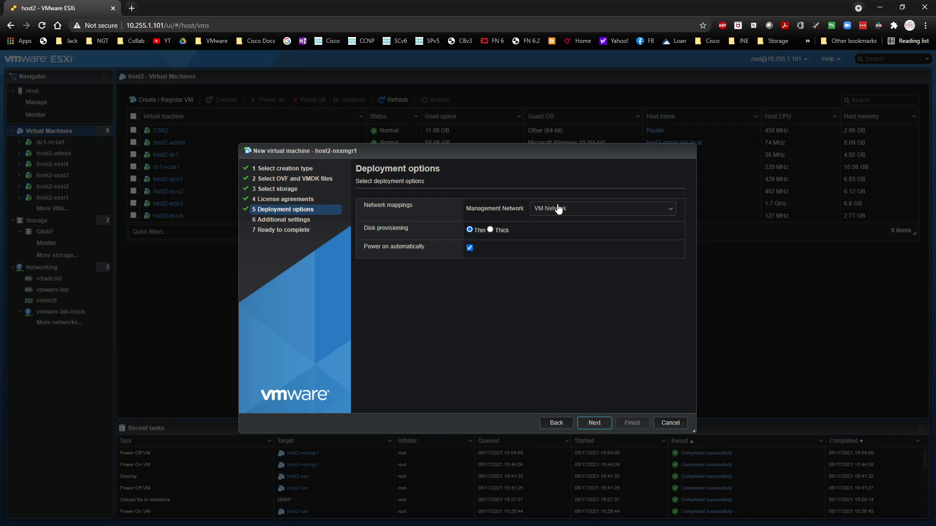
{"action": "left_click", "coordinate": [602, 209]}
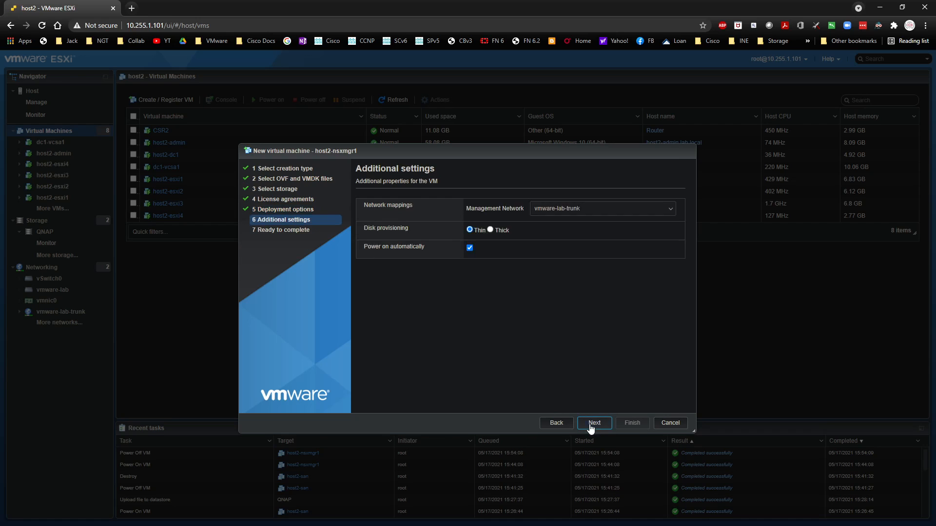
Fill and confirm the CLI admin and CLI privilege mode passwords
{"action": "left_click", "coordinate": [594, 423]}
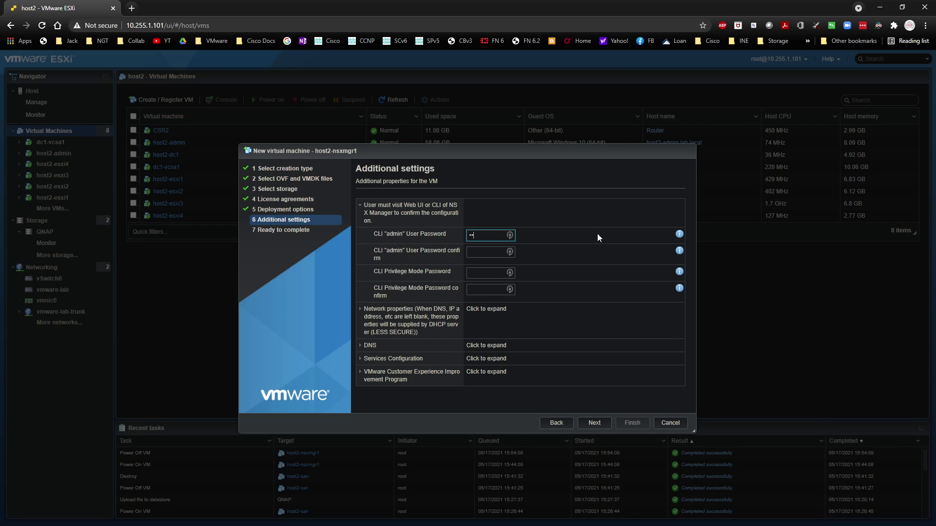
{"action": "type", "text": "password"}
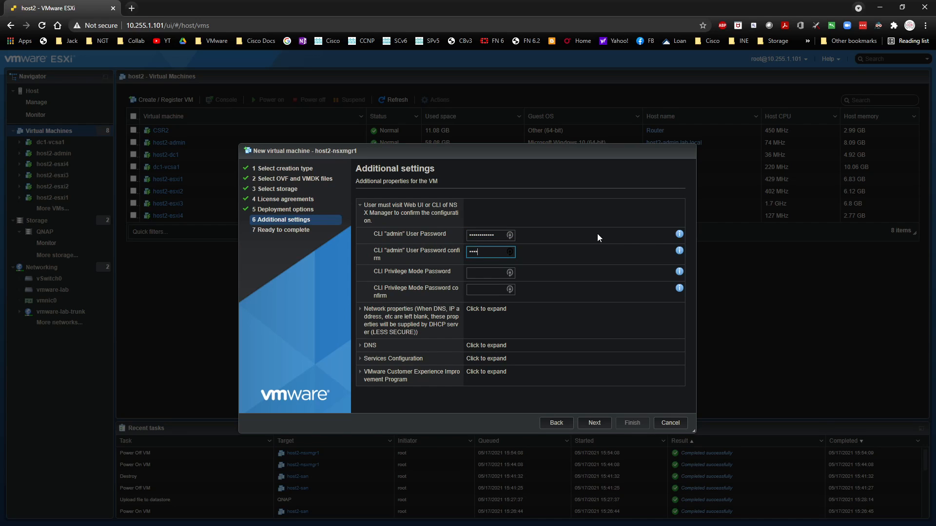
{"action": "left_click", "coordinate": [487, 272]}
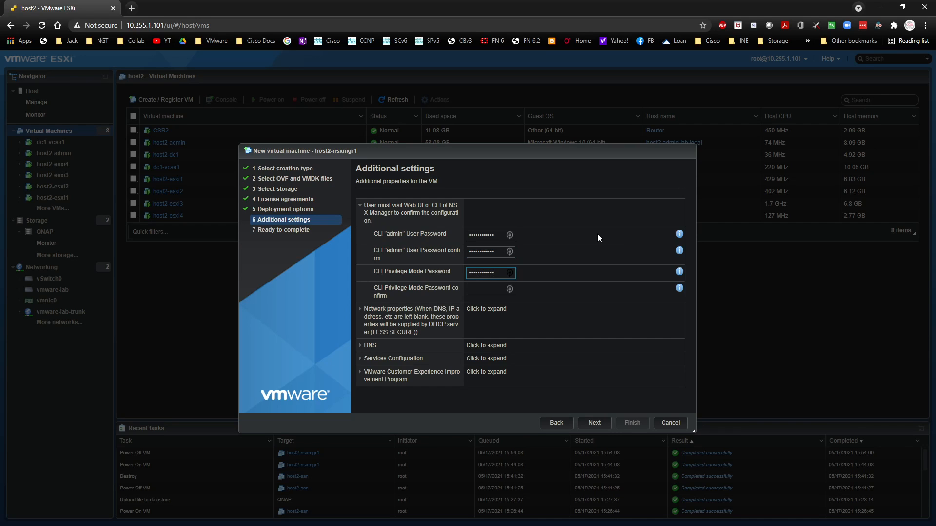
{"action": "type", "text": "••••••••"}
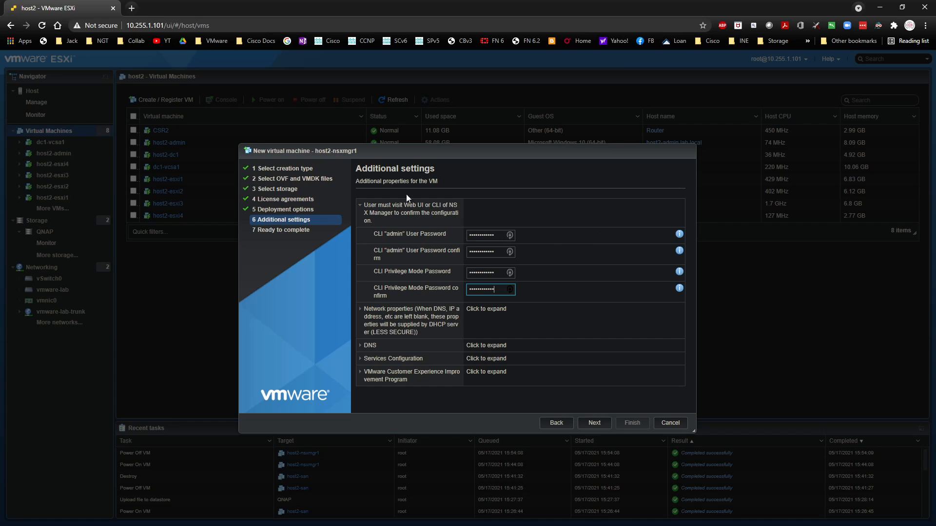
{"action": "left_click", "coordinate": [361, 309]}
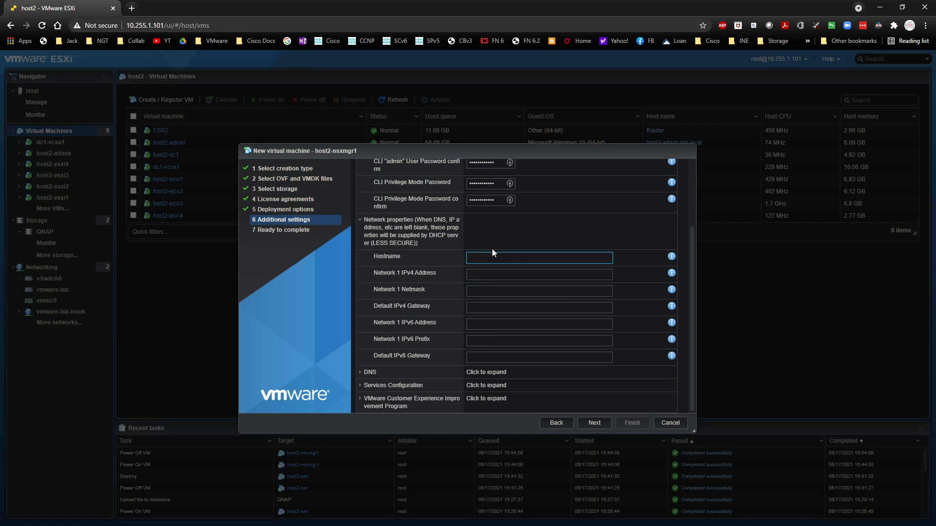
Set hostname host2-nsxmgr, IPv4 10.0.0.20, netmask 255.255.255.0 and gateway 10.0.0.1
{"action": "type", "text": "host2-nsx"}
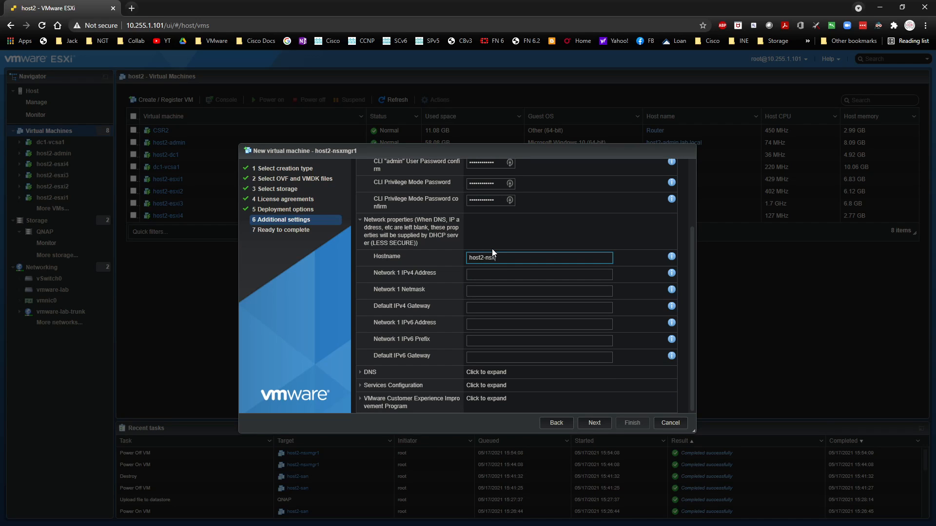
{"action": "left_click", "coordinate": [539, 274]}
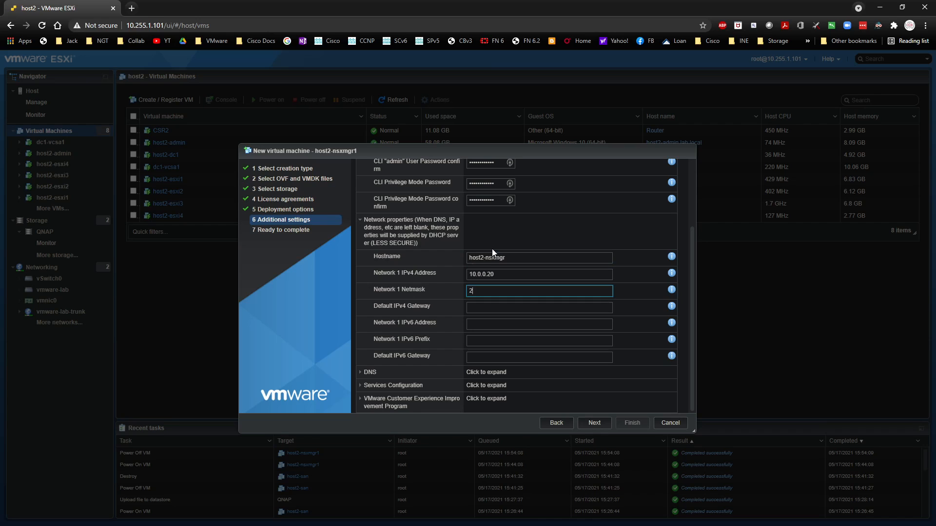
{"action": "type", "text": "55.255.255."}
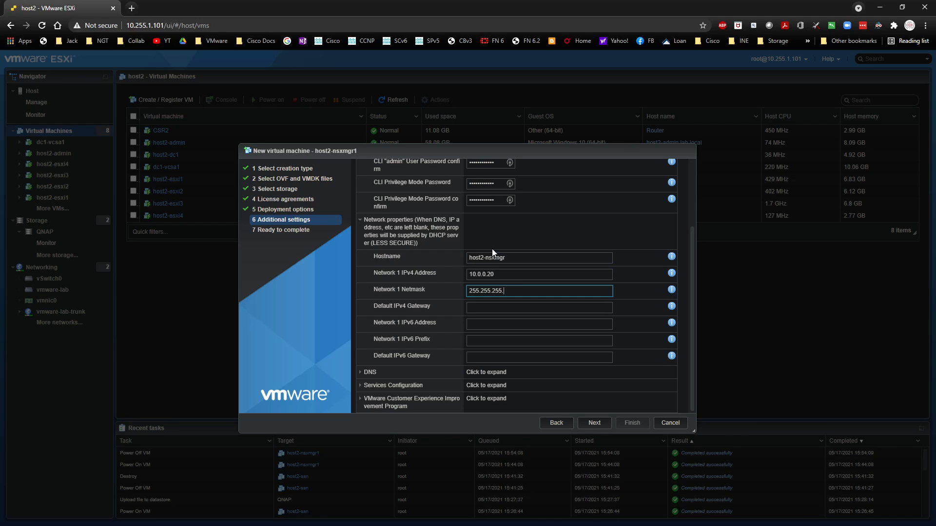
{"action": "type", "text": "10.0.0.1"}
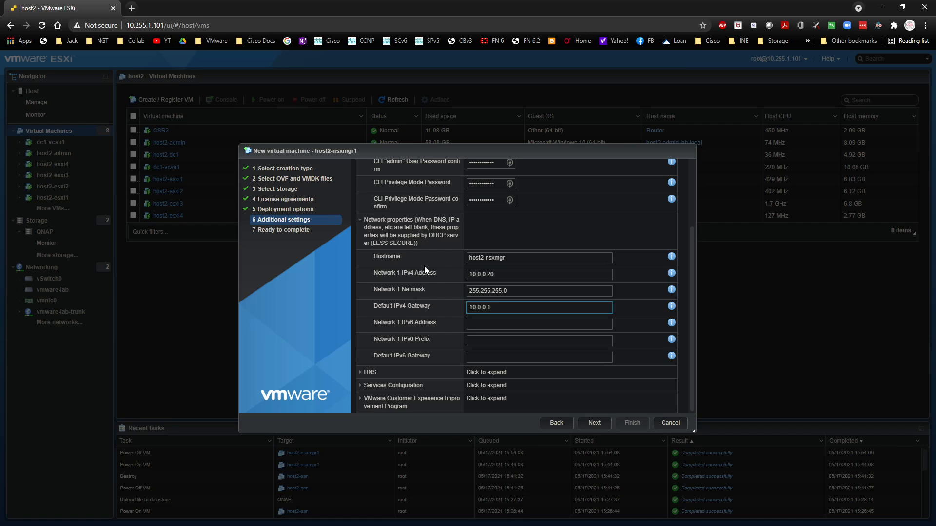
Set DNS server 10.0.0.254 and search domain lab.local, enable SSH, and continue to the summary
{"action": "left_click", "coordinate": [370, 372]}
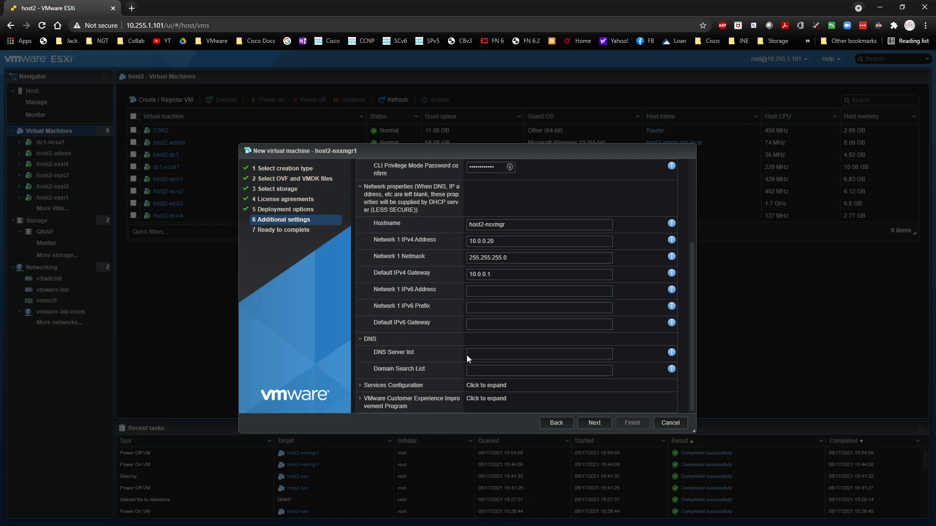
{"action": "type", "text": "10.0.0.254"}
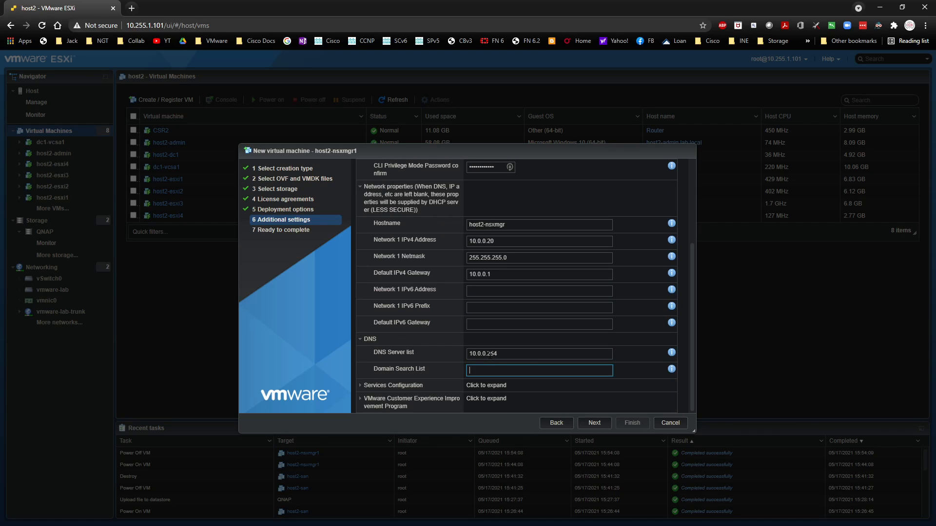
{"action": "type", "text": "lab.local"}
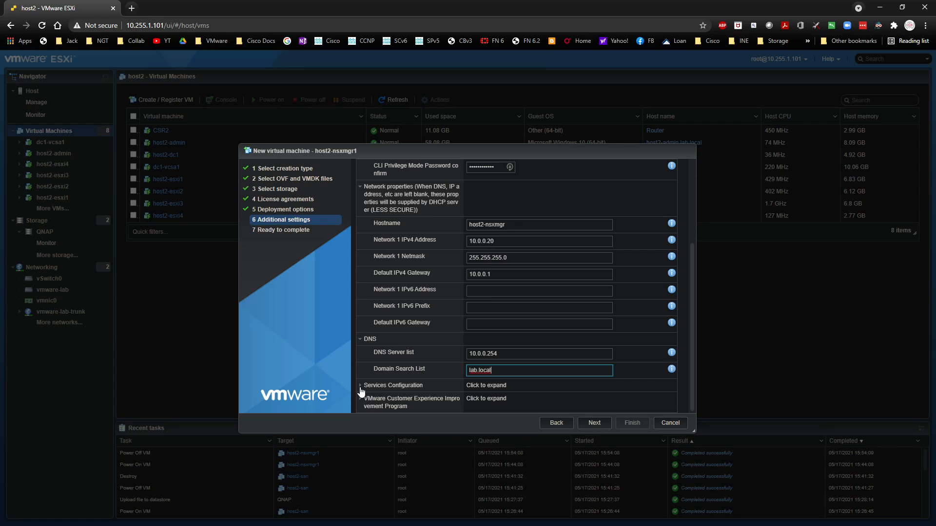
{"action": "left_click", "coordinate": [360, 385]}
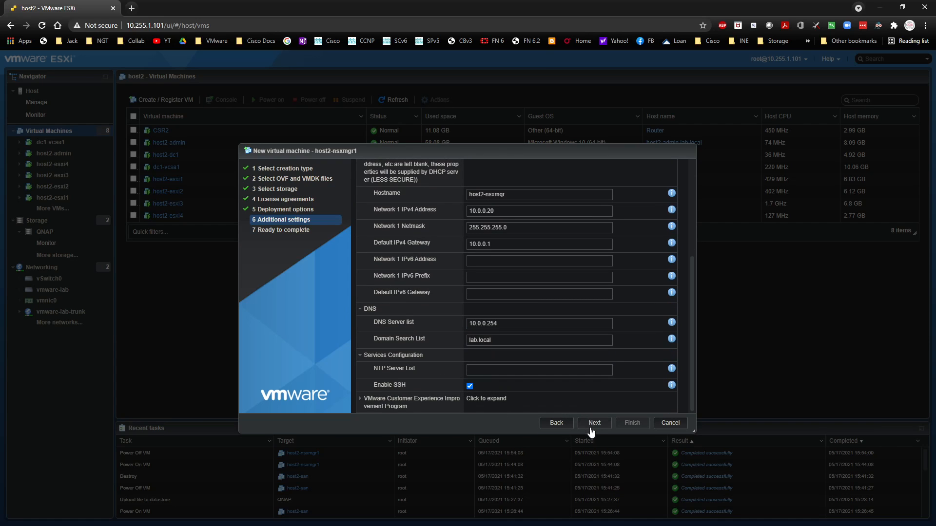
{"action": "left_click", "coordinate": [594, 423]}
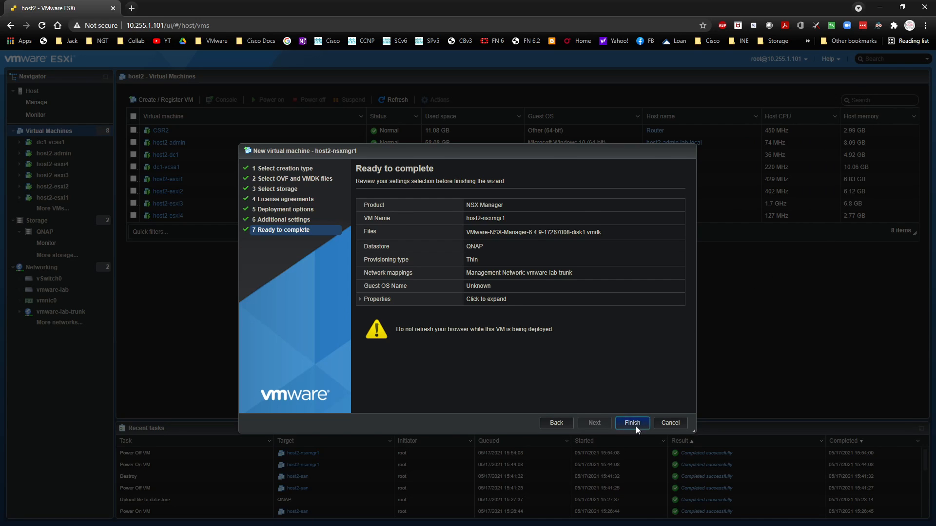
Finish the wizard to deploy host2-nsxmgr1 and view the new VM's details
{"action": "left_click", "coordinate": [632, 423]}
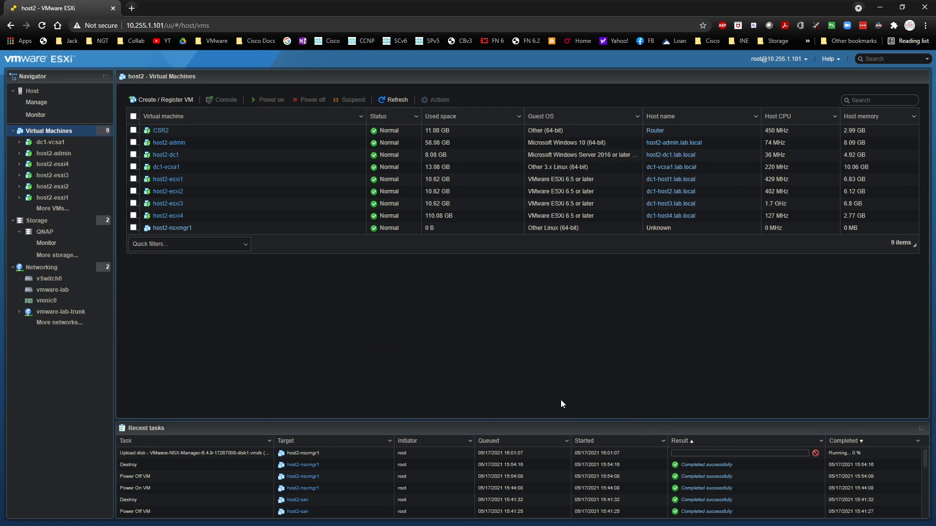
{"action": "mouse_move", "coordinate": [115, 370]}
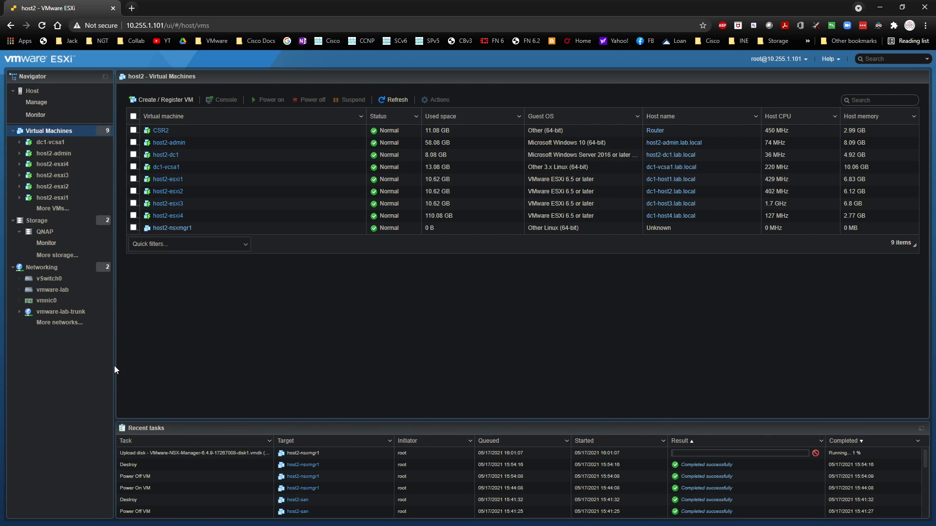
{"action": "left_click", "coordinate": [172, 228]}
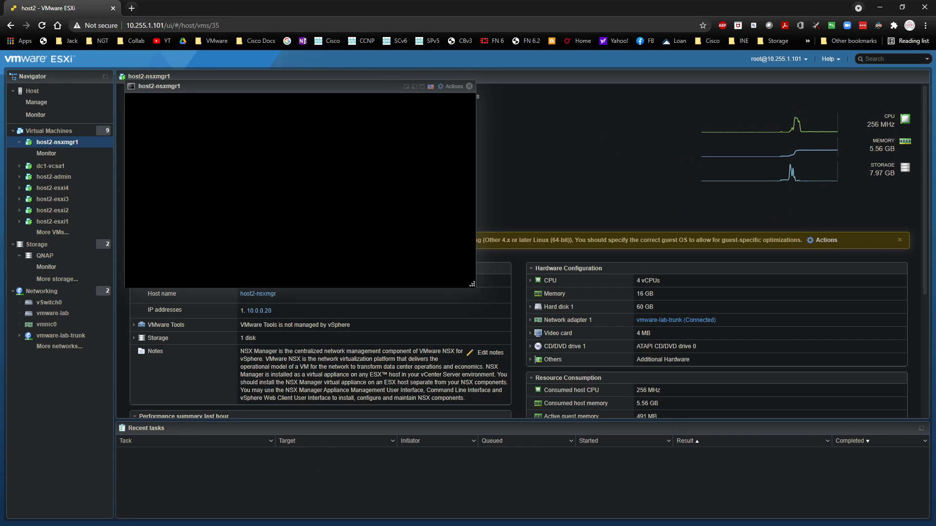
{"action": "mouse_move", "coordinate": [752, 73]}
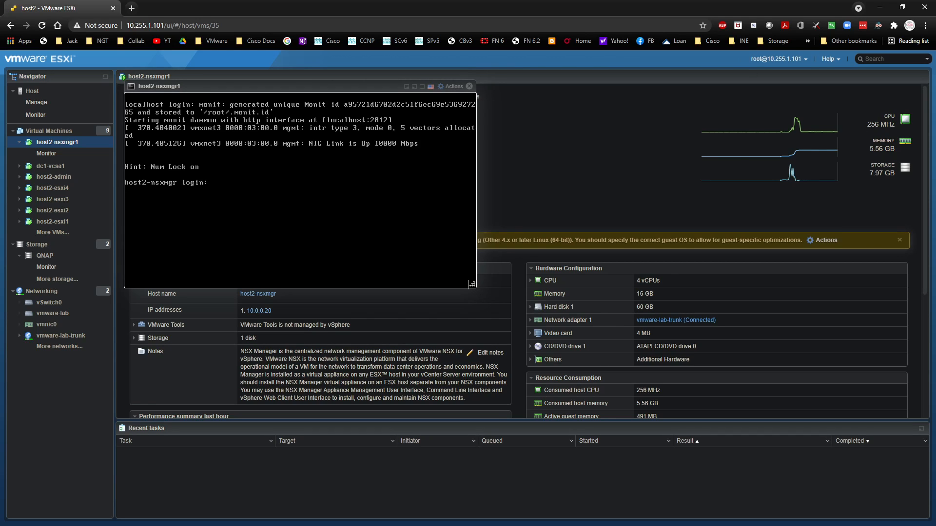
Log in to the host2-nsxmgr console as admin with its password
{"action": "type", "text": "admin"}
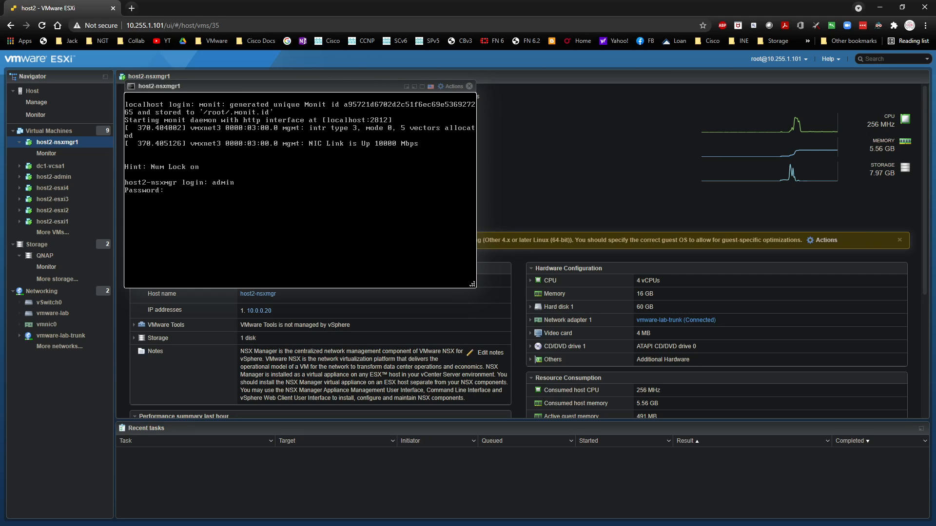
{"action": "key", "text": "Enter"}
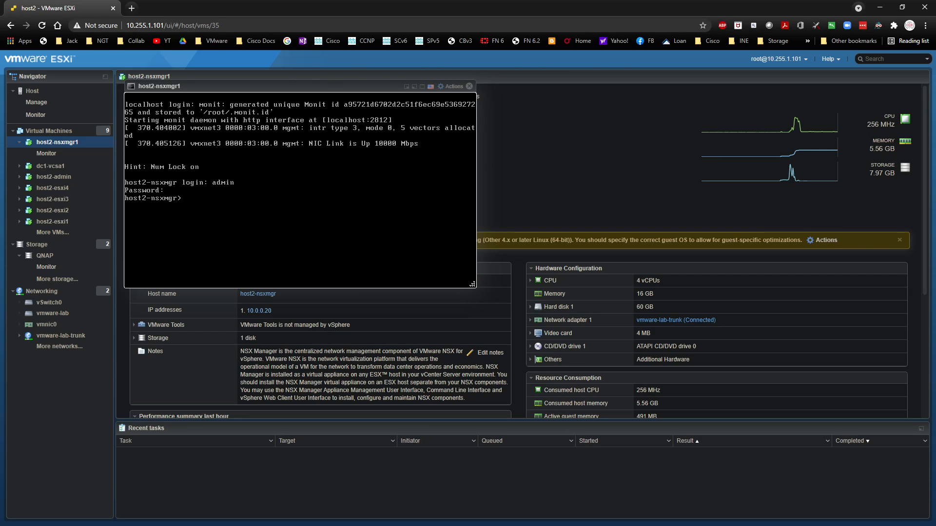
{"action": "mouse_move", "coordinate": [455, 93]}
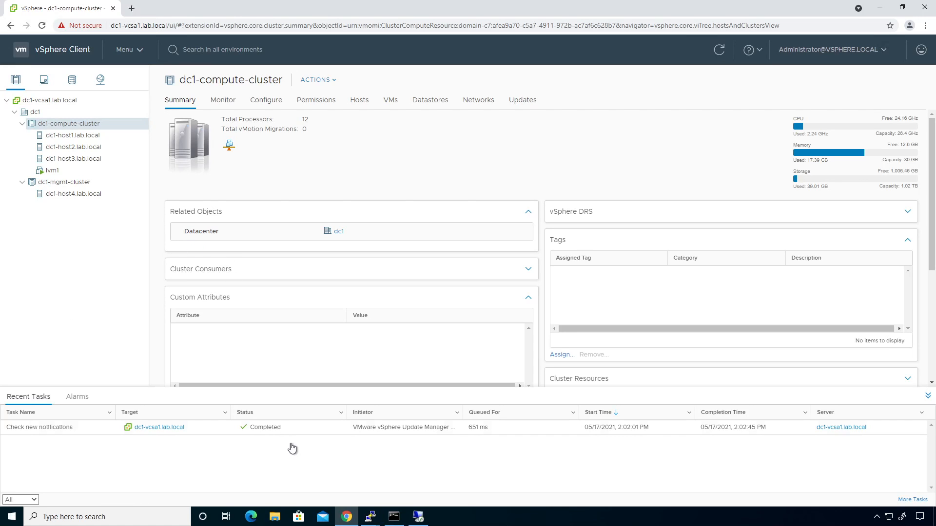
Run ping dc1-nsxmgr1 in Command Prompt to test name resolution
{"action": "left_click", "coordinate": [393, 517]}
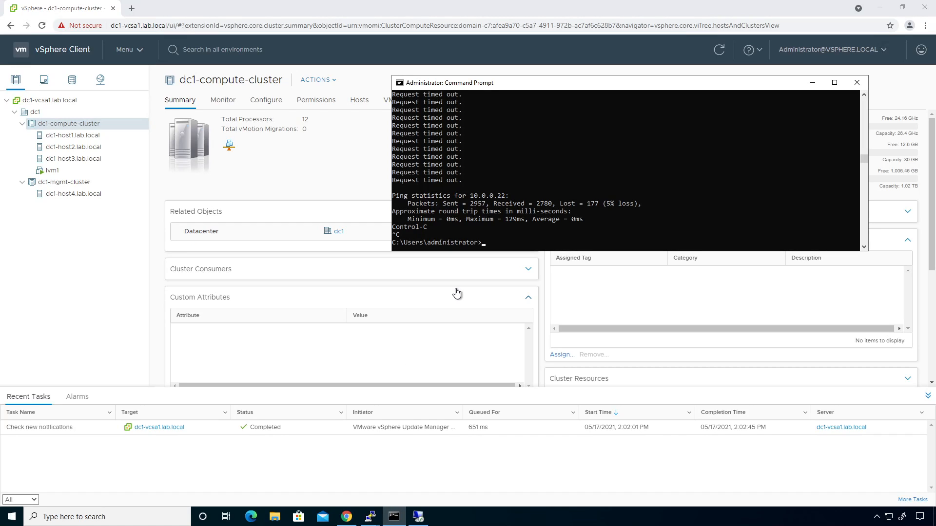
{"action": "type", "text": "ping"}
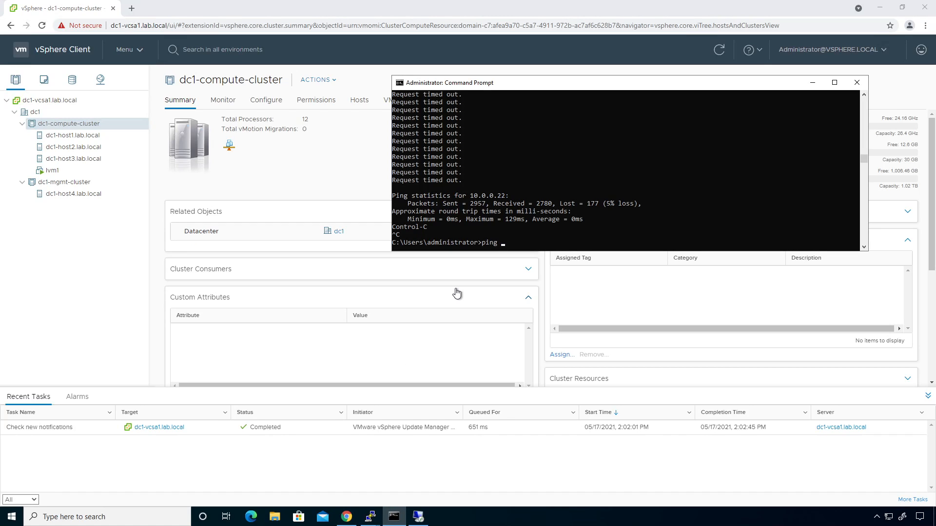
{"action": "type", "text": "dc"}
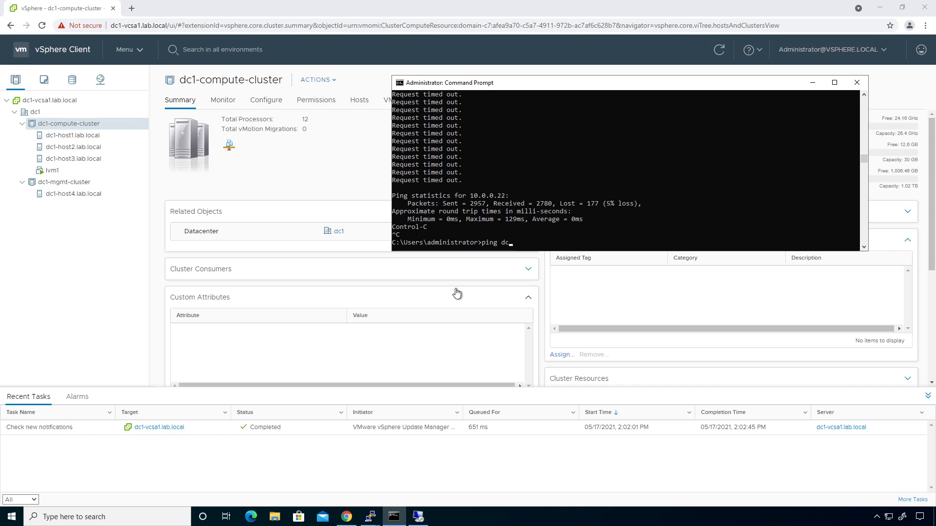
{"action": "type", "text": "1-nsxmgr1"}
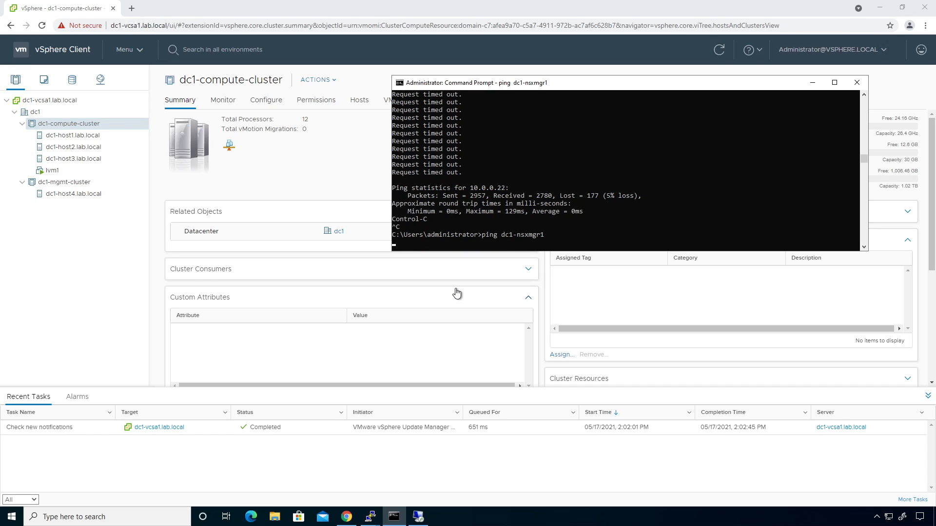
{"action": "key", "text": "Enter"}
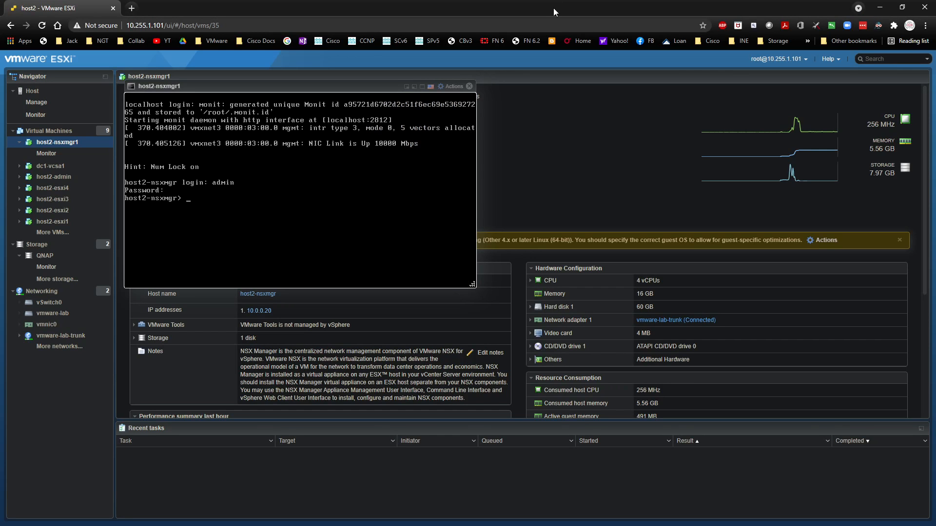
Scroll back to the host2-nsxmgr1 console in the ESXi Host Client
{"action": "scroll", "scroll_direction": "down", "scroll_amount": 3}
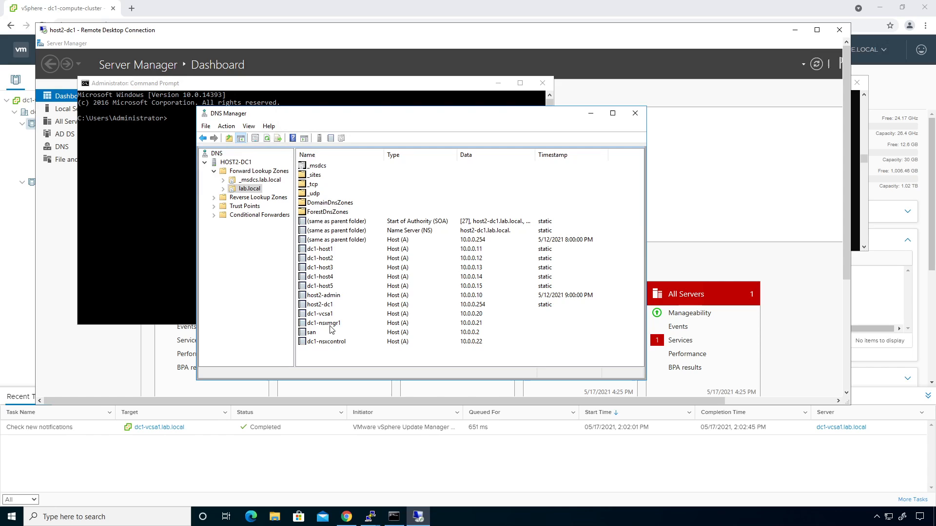
Select the dc1-vcsa1 host record in the lab.local zone to check its 10.0.0.20 address
{"action": "left_click", "coordinate": [320, 313]}
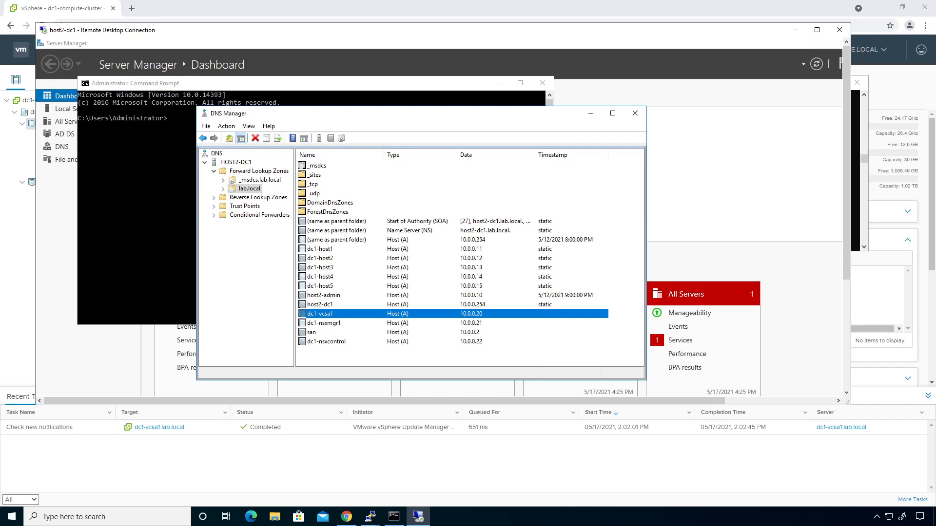
{"action": "mouse_move", "coordinate": [121, 259]}
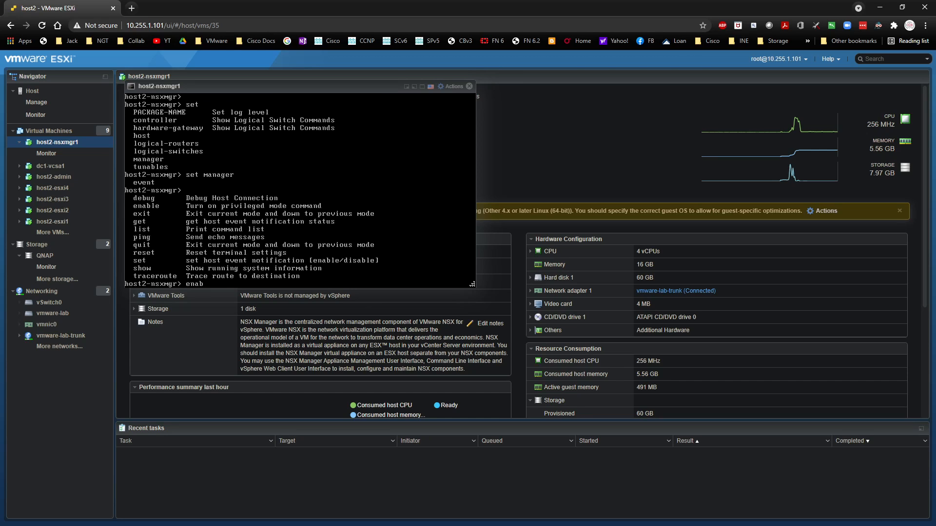
Enter privileged mode, configure terminal and select the mgmt interface
{"action": "key", "text": "Enter"}
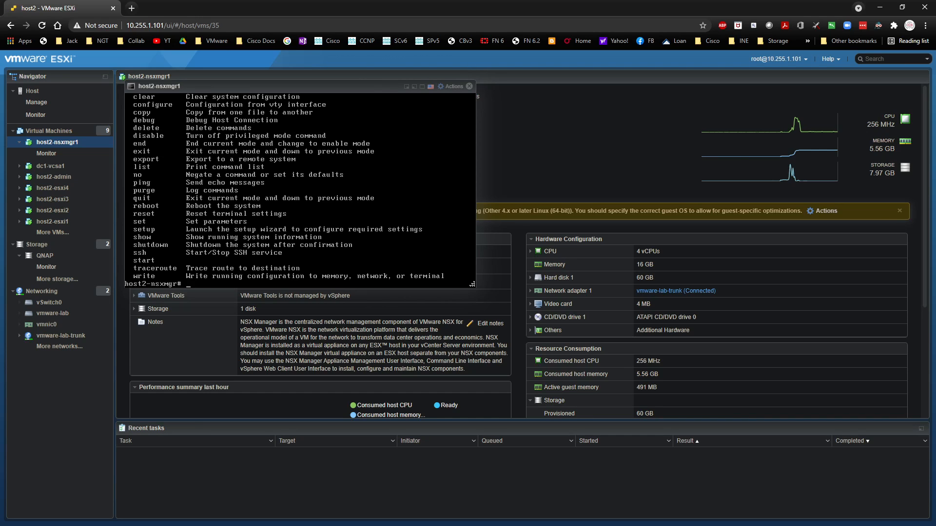
{"action": "type", "text": "configure terminal"}
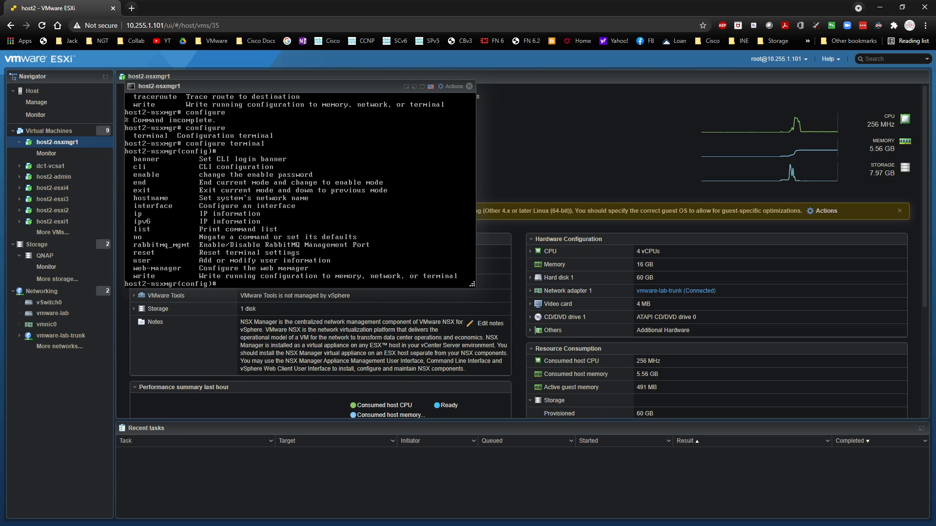
{"action": "type", "text": "interface mgmt"}
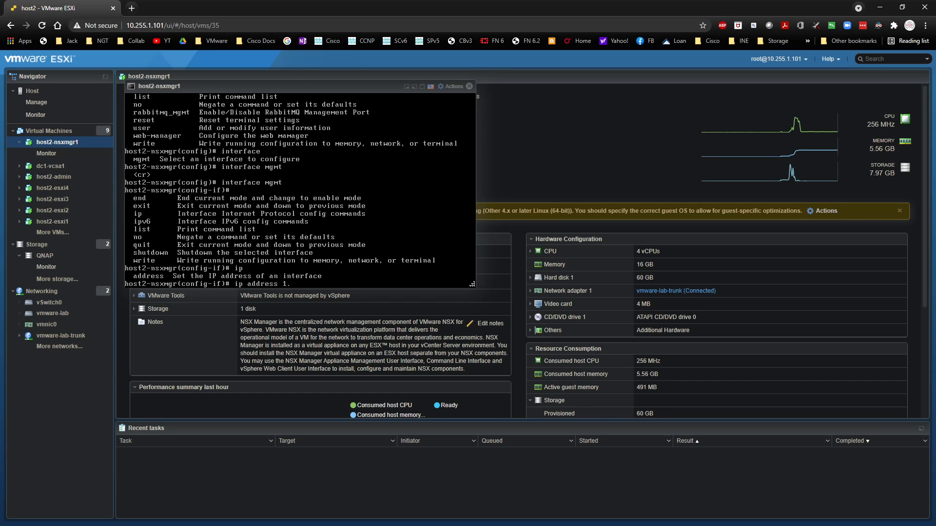
{"action": "type", "text": "10.0.0.21"}
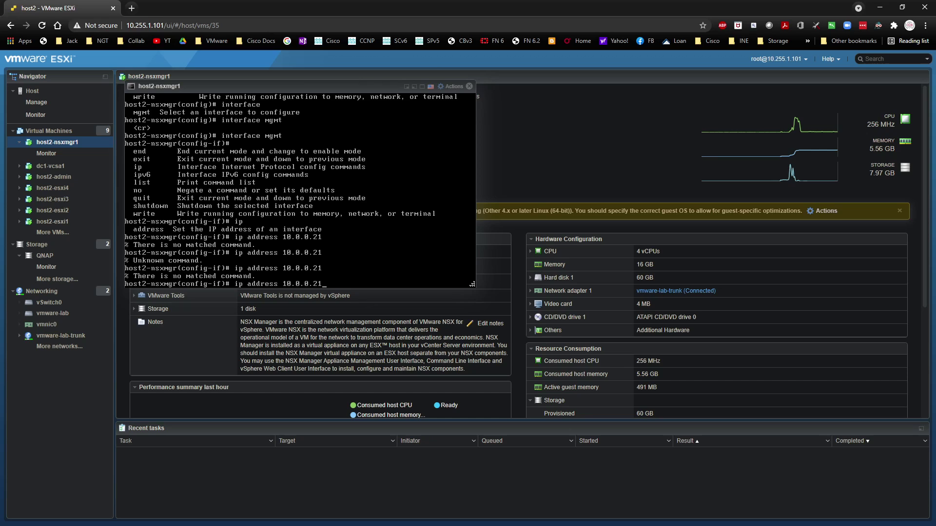
Assign ip address 10.0.0.21/24, write memory to save, and end configuration
{"action": "type", "text": "ip address 10.0.0.21/24"}
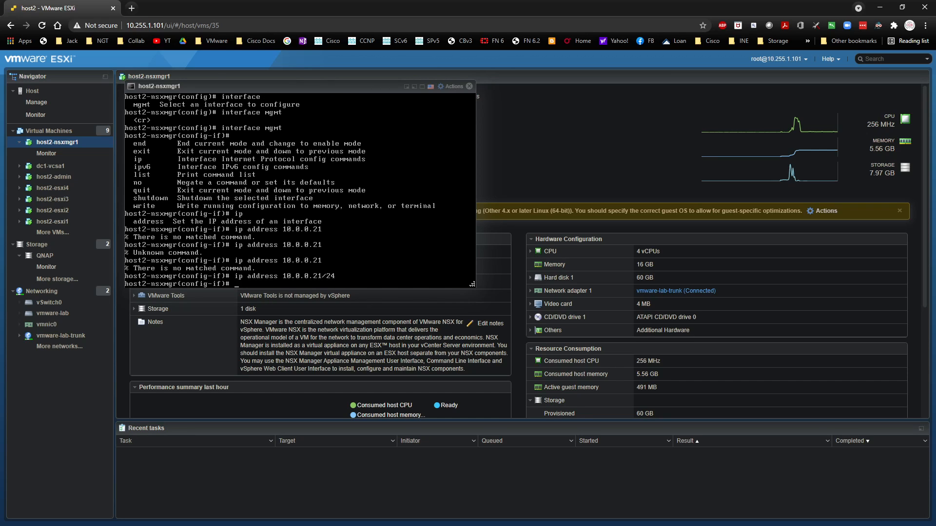
{"action": "type", "text": "en"}
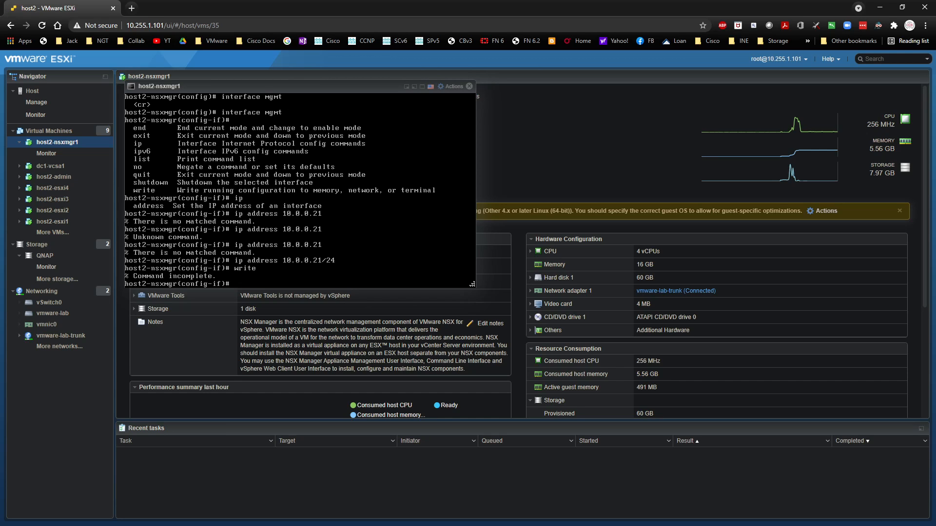
{"action": "type", "text": "write memory"}
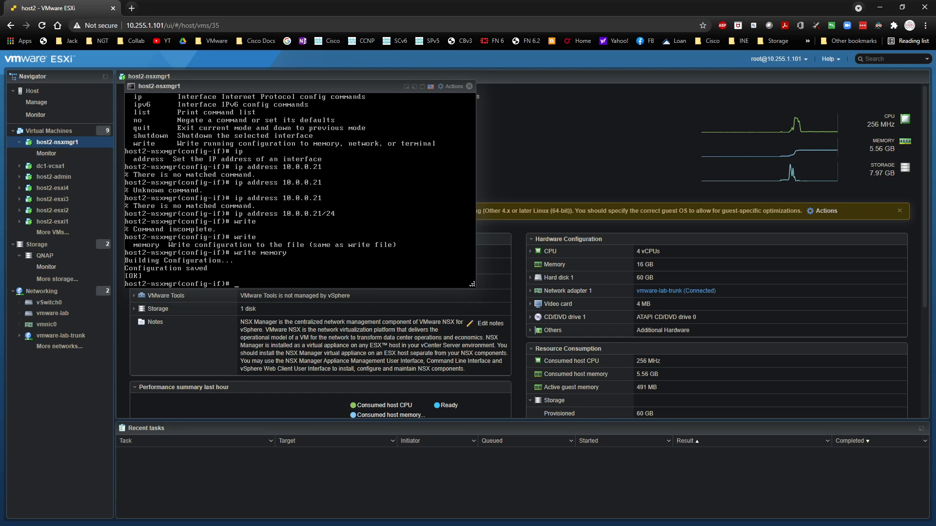
{"action": "type", "text": "e"}
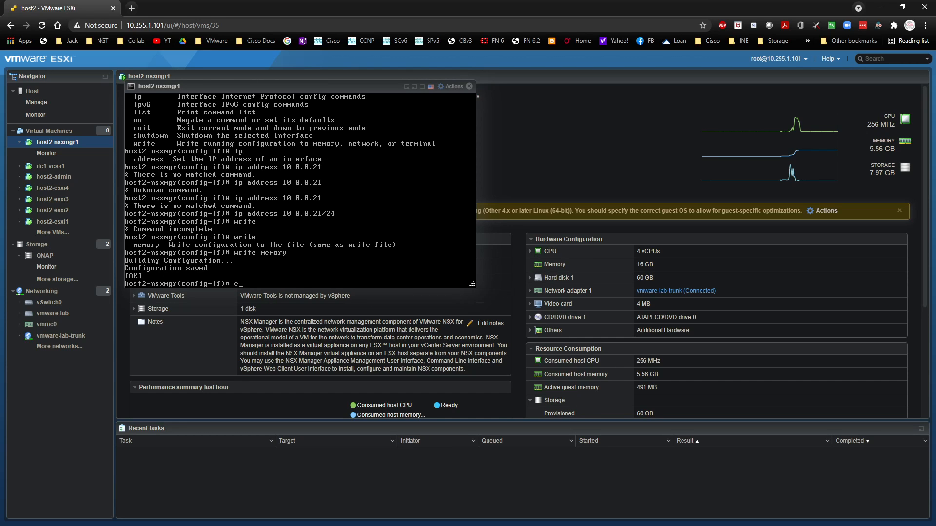
{"action": "type", "text": "nd"}
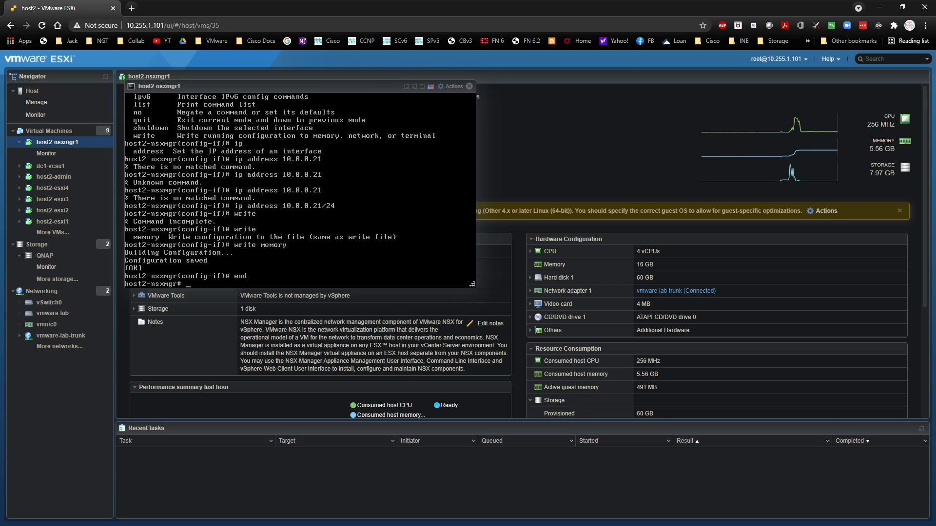
Refresh the host2-nsxmgr VM summary so it lists 10.0.0.20 and 10.0.0.21, then return to its console
{"action": "left_click", "coordinate": [469, 86]}
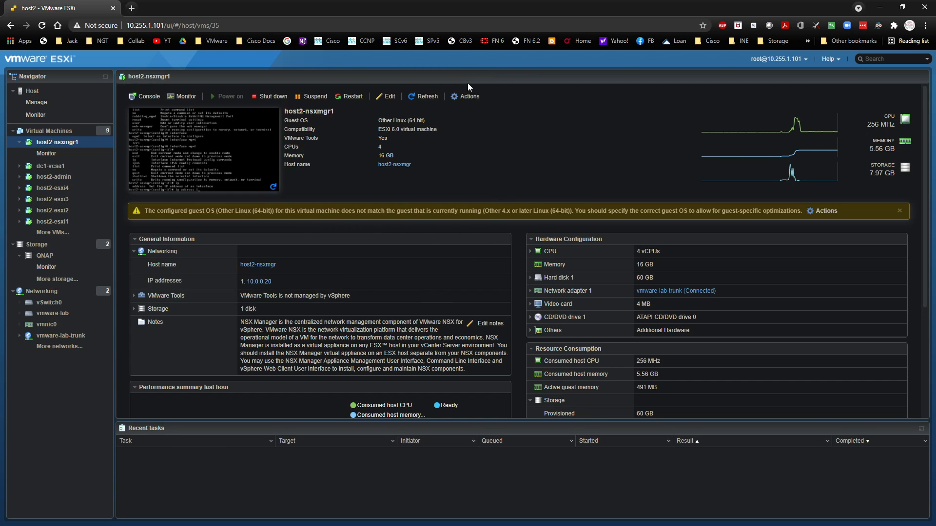
{"action": "left_click", "coordinate": [426, 96]}
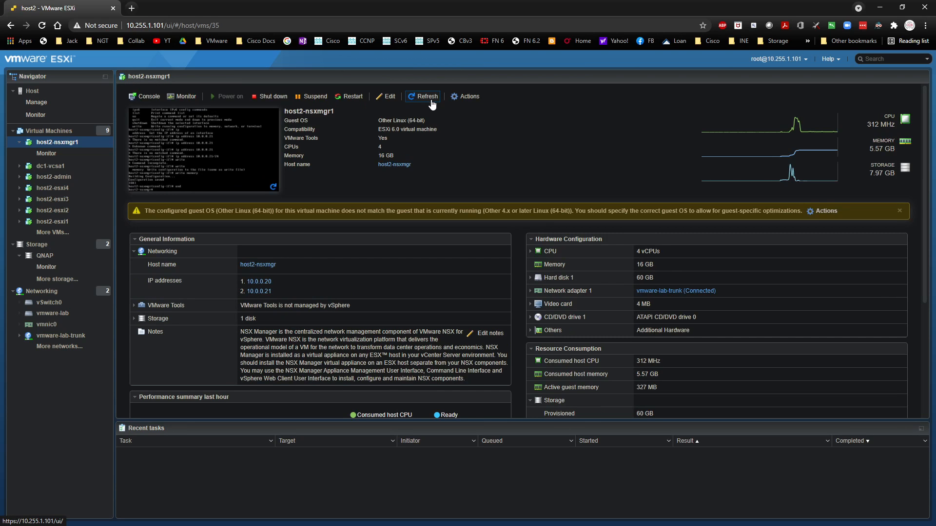
{"action": "mouse_move", "coordinate": [202, 437]}
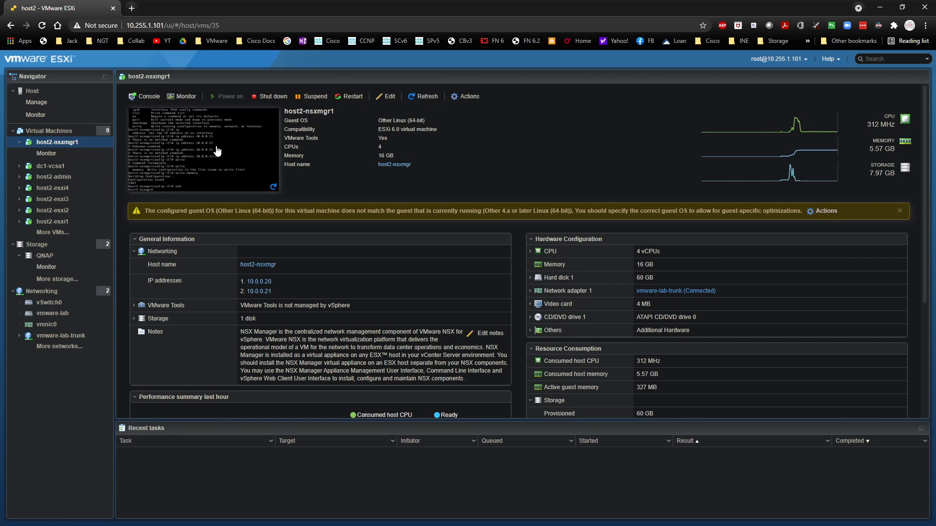
{"action": "left_click", "coordinate": [203, 149]}
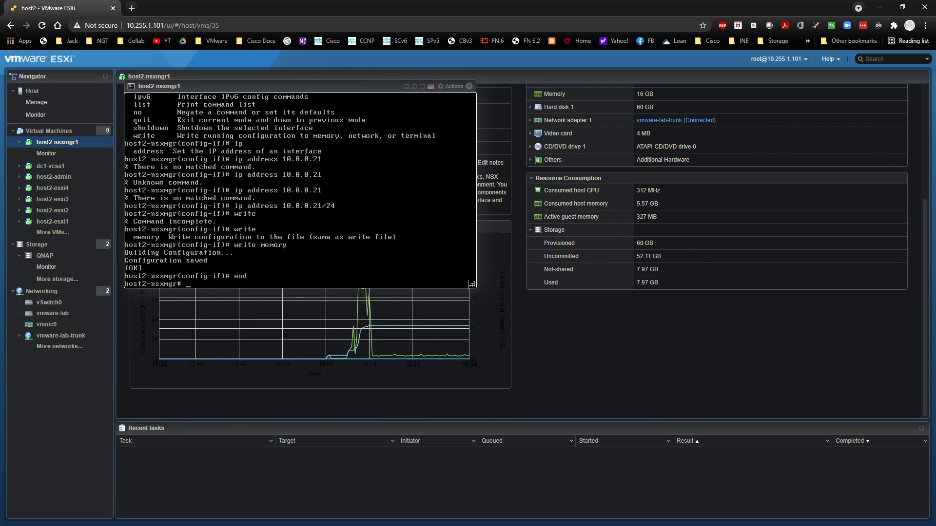
Explore get and show commands, then show interface mgmt with 10.0.0.20/24 and secondary 10.0.0.21/24
{"action": "type", "text": "get?"}
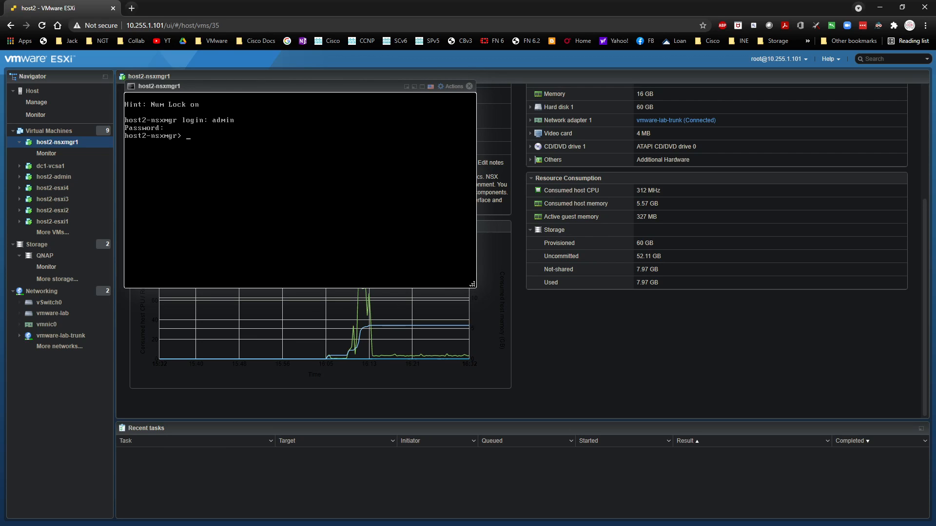
{"action": "type", "text": "get"}
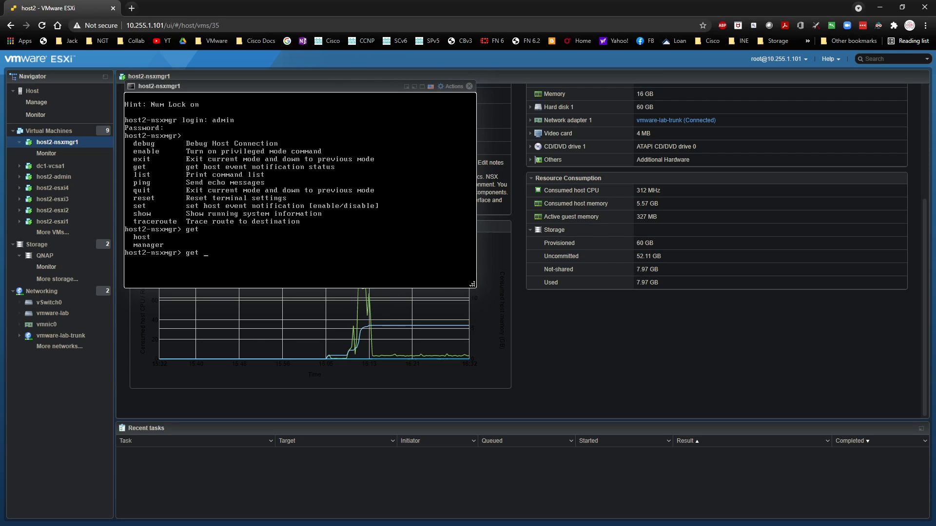
{"action": "type", "text": "manager"}
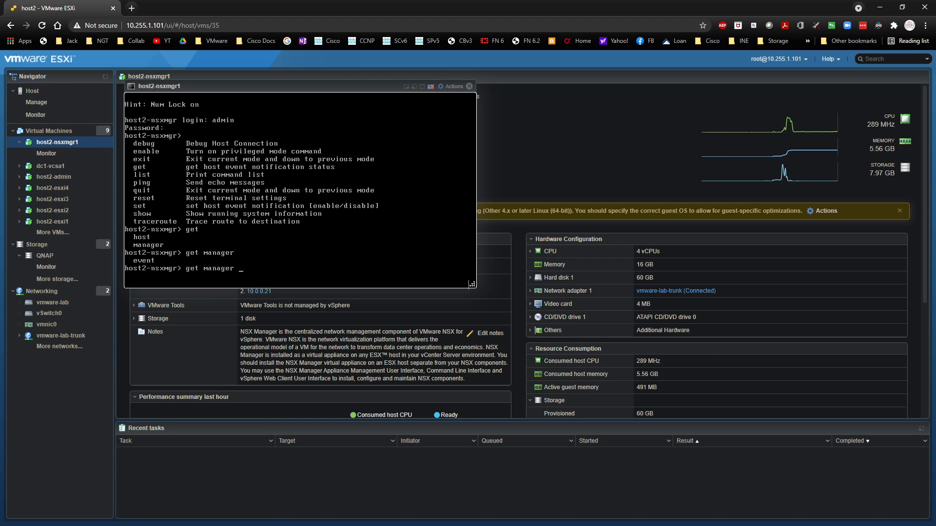
{"action": "type", "text": "show"}
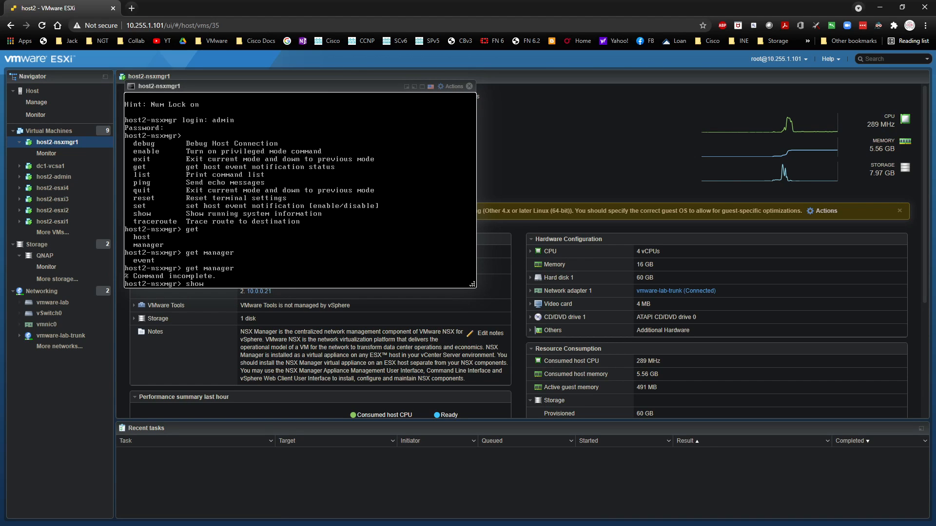
{"action": "type", "text": "show ip"}
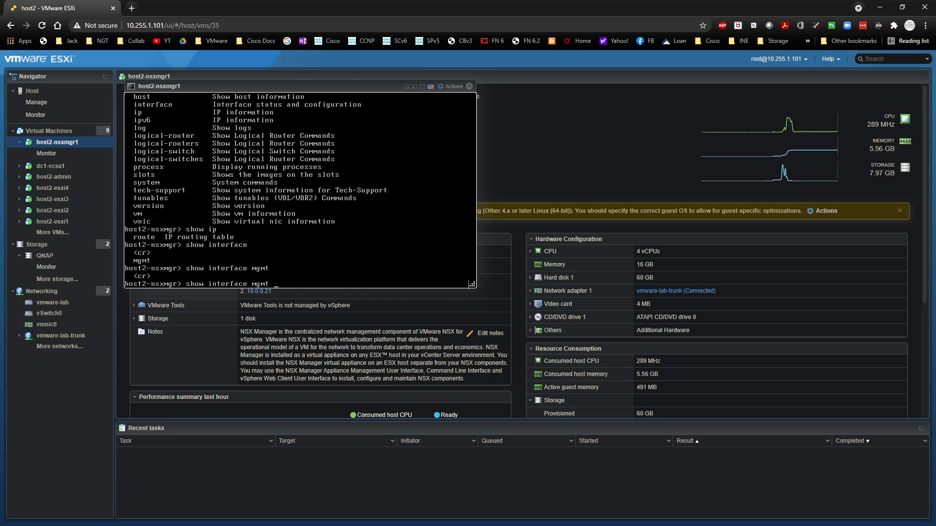
{"action": "key", "text": "Enter"}
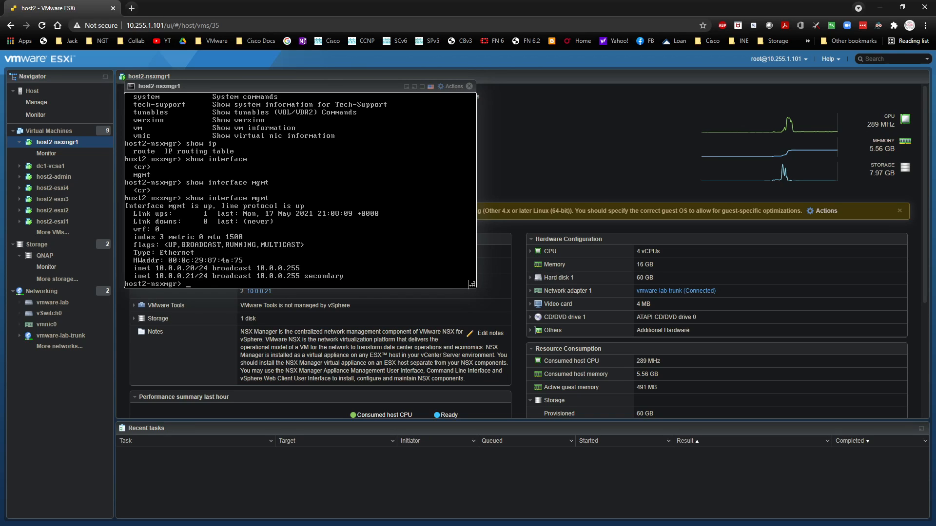
Enter privileged mode, conf t and the mgmt interface configuration on the NSX Manager console
{"action": "type", "text": "enable"}
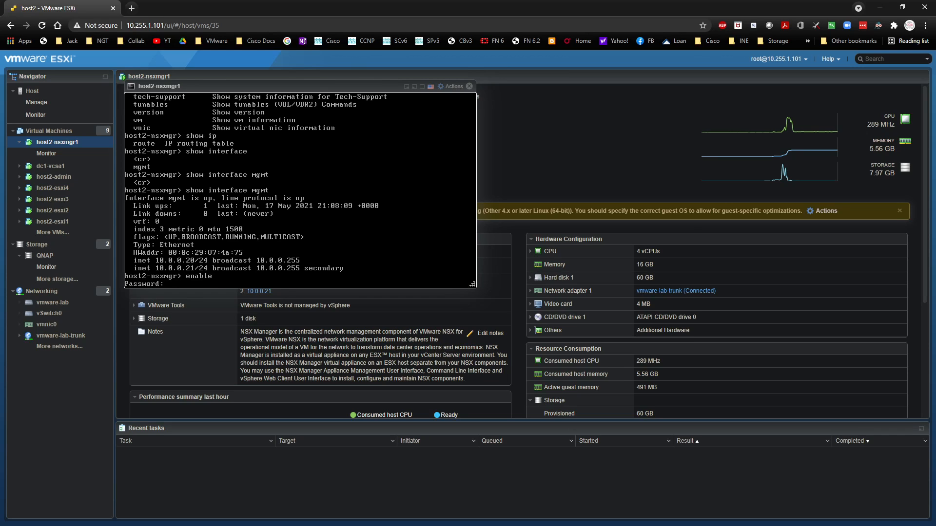
{"action": "type", "text": "co"}
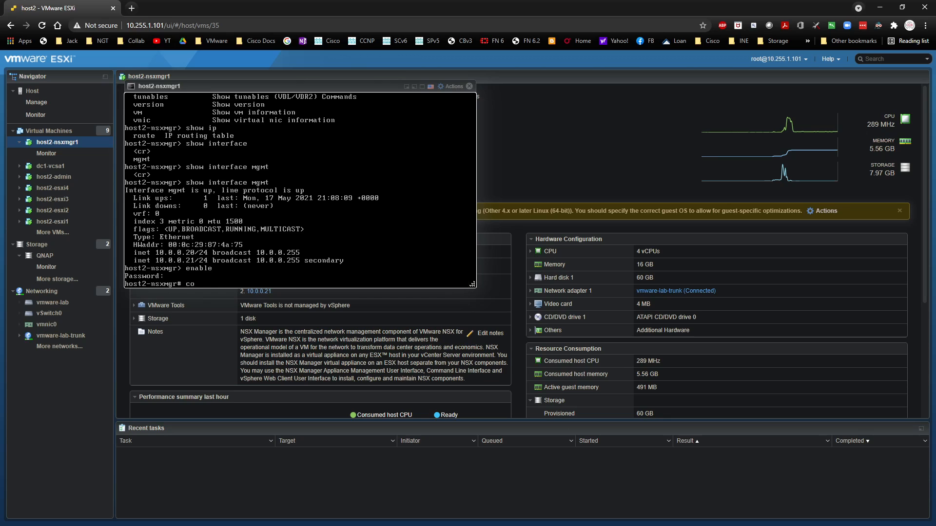
{"action": "type", "text": "conf t"}
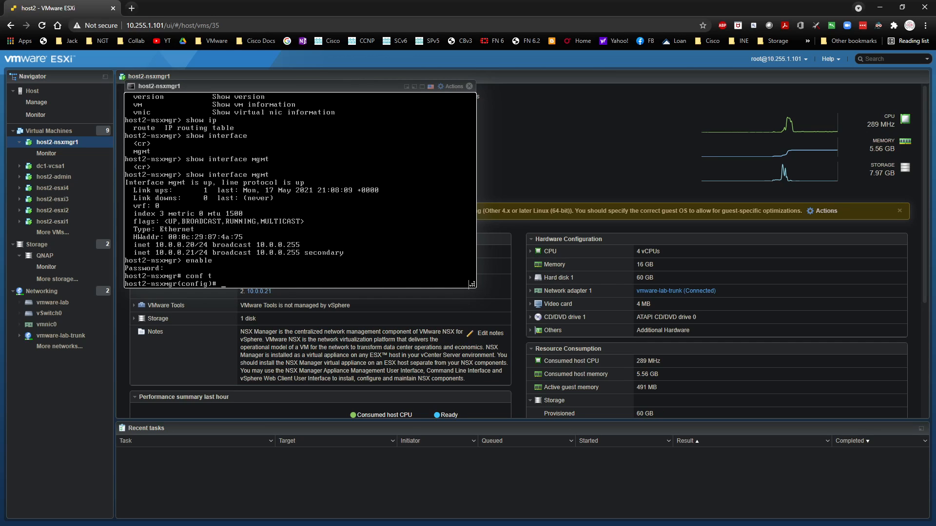
{"action": "type", "text": "interface mgm"}
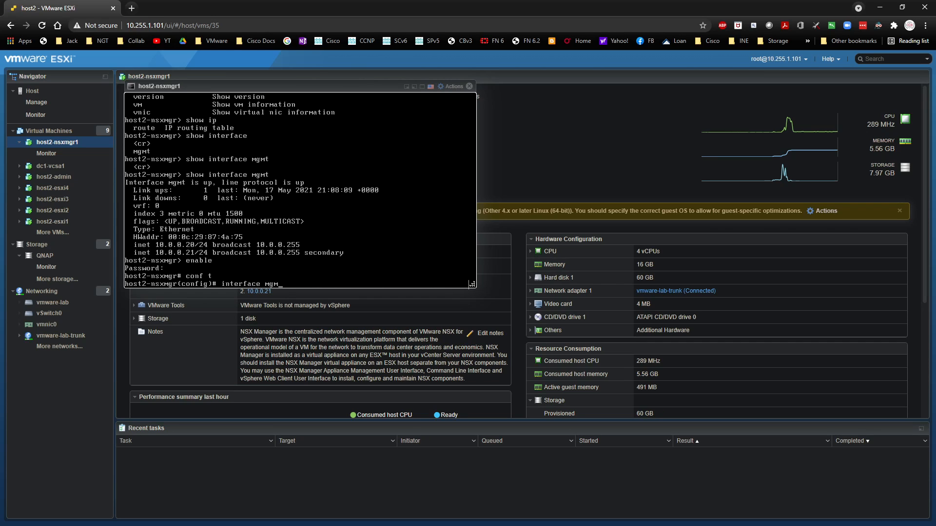
{"action": "key", "text": "Enter"}
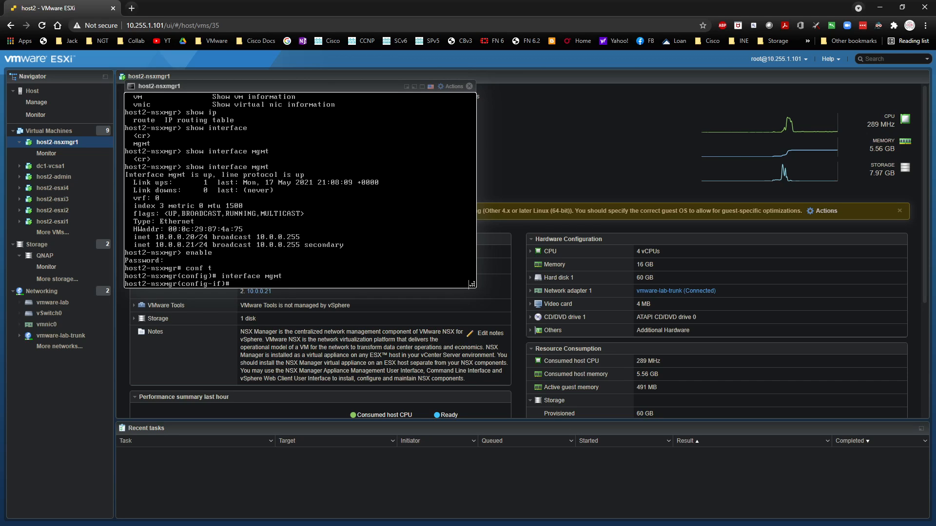
Remove both IP addresses, set ip address 10.0.0.21/24 only, and write memory
{"action": "type", "text": "no ?"}
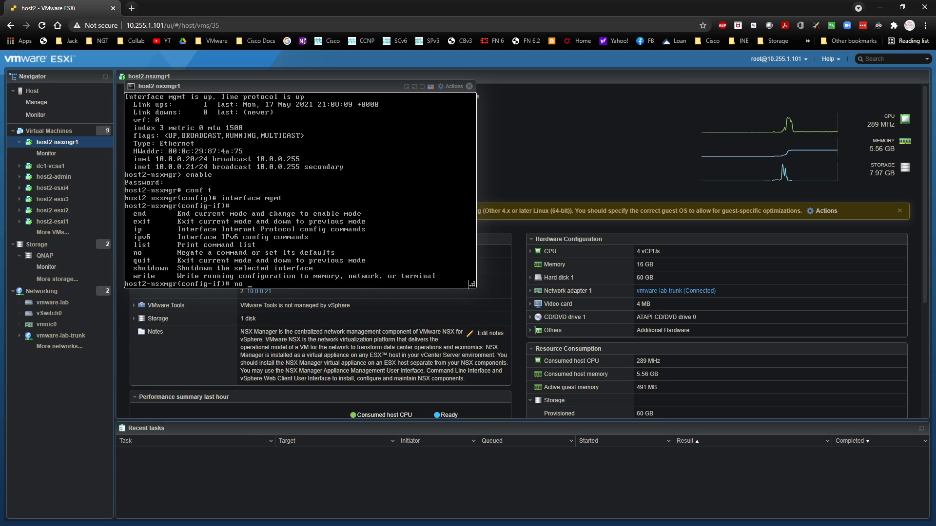
{"action": "type", "text": "ip address 10.0.0.20/24"}
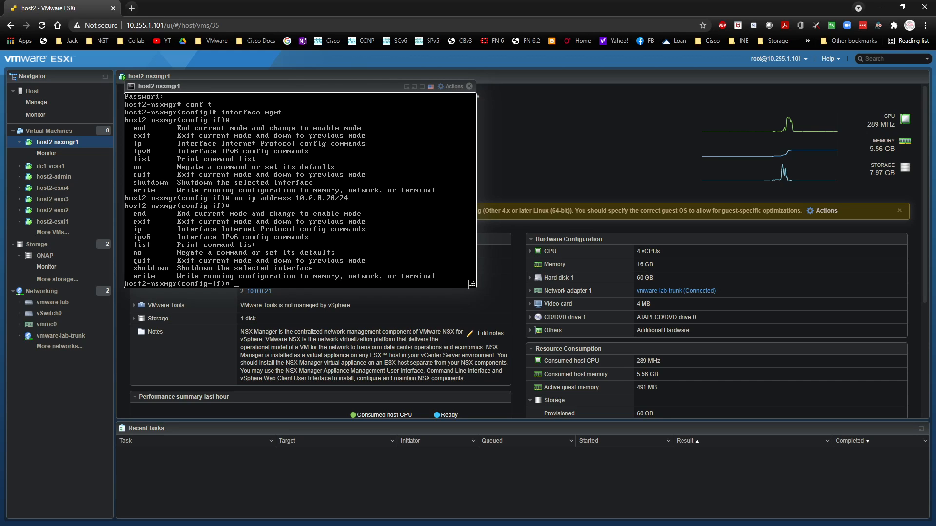
{"action": "type", "text": "no"}
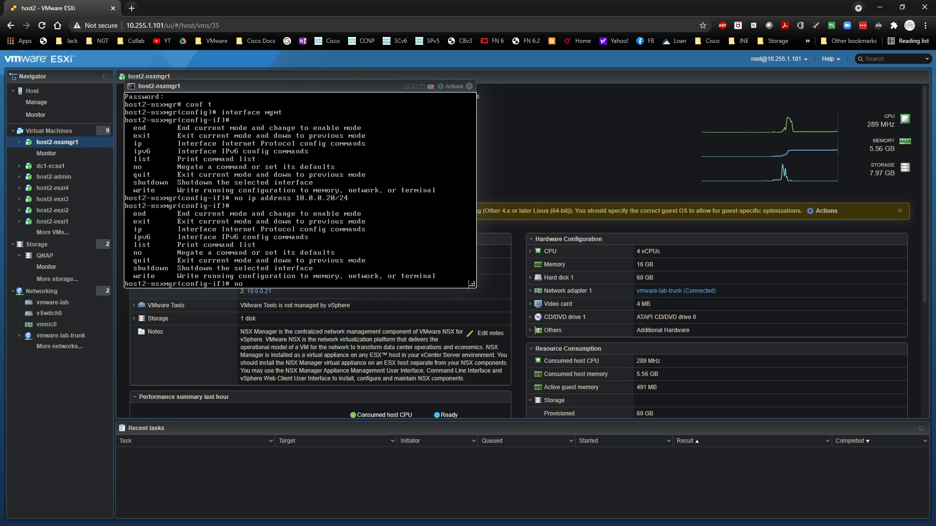
{"action": "type", "text": "ip address"}
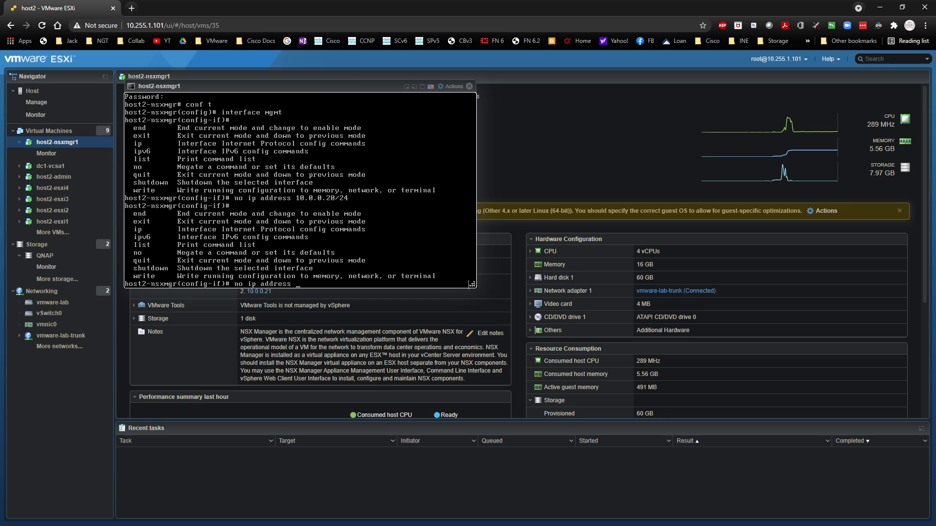
{"action": "type", "text": "10.0.0.21/24"}
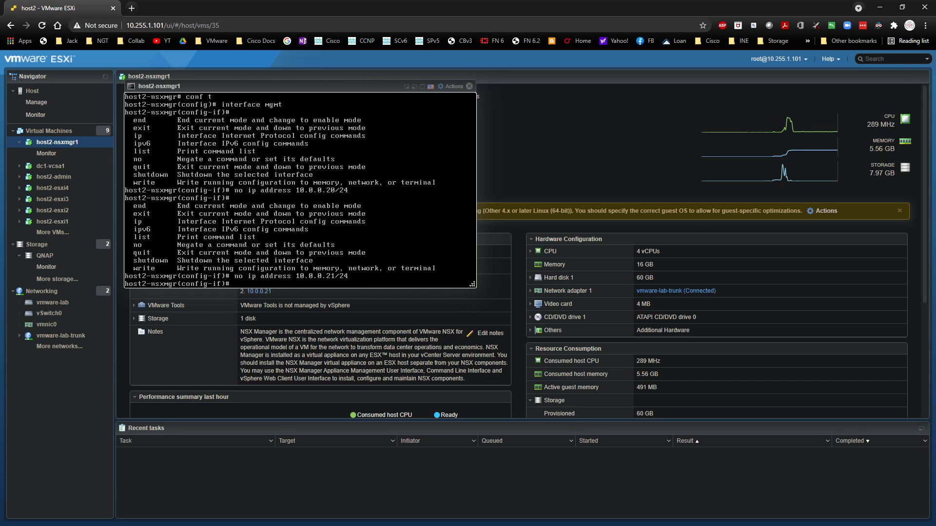
{"action": "type", "text": "ip add 1"}
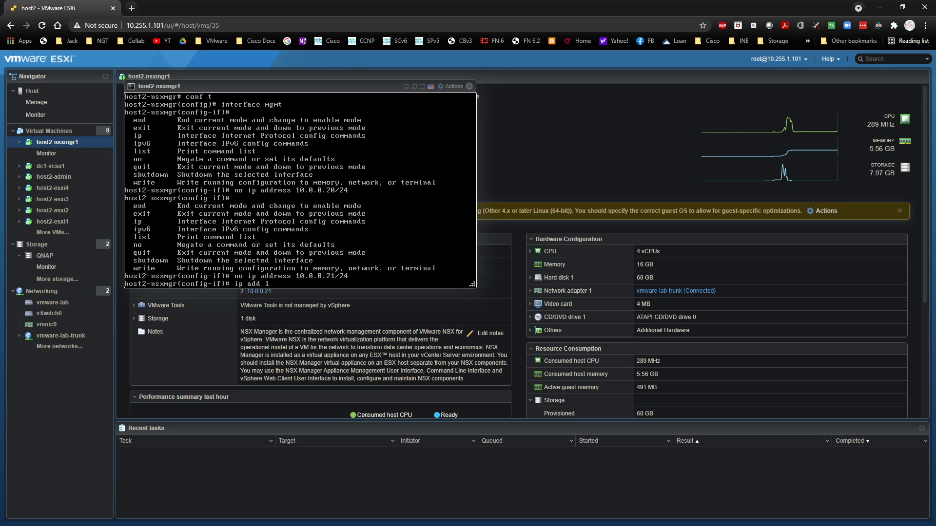
{"action": "type", "text": "10.0.0.21"}
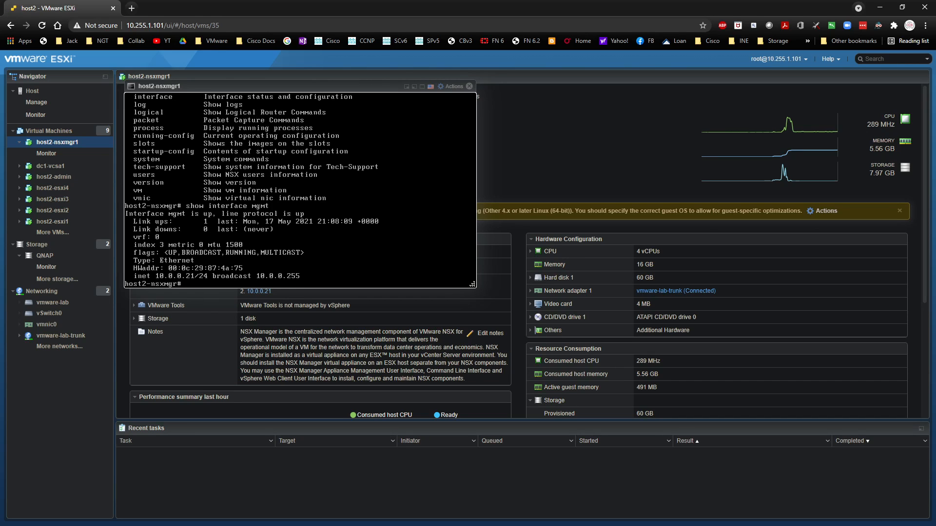
{"action": "type", "text": "write memory"}
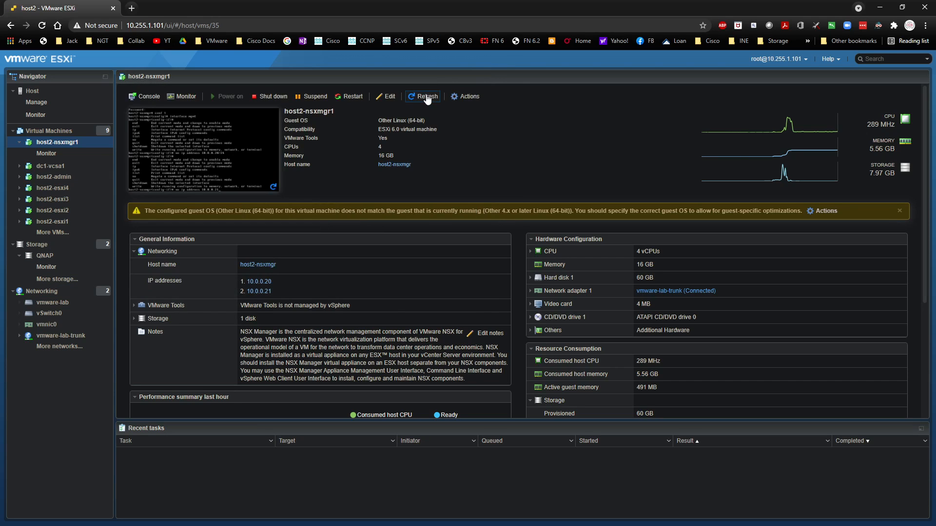
Refresh the NSX Manager VM details before pinging dc1-nsxmgr1 at 10.0.0.21
{"action": "left_click", "coordinate": [427, 96]}
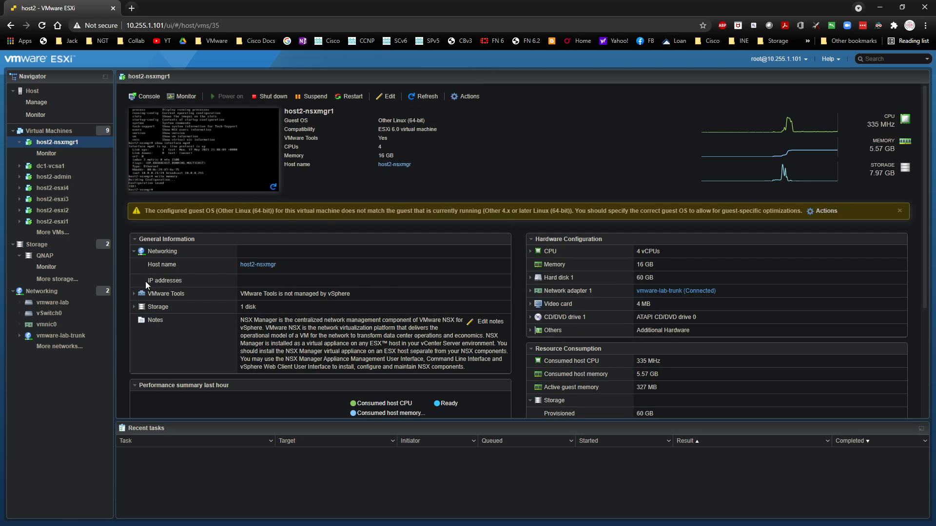
{"action": "left_click", "coordinate": [423, 96]}
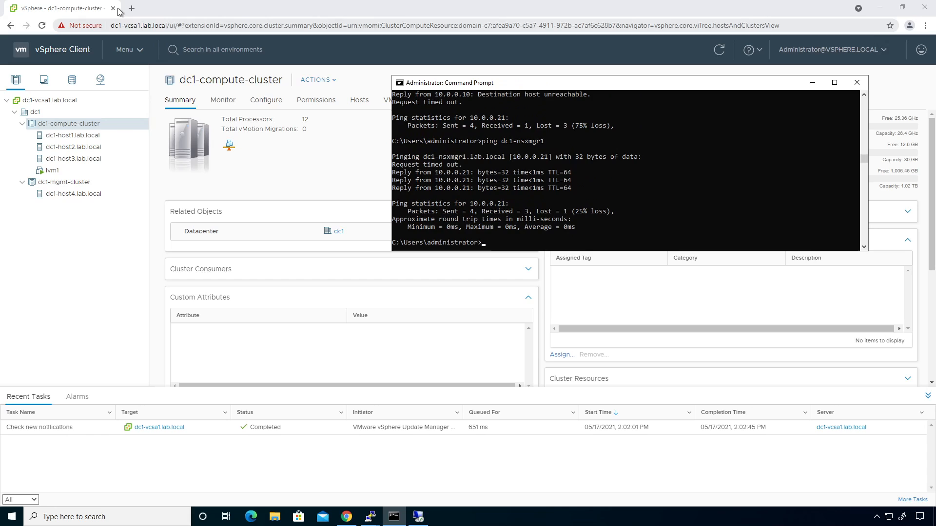
{"action": "left_click", "coordinate": [143, 9]}
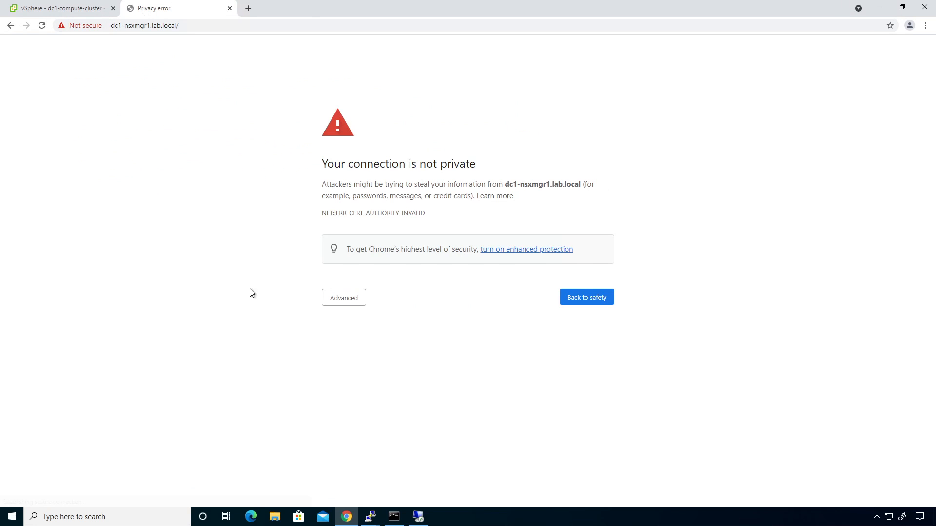
Proceed past the certificate warning and log in to NSX Manager appliance management as admin
{"action": "left_click", "coordinate": [344, 297]}
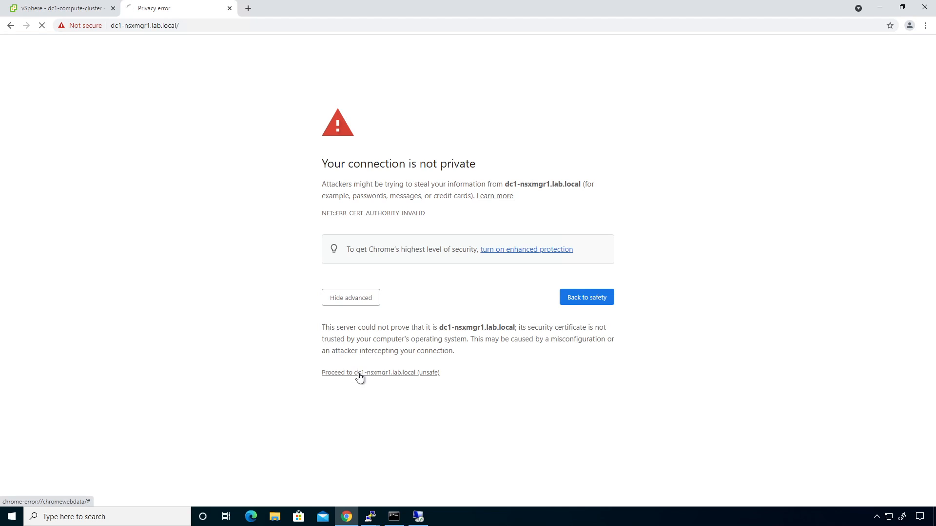
{"action": "left_click", "coordinate": [360, 373]}
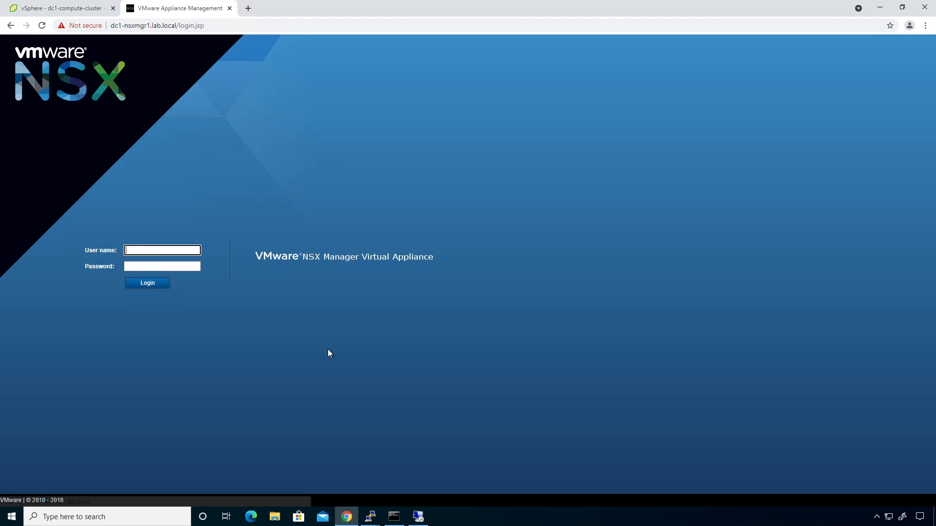
{"action": "mouse_move", "coordinate": [327, 351]}
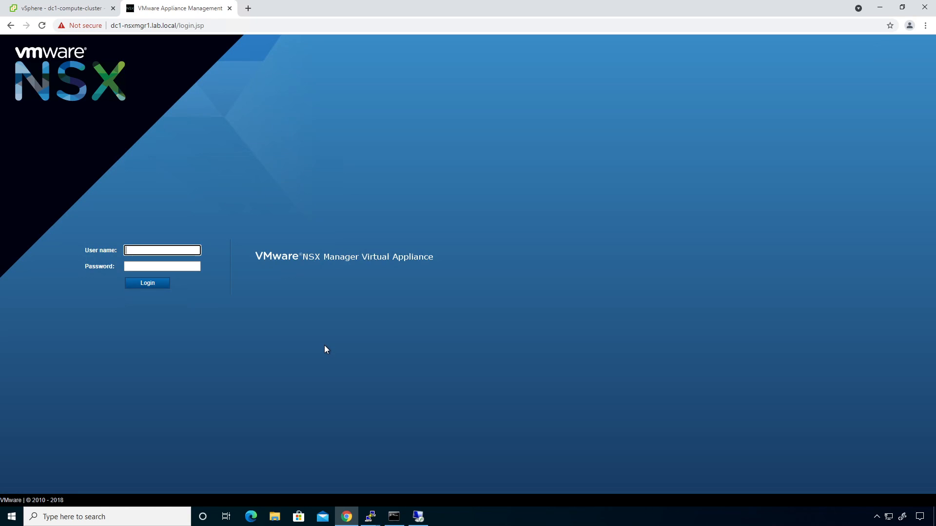
{"action": "mouse_move", "coordinate": [323, 343]}
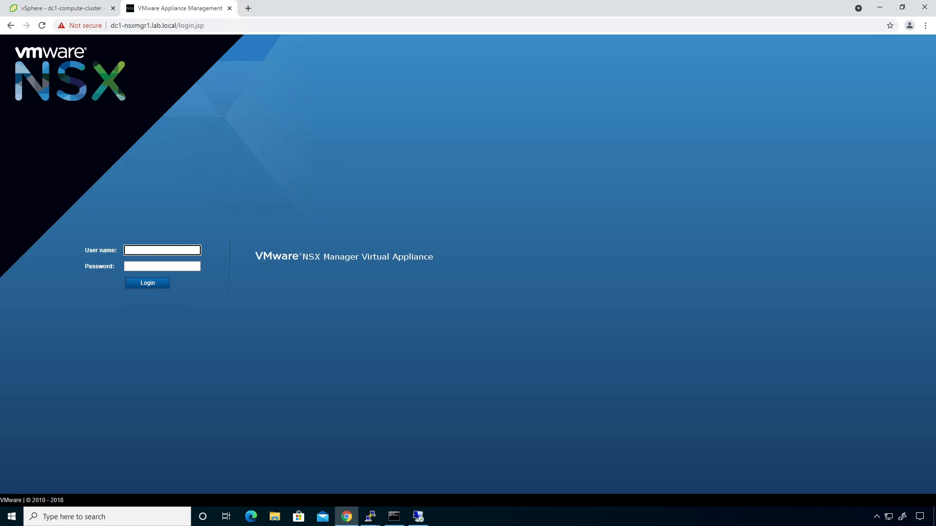
{"action": "type", "text": "admin"}
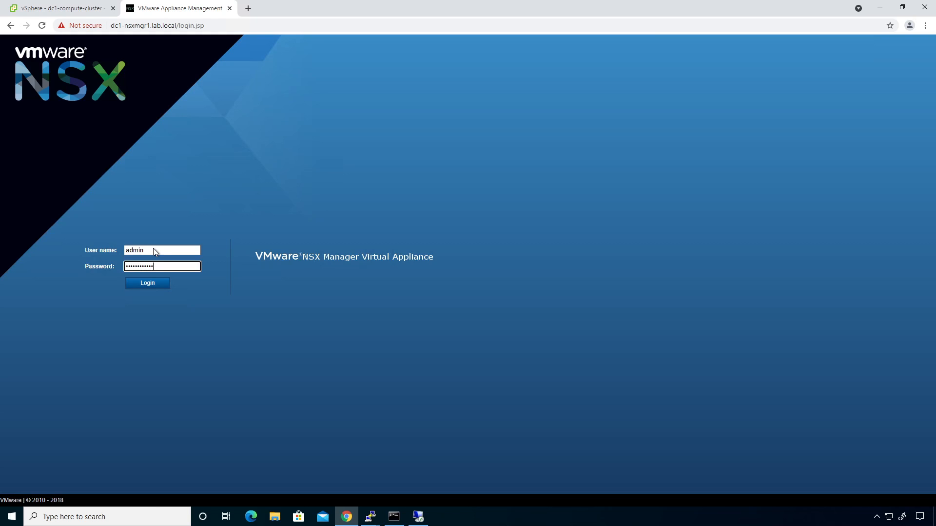
{"action": "left_click", "coordinate": [147, 282]}
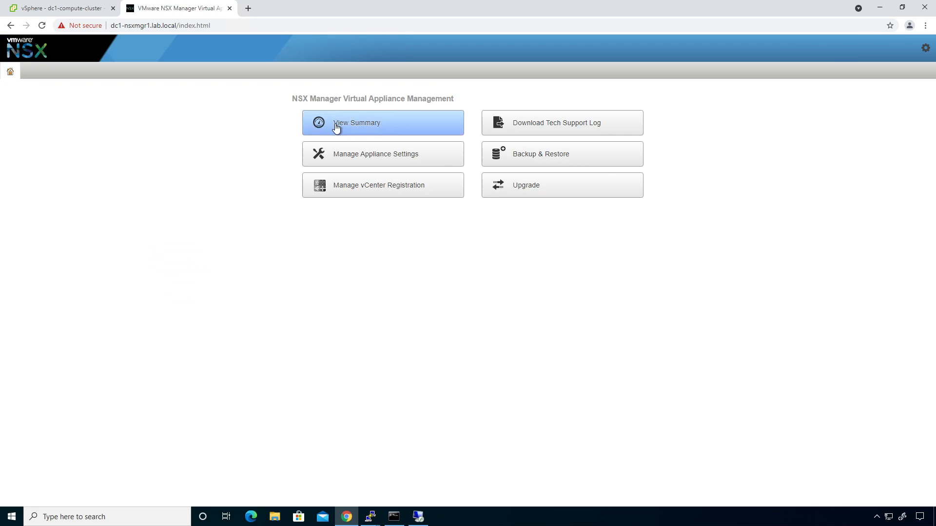
Review the appliance summary and component status, then go to Manage General settings (NTP null)
{"action": "left_click", "coordinate": [357, 123]}
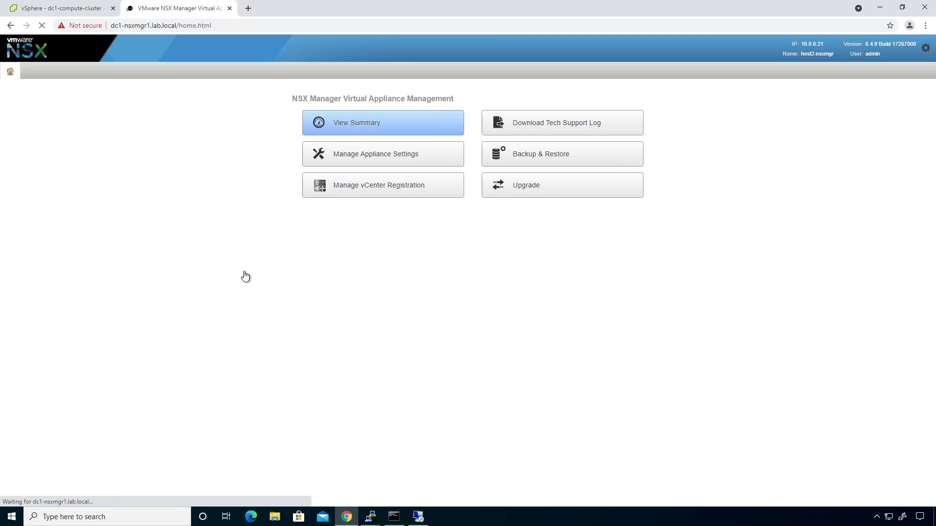
{"action": "left_click", "coordinate": [356, 122]}
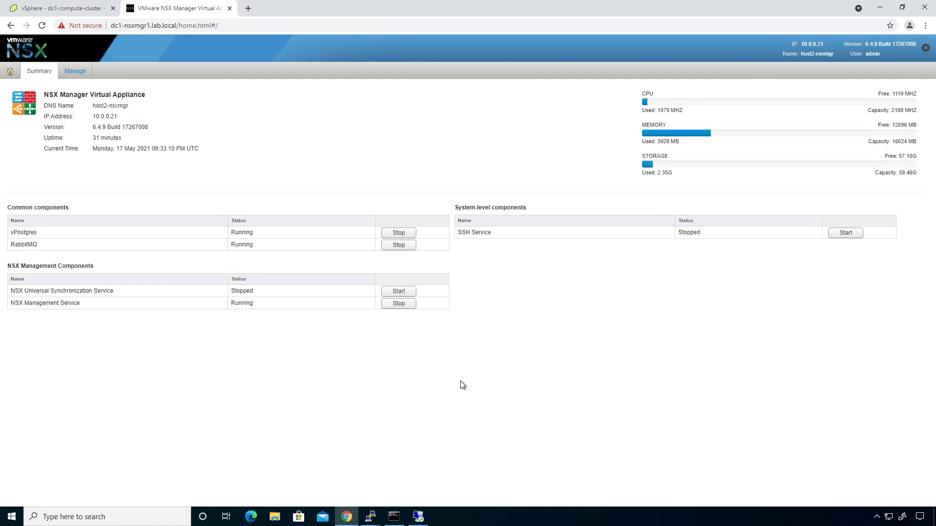
{"action": "mouse_move", "coordinate": [329, 282]}
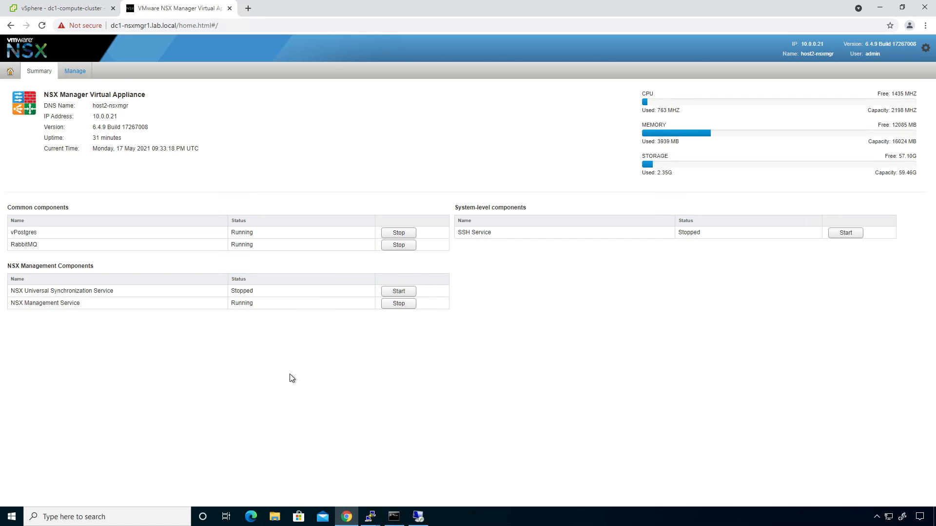
{"action": "mouse_move", "coordinate": [292, 383]}
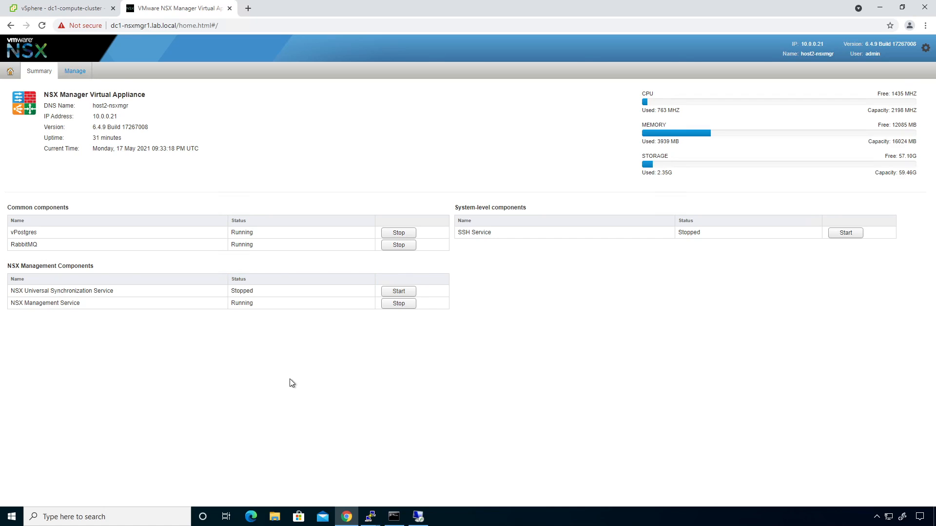
{"action": "mouse_move", "coordinate": [288, 382]}
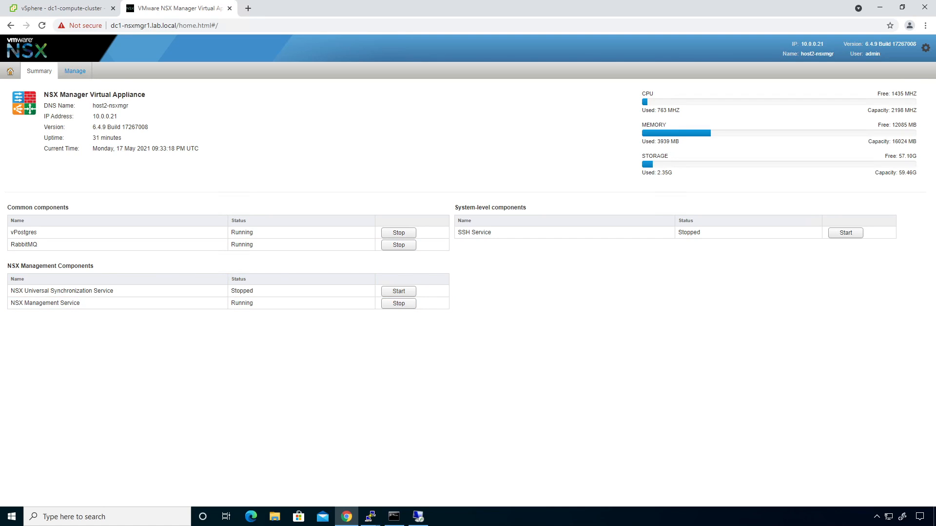
{"action": "left_click", "coordinate": [75, 71]}
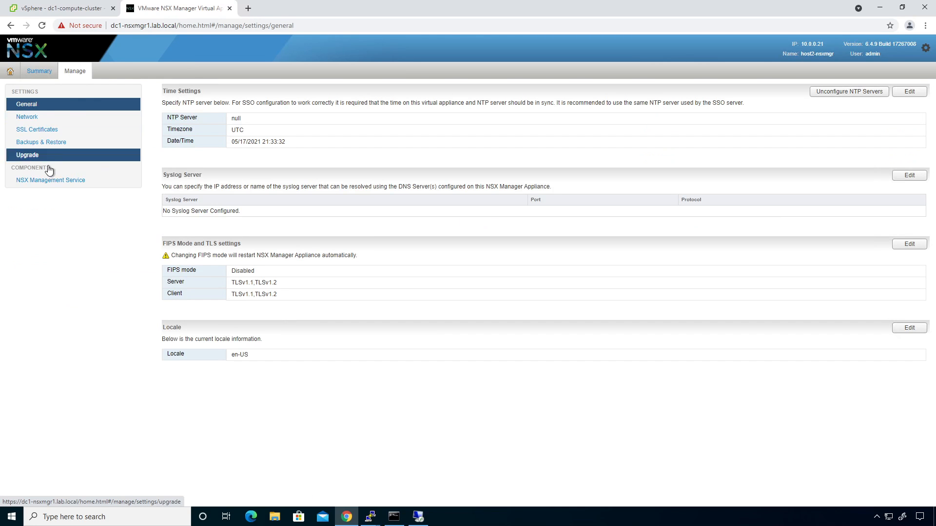
Select NSX Management Service and edit its Lookup Service URL (empty host, port 443)
{"action": "left_click", "coordinate": [50, 180]}
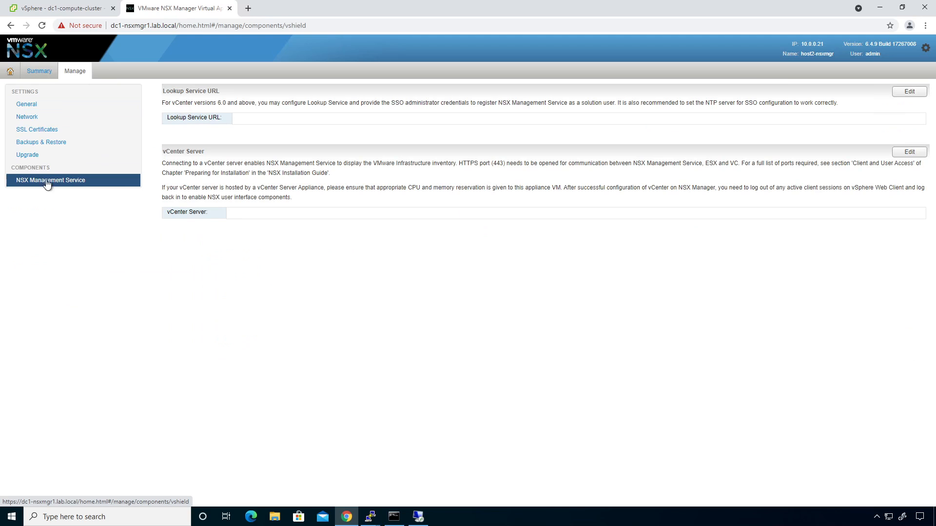
{"action": "left_click", "coordinate": [909, 91]}
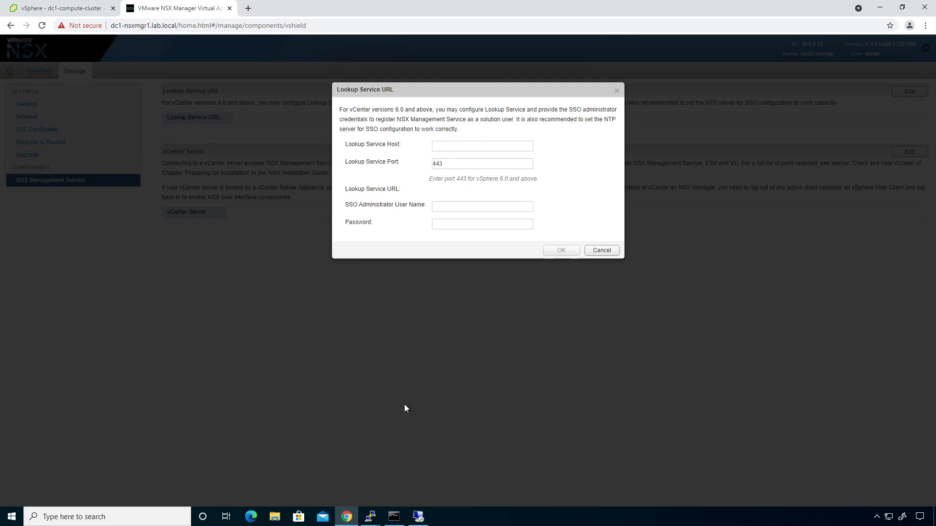
{"action": "mouse_move", "coordinate": [72, 17]}
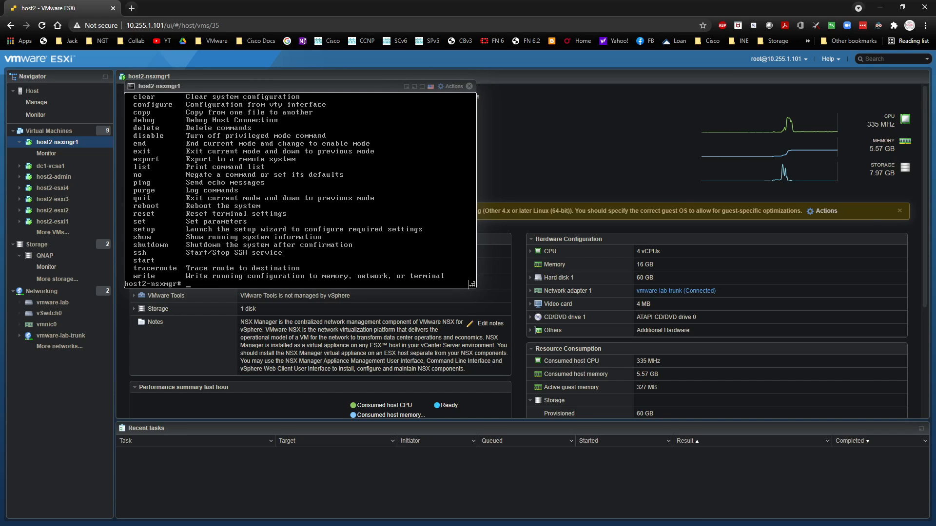
From the NSX Manager console ping dc1-vcsa1.lab.local successfully and stop it with Ctrl+C
{"action": "type", "text": "nslo"}
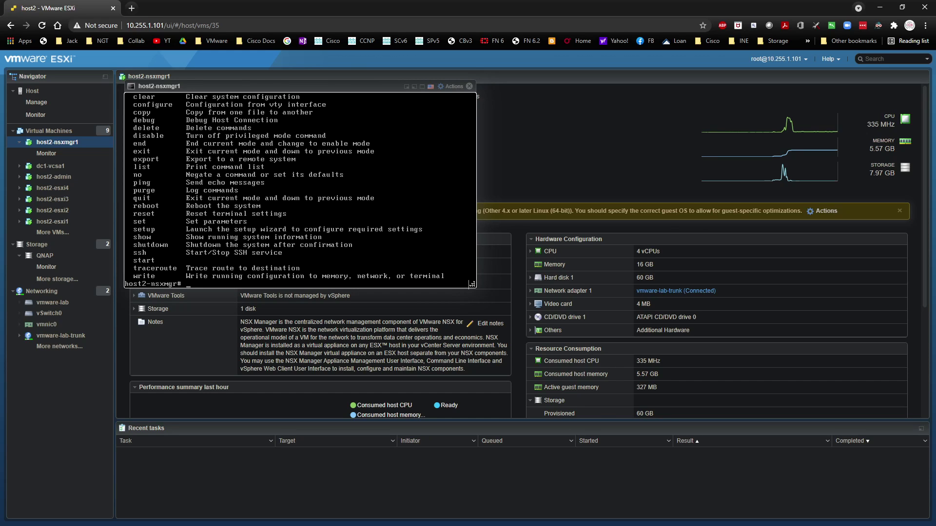
{"action": "type", "text": "exit"}
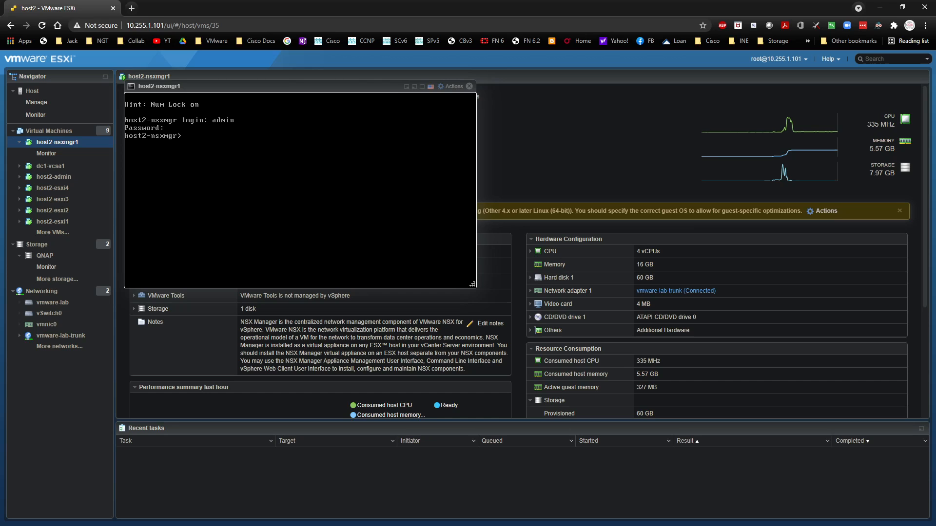
{"action": "type", "text": "nsloo"}
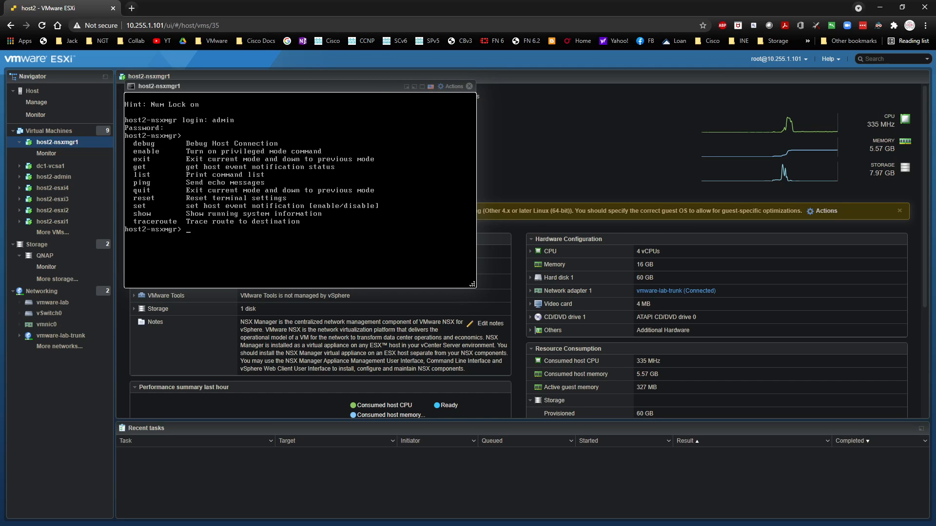
{"action": "type", "text": "p"}
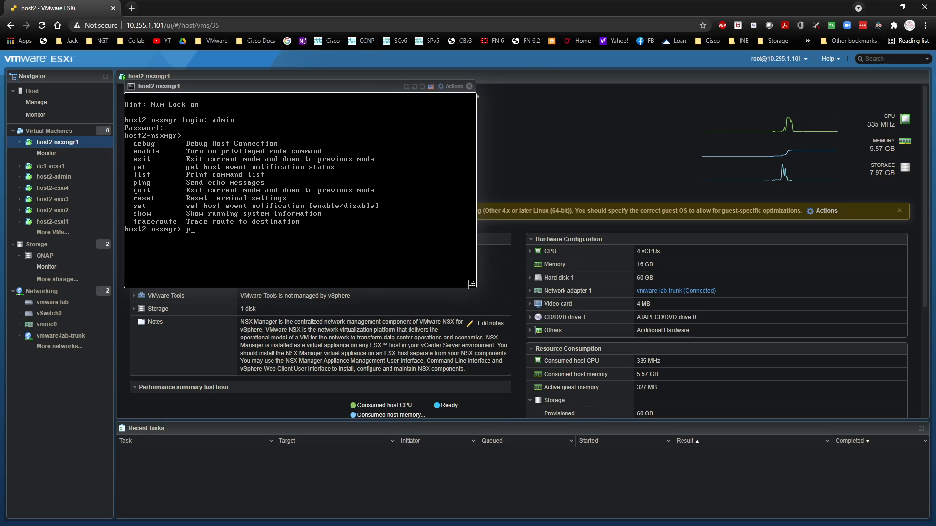
{"action": "type", "text": "ing"}
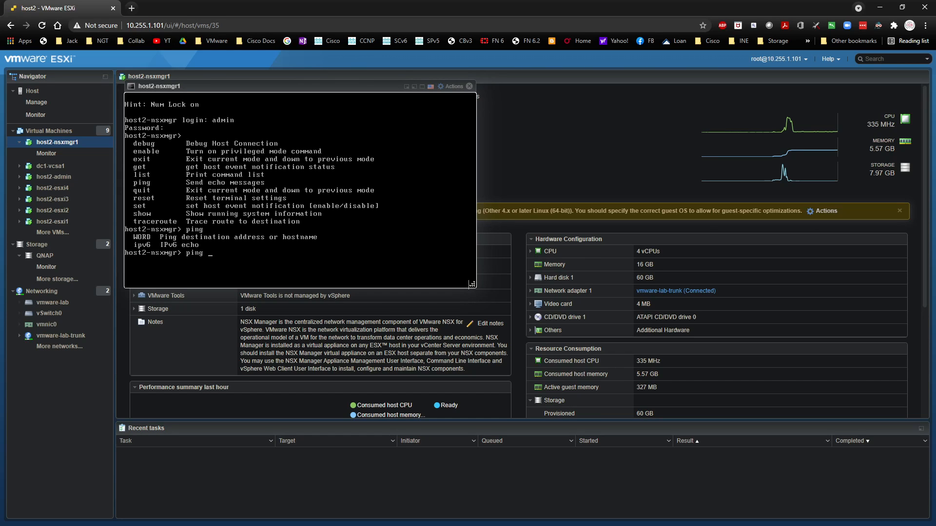
{"action": "type", "text": "dc1-vcsa1.lab.local"}
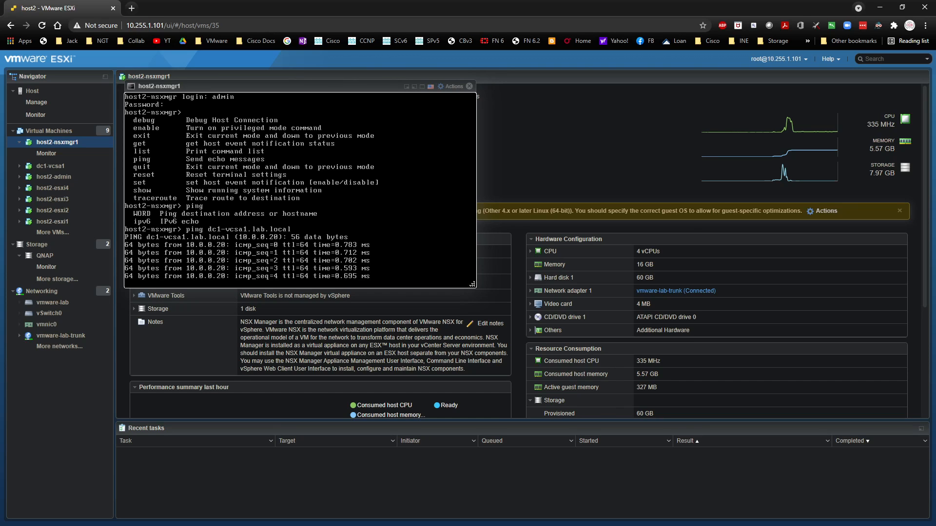
{"action": "key", "text": "Ctrl+c"}
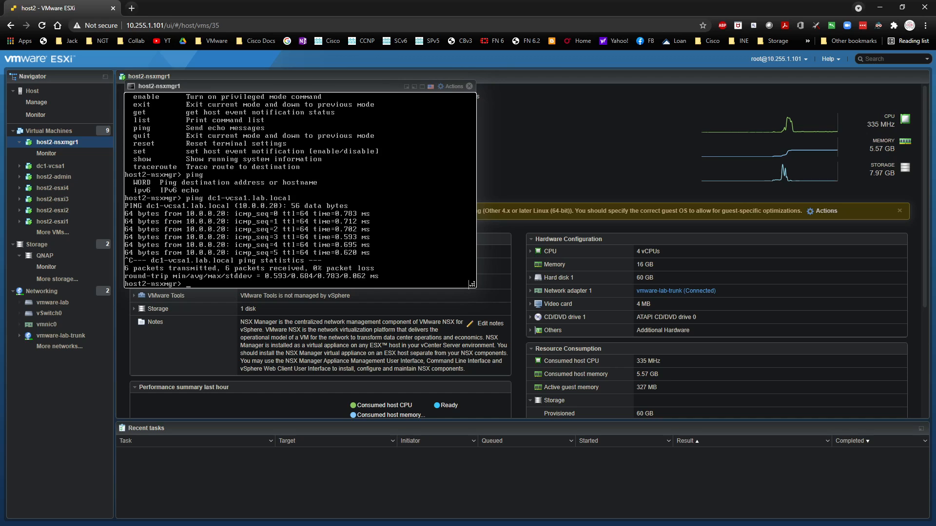
List the available show subcommands such as show controller
{"action": "type", "text": "show"}
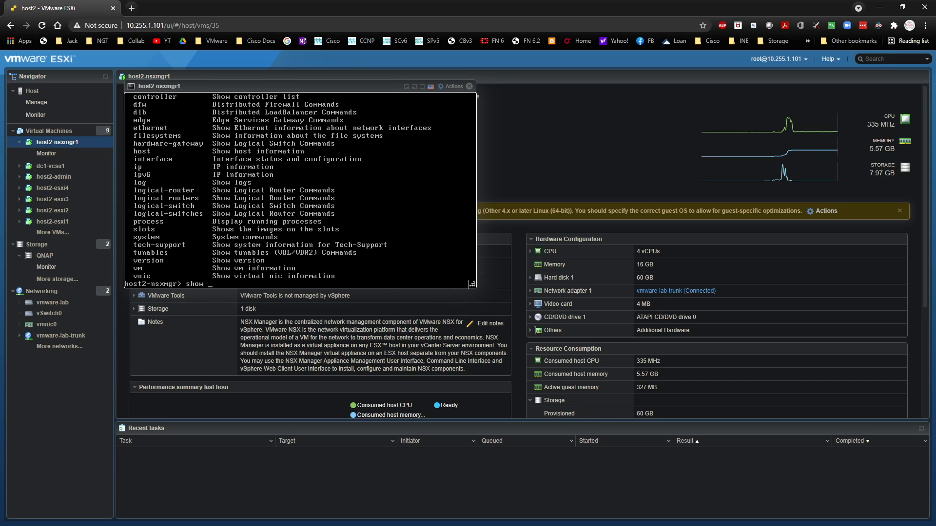
{"action": "type", "text": "controller"}
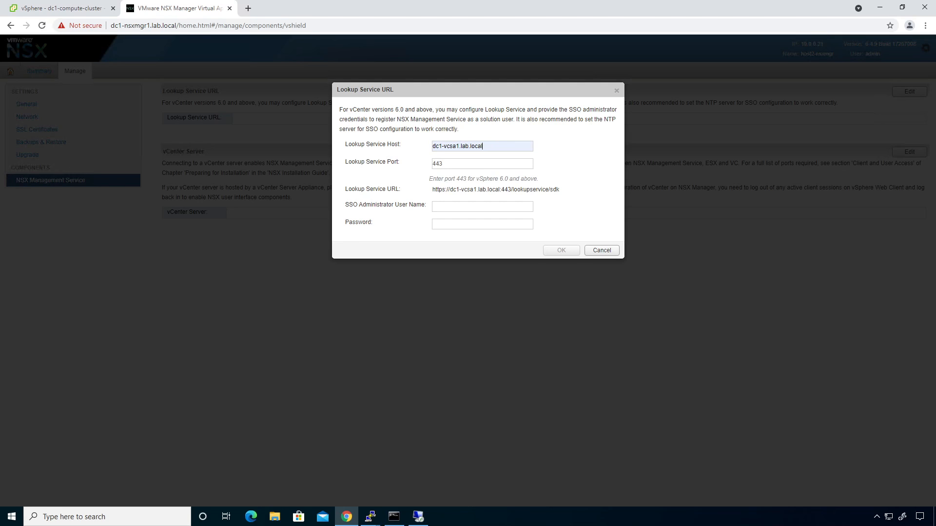
{"action": "type", "text": "administrator@vsphere.local"}
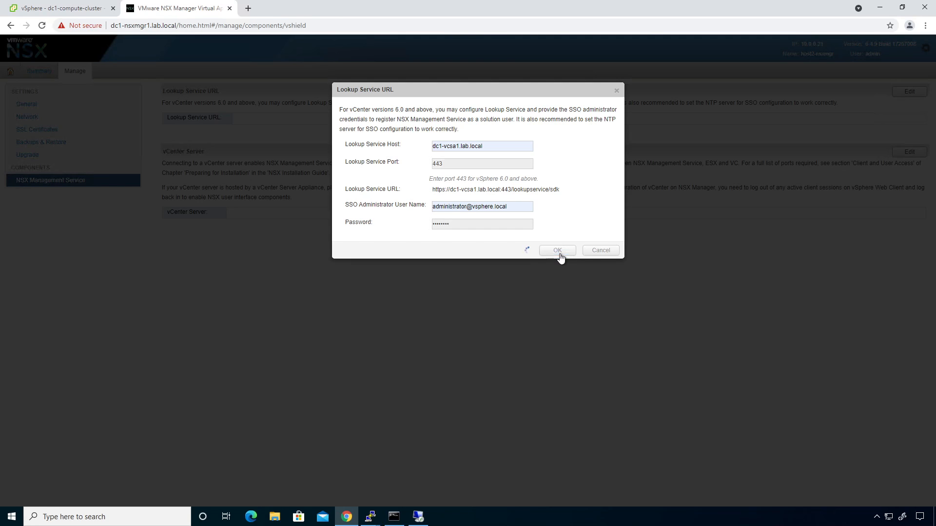
{"action": "left_click", "coordinate": [557, 250]}
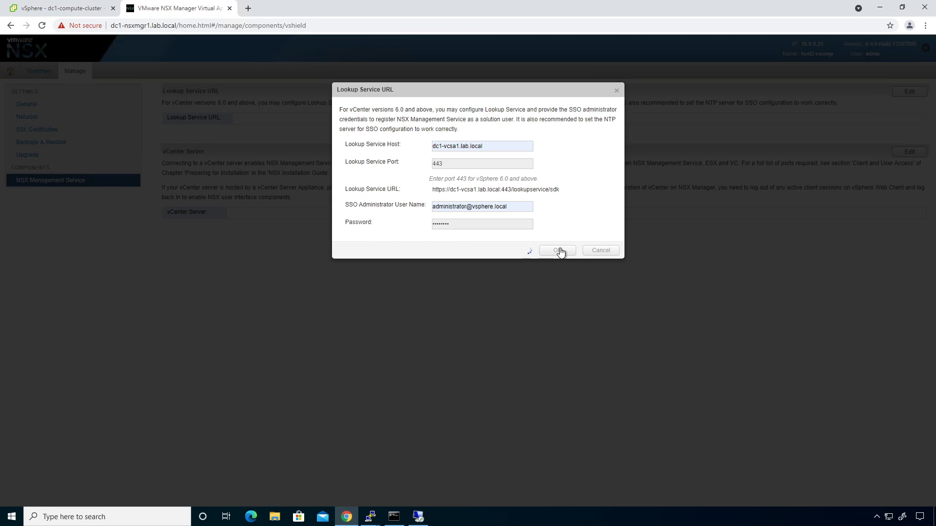
{"action": "left_click", "coordinate": [557, 250]}
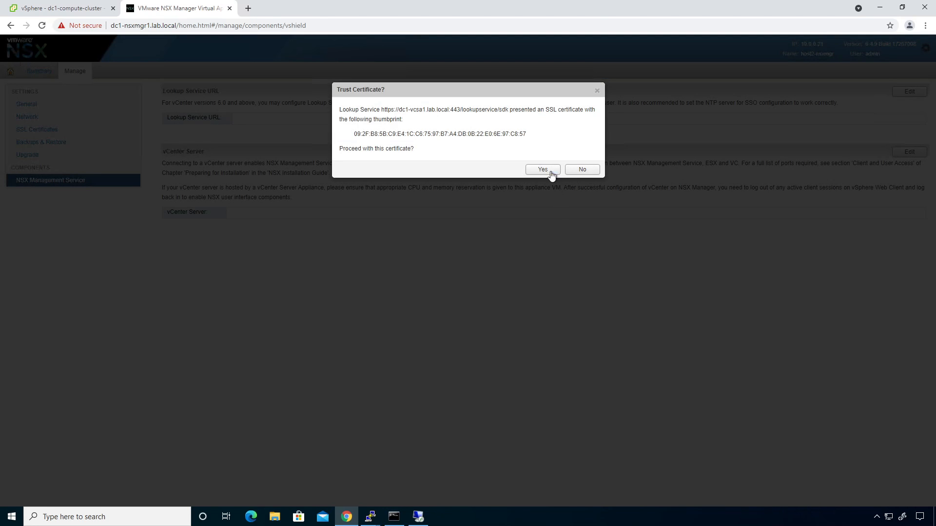
{"action": "left_click", "coordinate": [543, 169]}
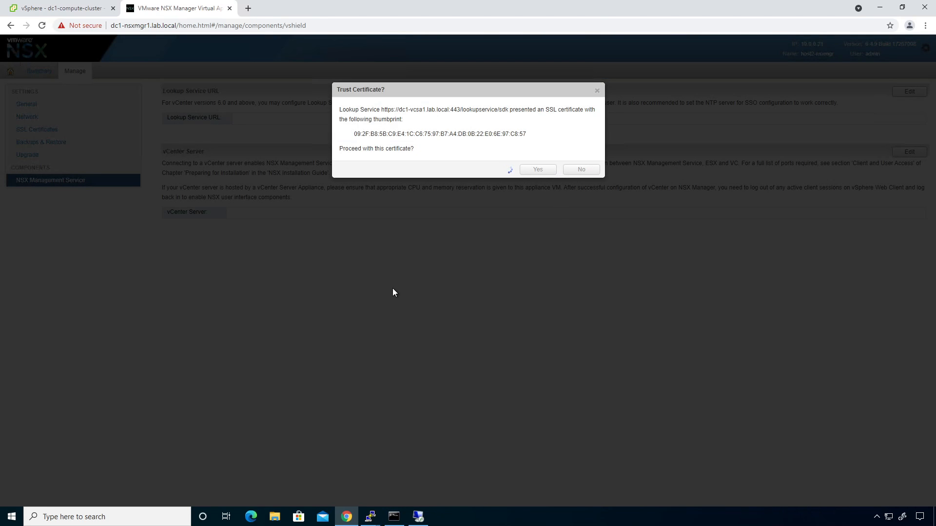
{"action": "mouse_move", "coordinate": [385, 287]}
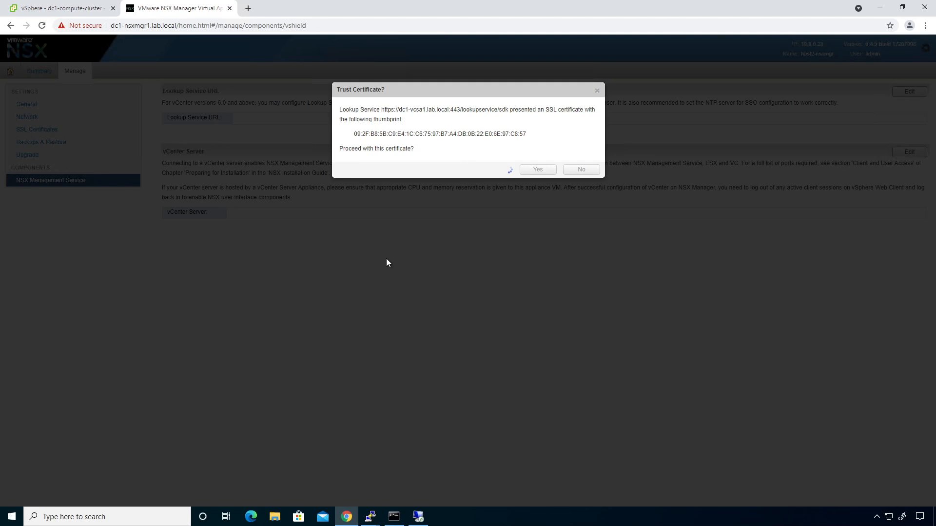
{"action": "mouse_move", "coordinate": [370, 273]}
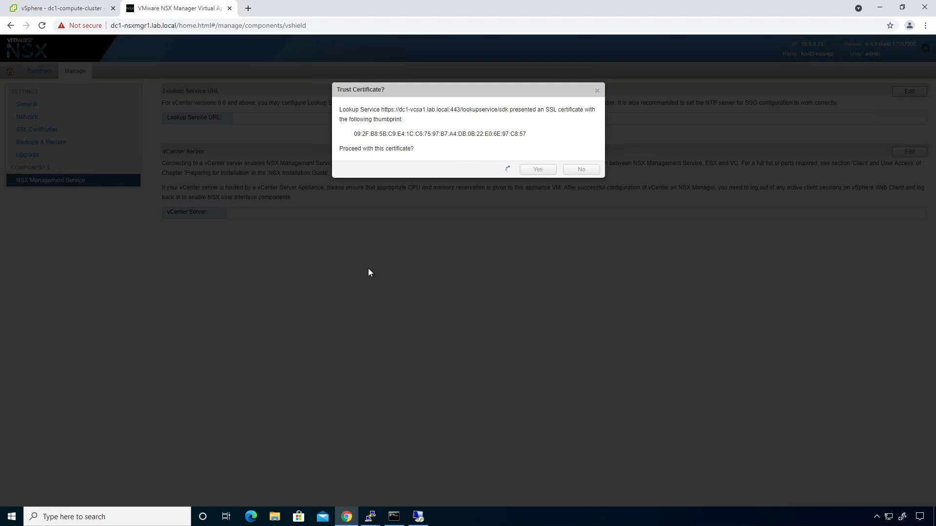
{"action": "left_click", "coordinate": [538, 169]}
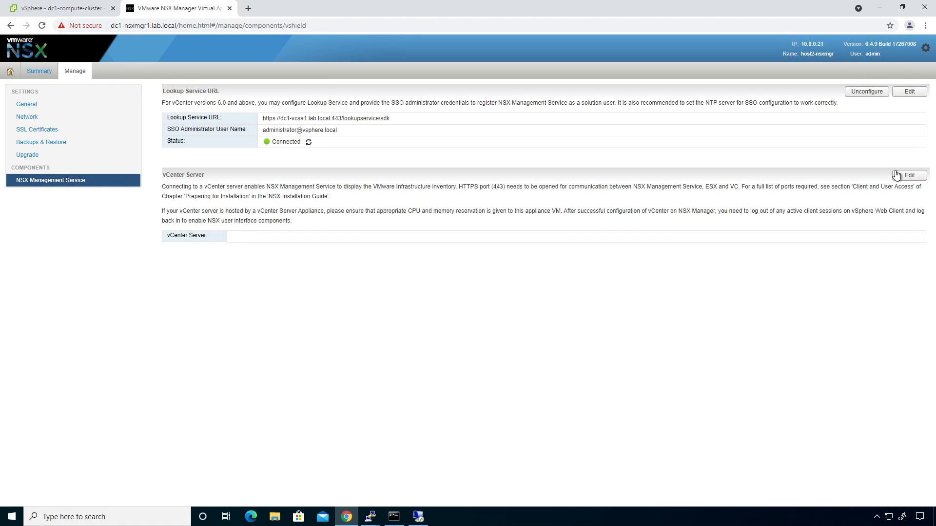
{"action": "left_click", "coordinate": [909, 175]}
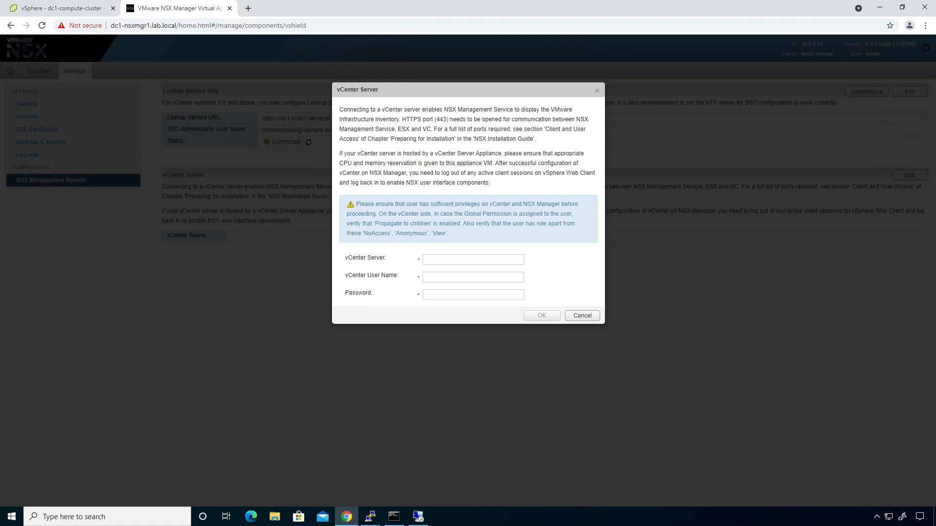
{"action": "type", "text": "dc1-vcsa1.lab.local"}
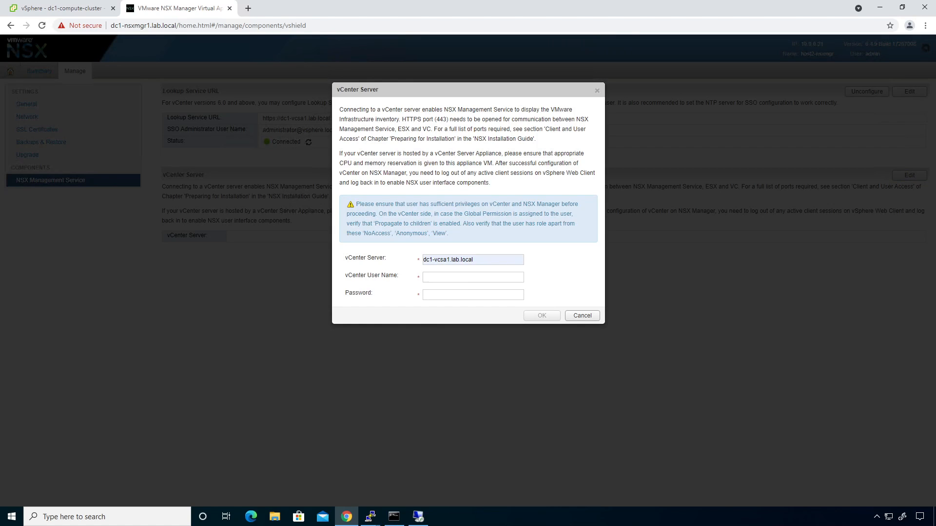
{"action": "type", "text": "a"}
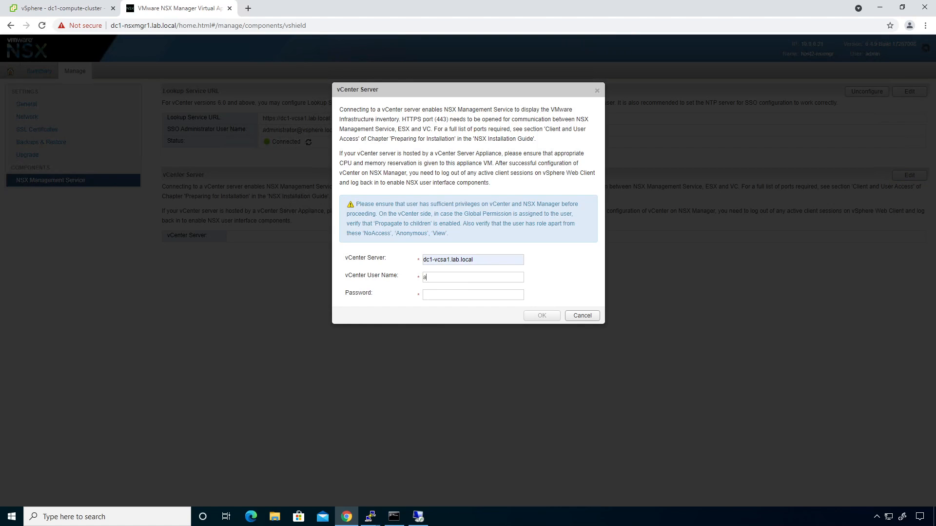
{"action": "type", "text": "dministrator@vsphere.local"}
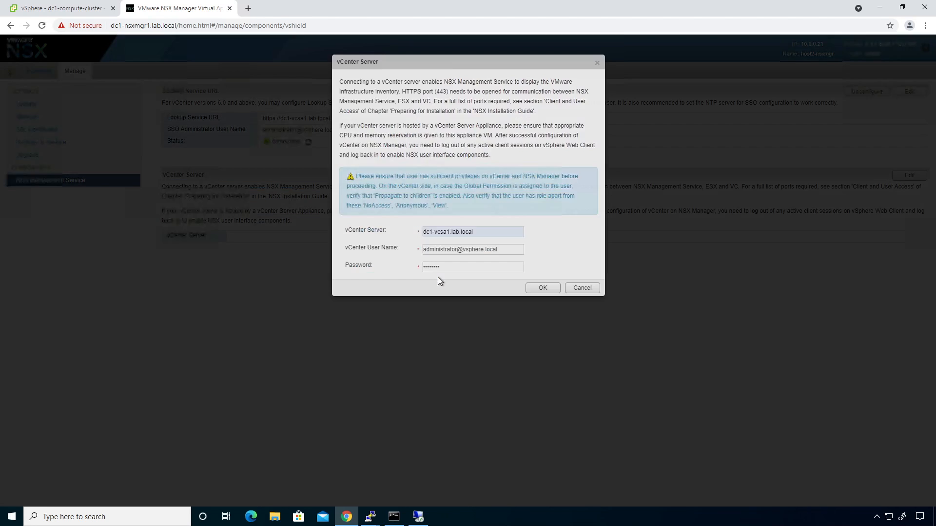
{"action": "left_click", "coordinate": [542, 287]}
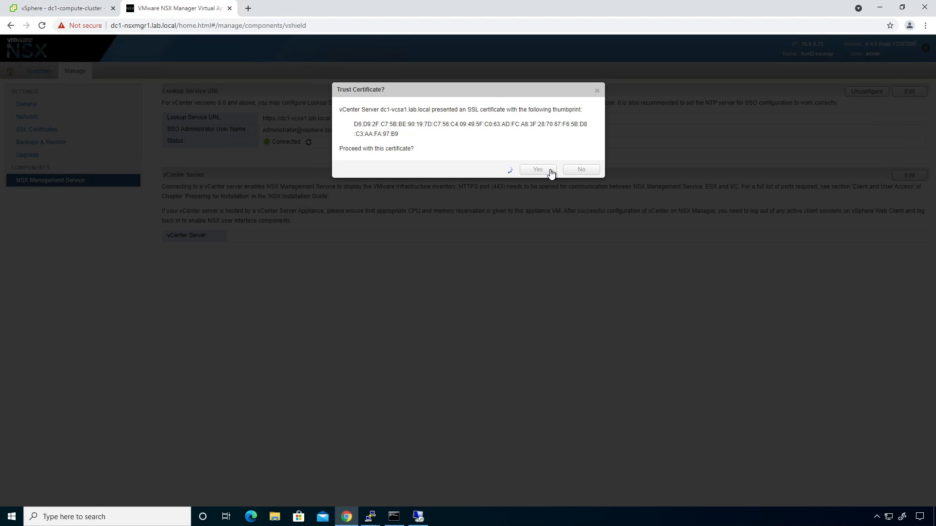
{"action": "left_click", "coordinate": [538, 169]}
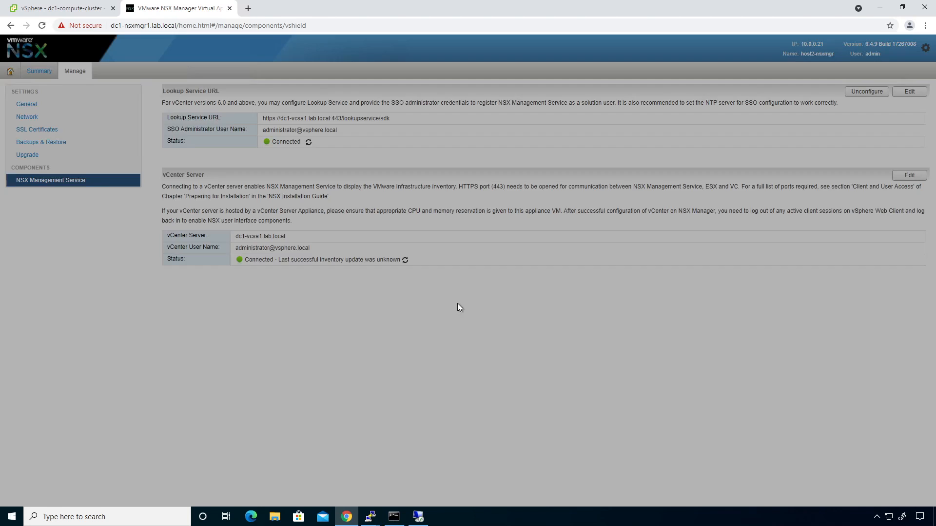
{"action": "mouse_move", "coordinate": [249, 209]}
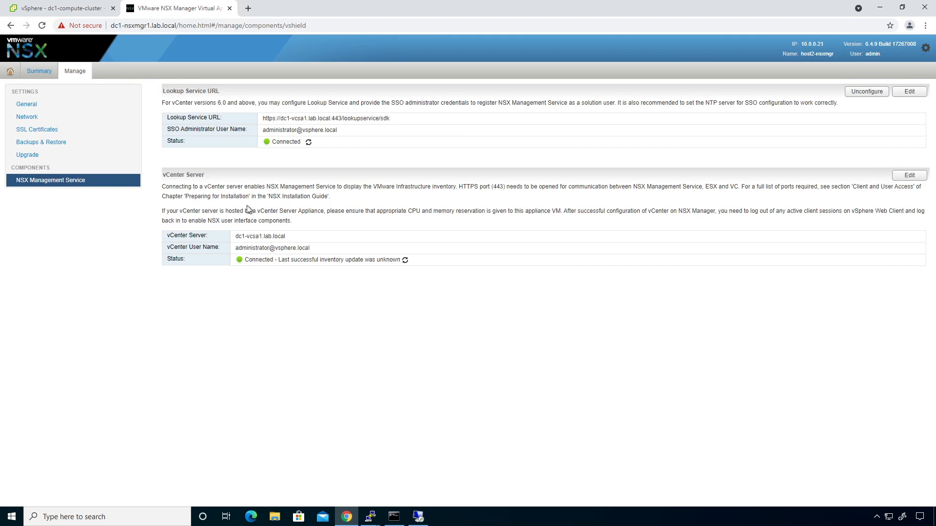
Switch to the vSphere Client tab and bring up the Shortcuts page from the Menu
{"action": "left_click", "coordinate": [48, 9]}
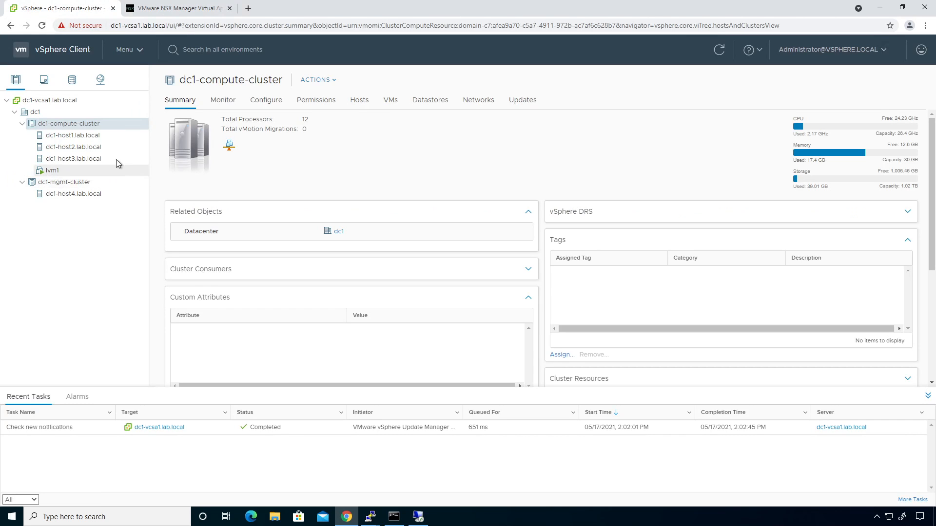
{"action": "left_click", "coordinate": [130, 49]}
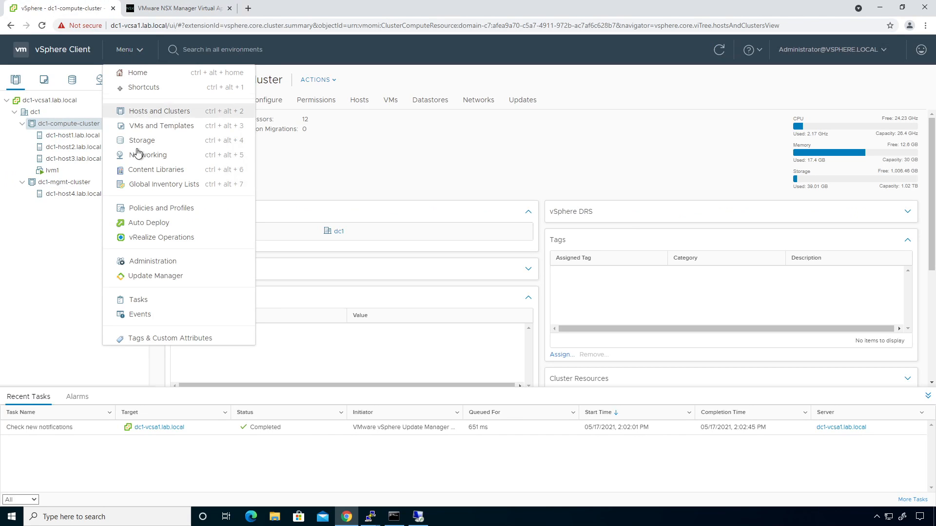
{"action": "mouse_move", "coordinate": [141, 248]}
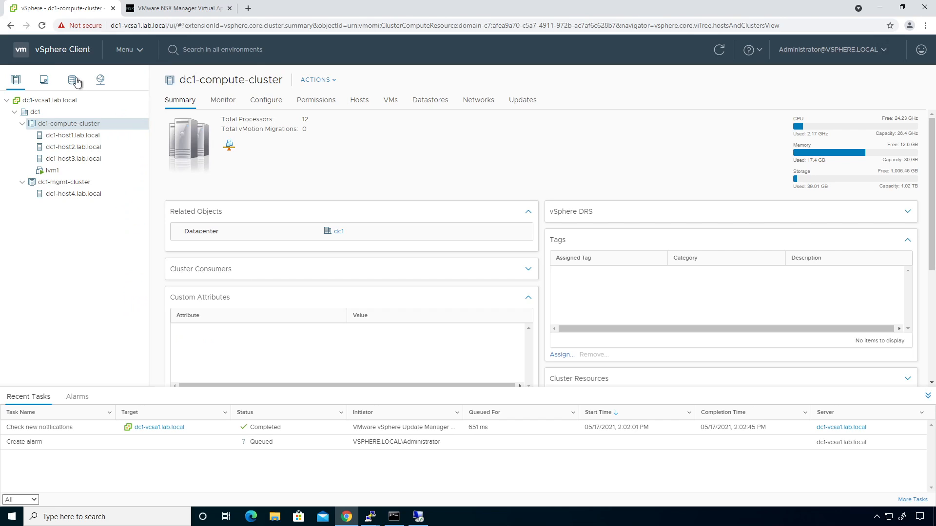
{"action": "left_click", "coordinate": [15, 80]}
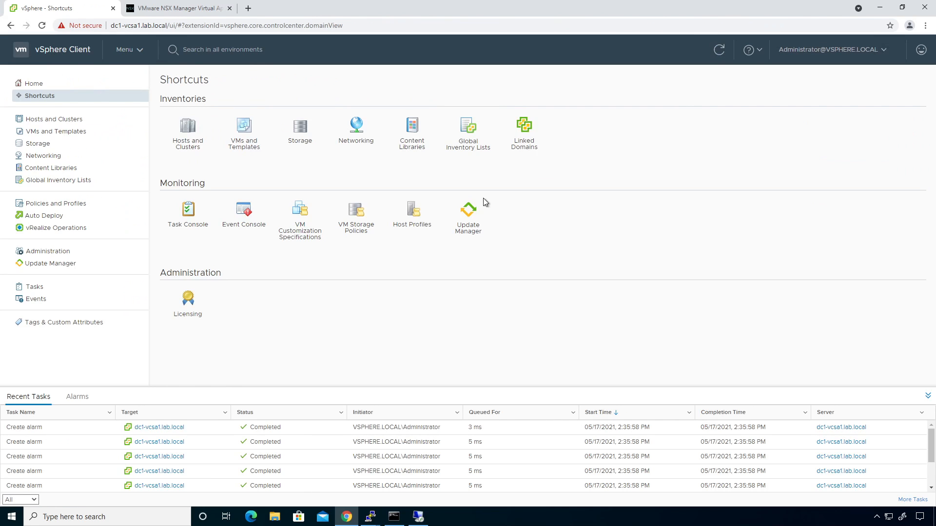
{"action": "mouse_move", "coordinate": [396, 272]}
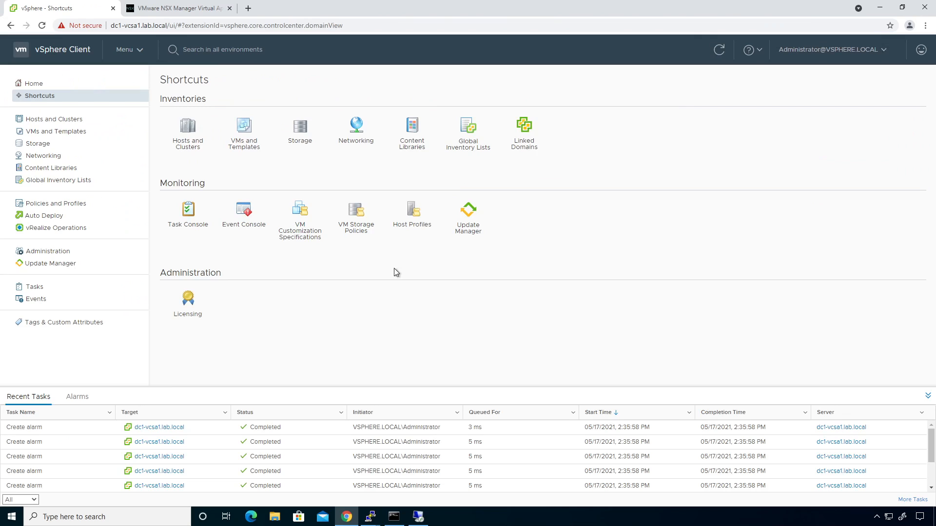
{"action": "mouse_move", "coordinate": [368, 300]}
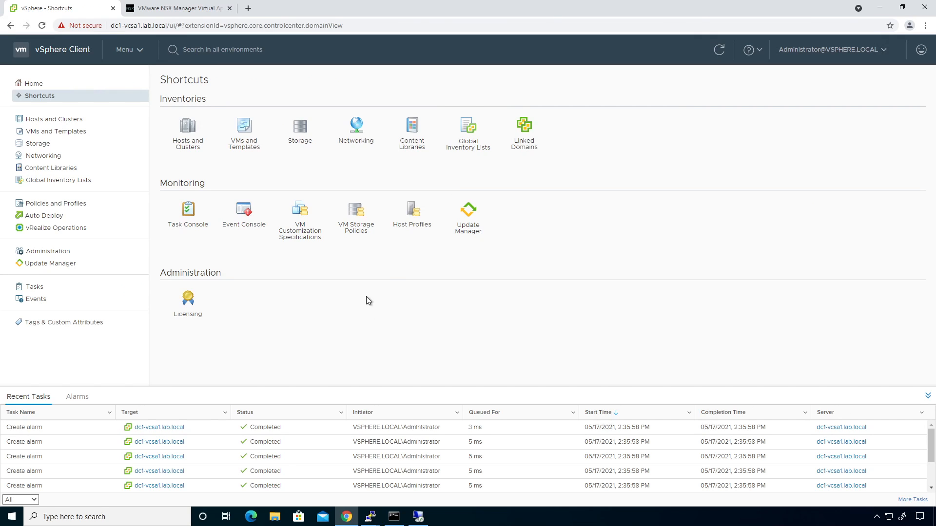
{"action": "mouse_move", "coordinate": [368, 268]}
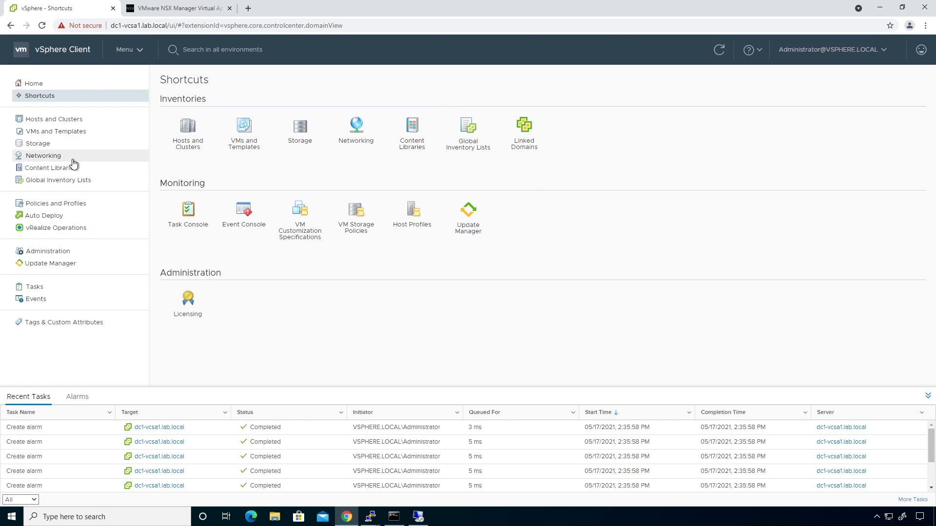
{"action": "mouse_move", "coordinate": [56, 256]}
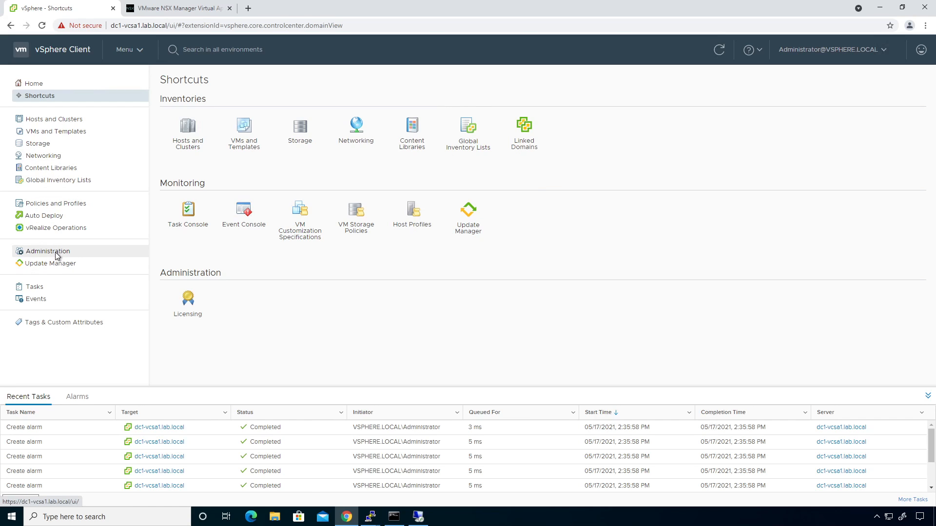
Go to Administration and show the Client Plug-Ins list (Update Manager, vSAN, vRops)
{"action": "left_click", "coordinate": [48, 251]}
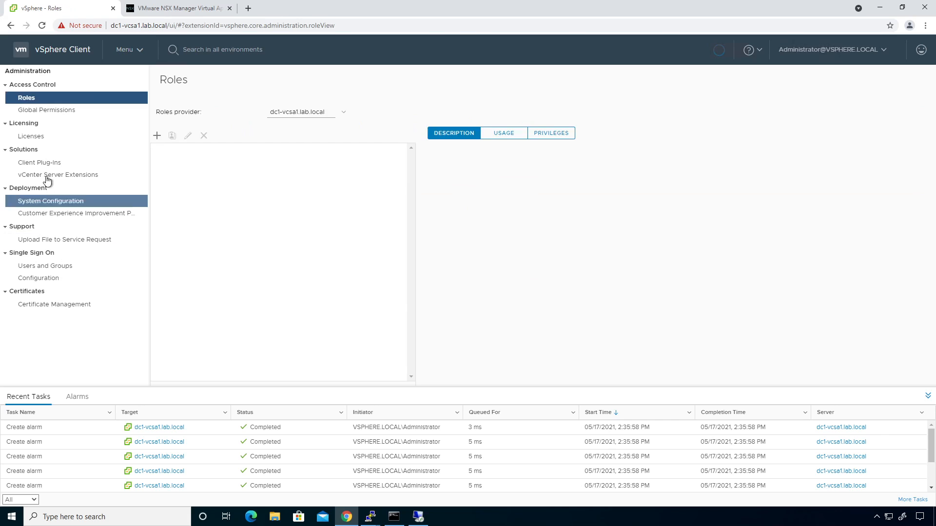
{"action": "left_click", "coordinate": [39, 162]}
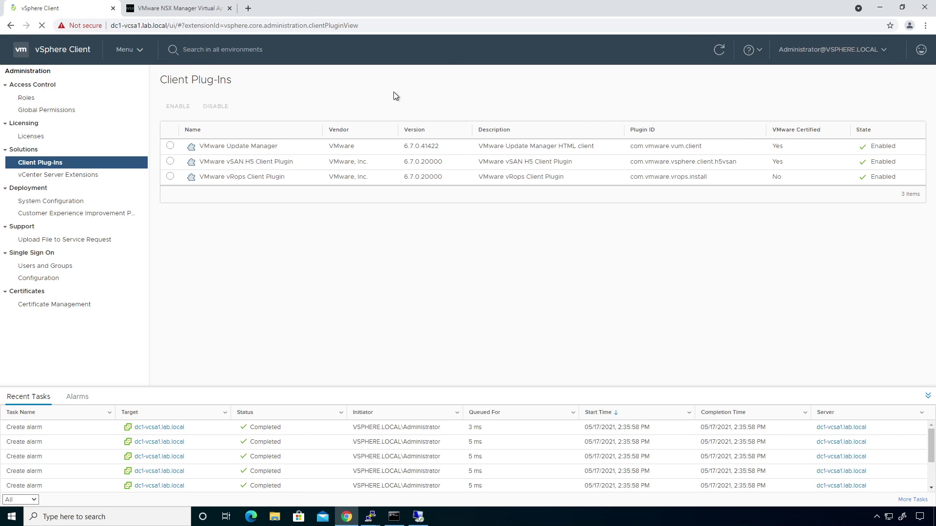
{"action": "mouse_move", "coordinate": [424, 111]}
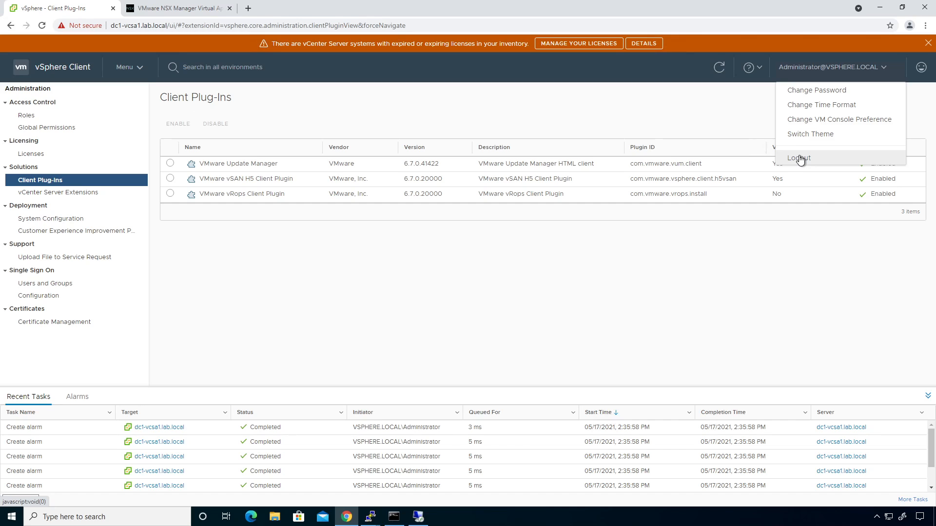
{"action": "left_click", "coordinate": [799, 158]}
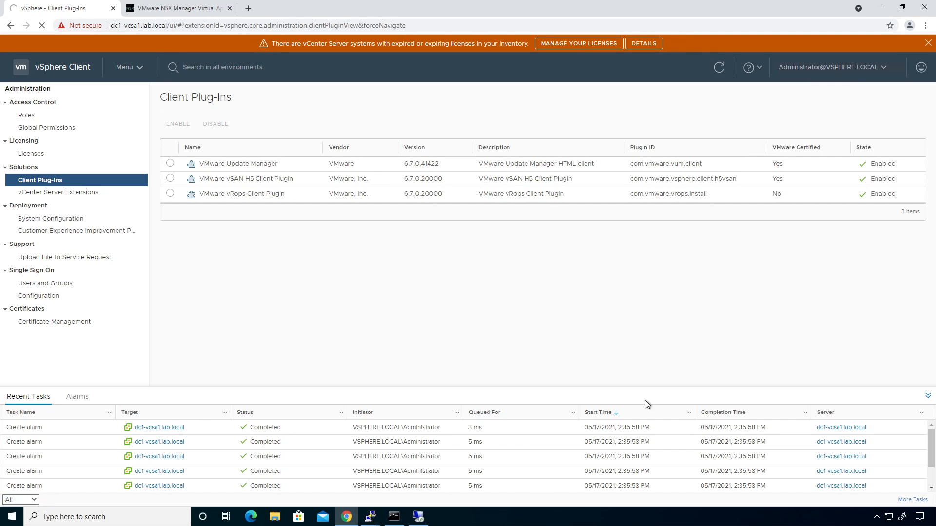
{"action": "mouse_move", "coordinate": [584, 398]}
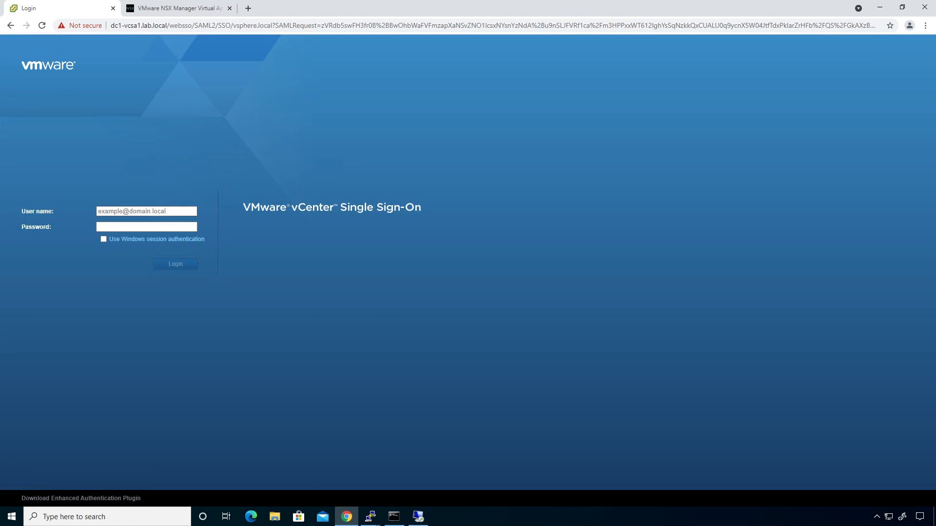
{"action": "type", "text": "administrator@vsphere.local"}
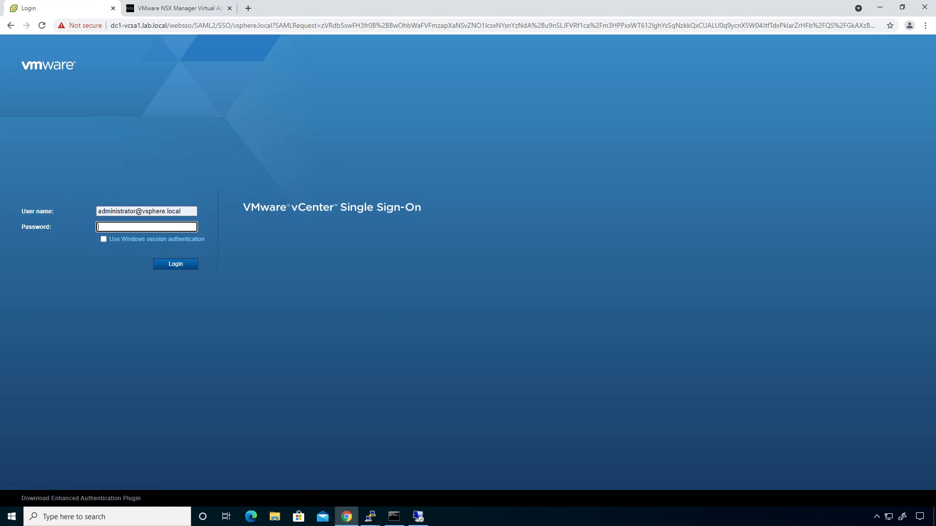
{"action": "type", "text": "password"}
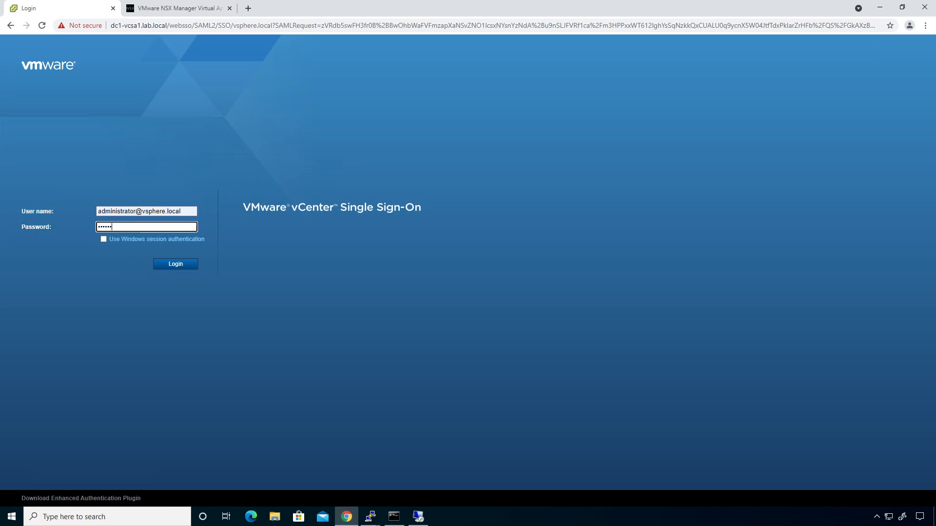
{"action": "left_click", "coordinate": [175, 263]}
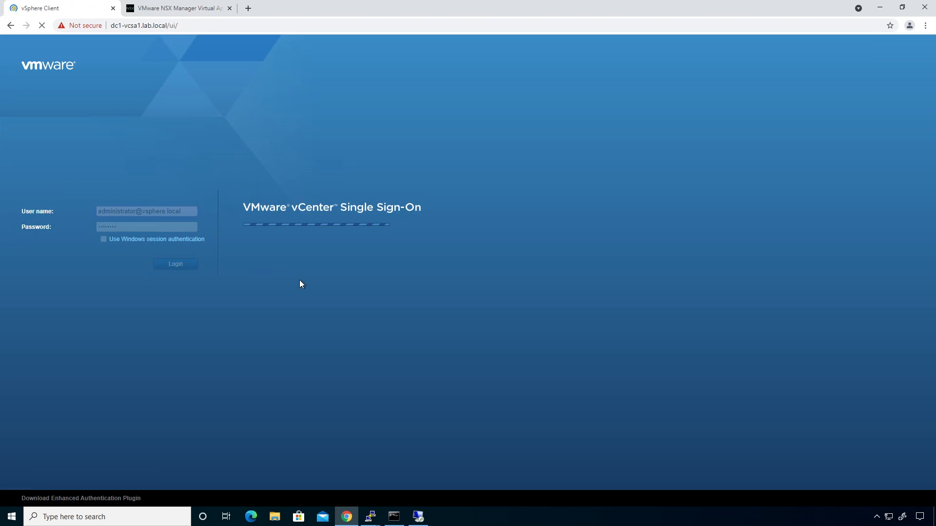
{"action": "left_click", "coordinate": [176, 263]}
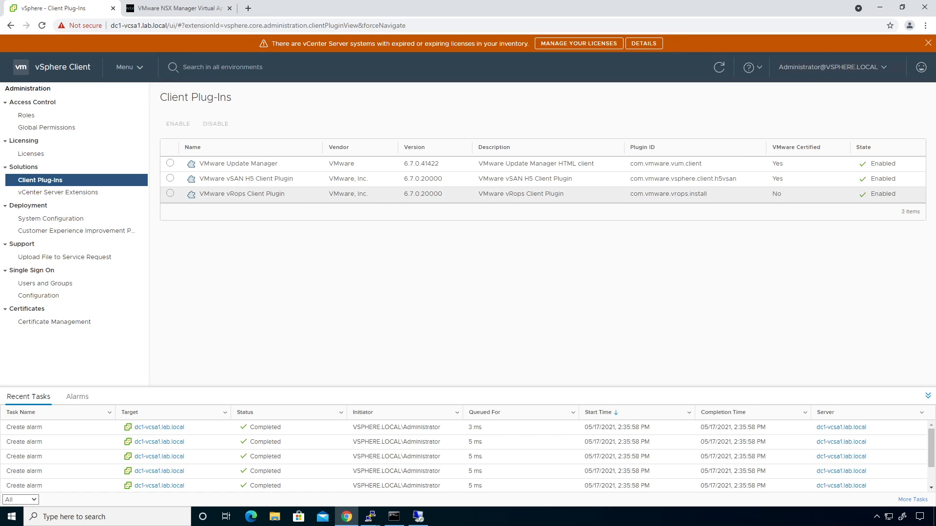
{"action": "mouse_move", "coordinate": [26, 116]}
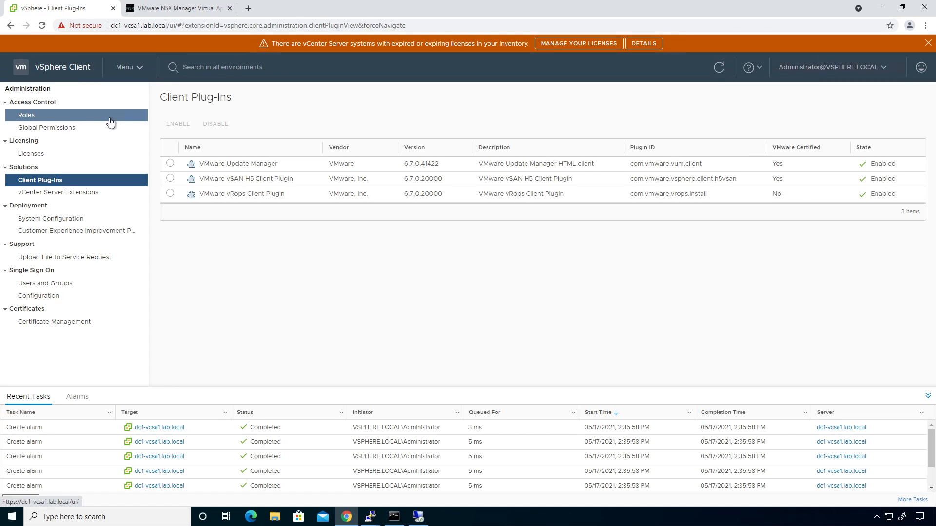
Confirm NSX user interface plugin 6.4.9 is enabled, then return to vCenter Server Extensions sorted by name
{"action": "left_click", "coordinate": [58, 193]}
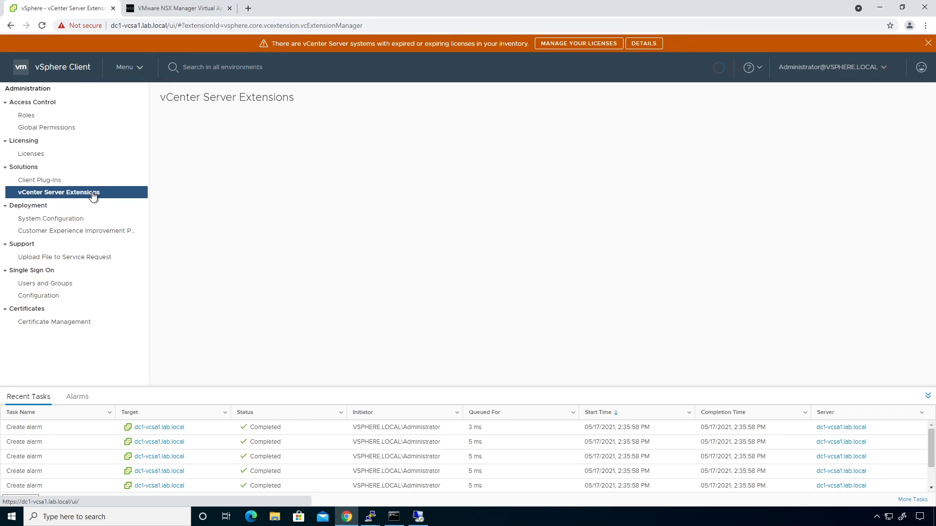
{"action": "left_click", "coordinate": [59, 192]}
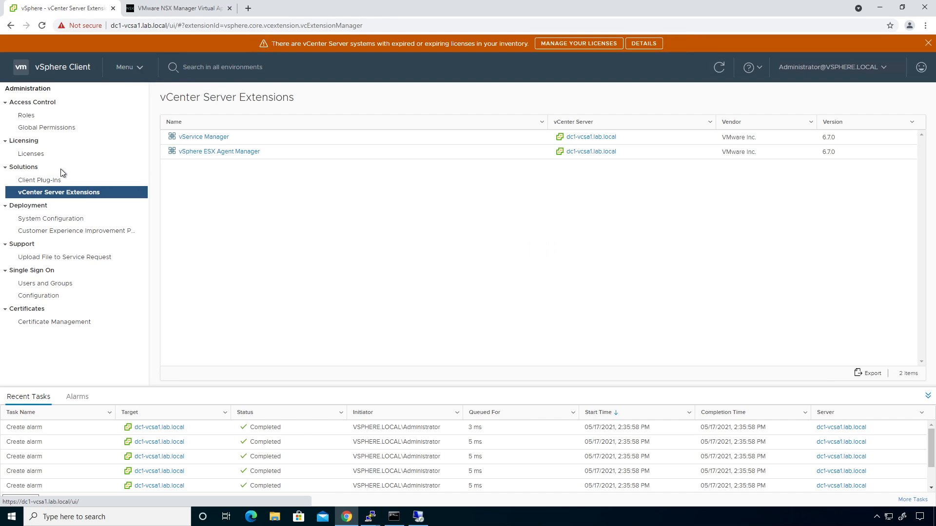
{"action": "left_click", "coordinate": [39, 180]}
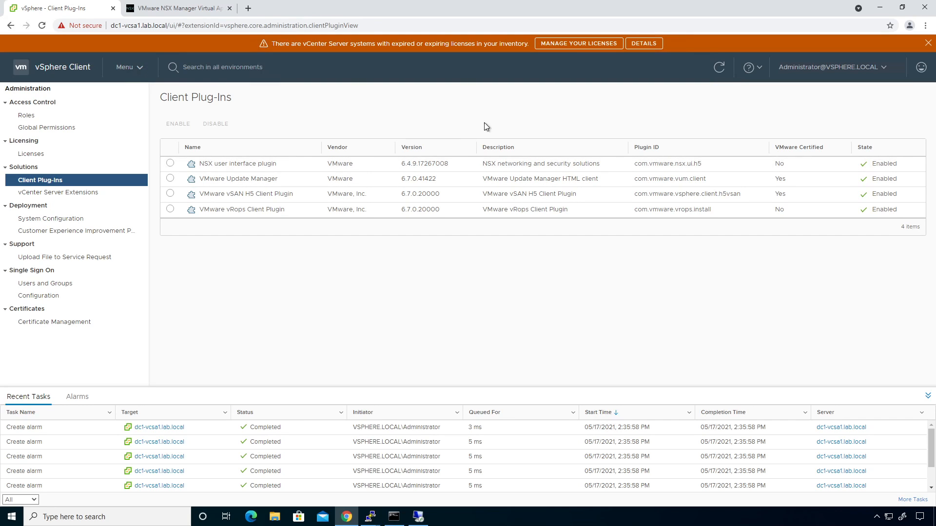
{"action": "mouse_move", "coordinate": [723, 141]}
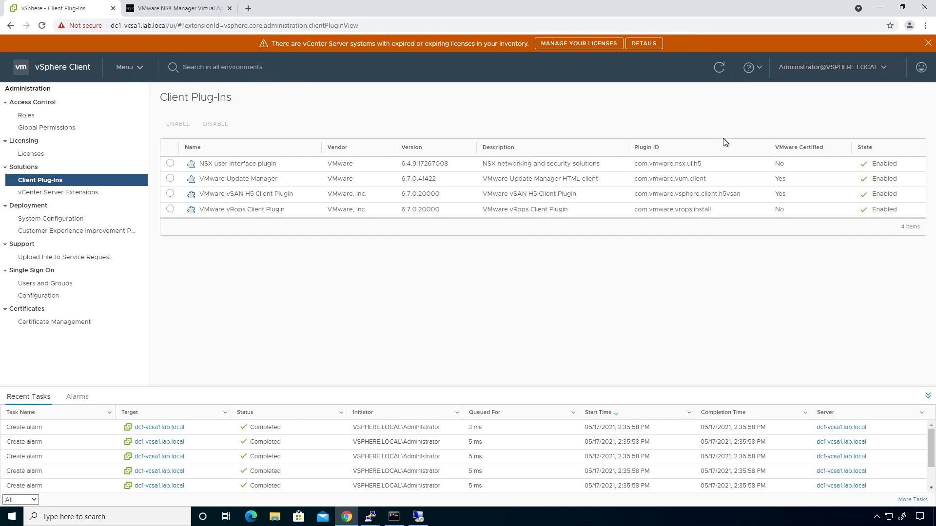
{"action": "left_click", "coordinate": [57, 192]}
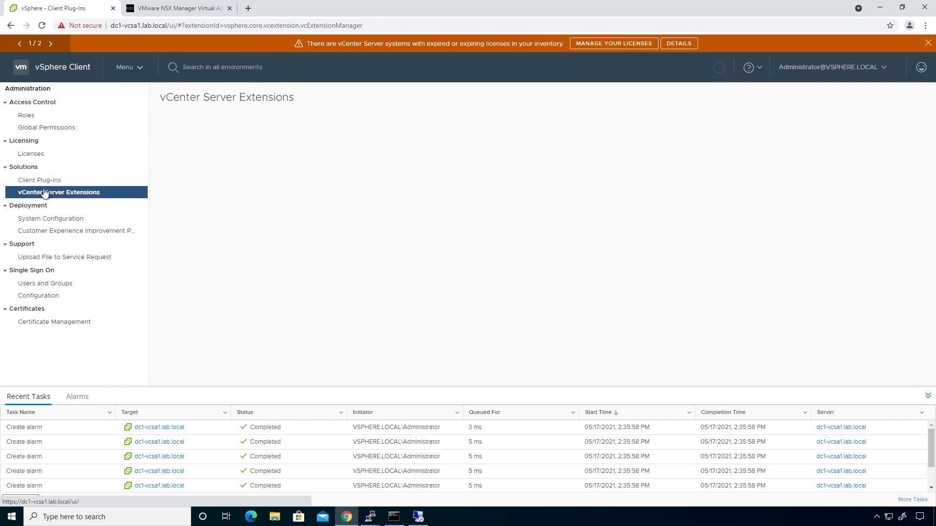
{"action": "left_click", "coordinate": [58, 192]}
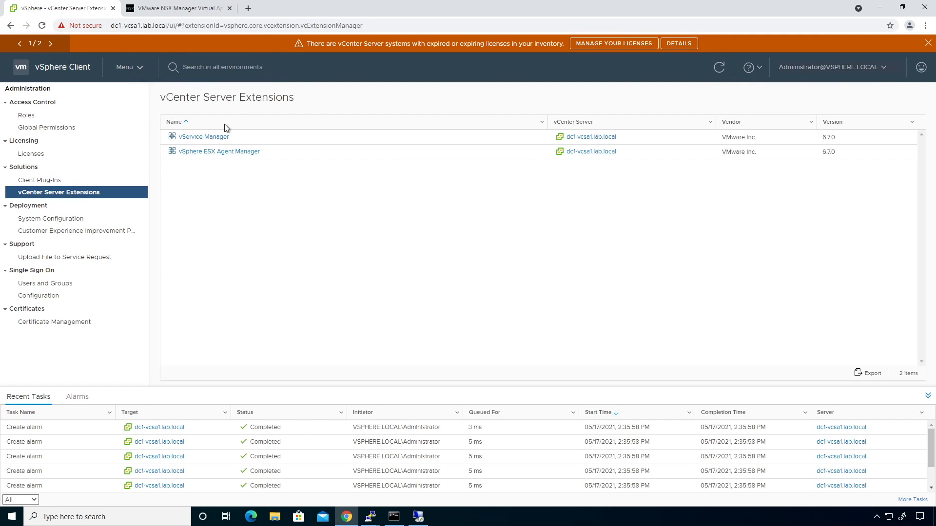
{"action": "left_click", "coordinate": [49, 43]}
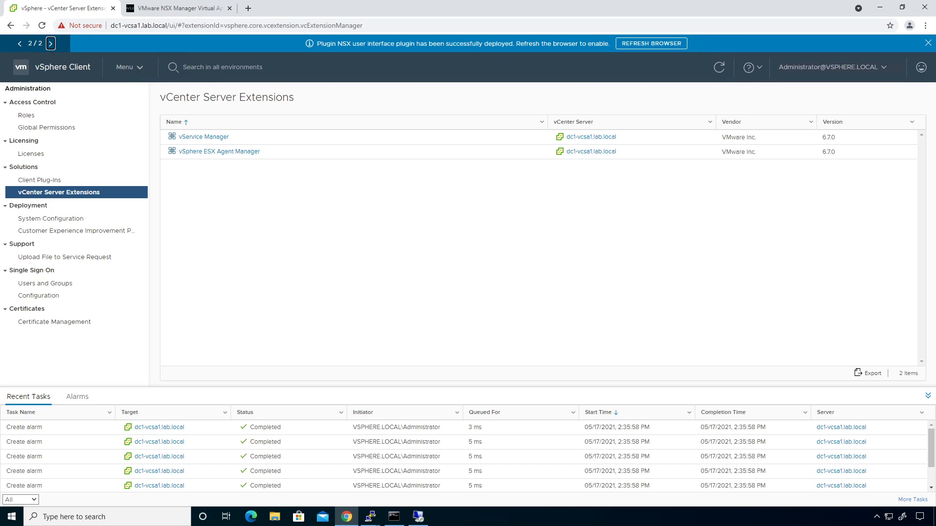
{"action": "mouse_move", "coordinate": [471, 55]}
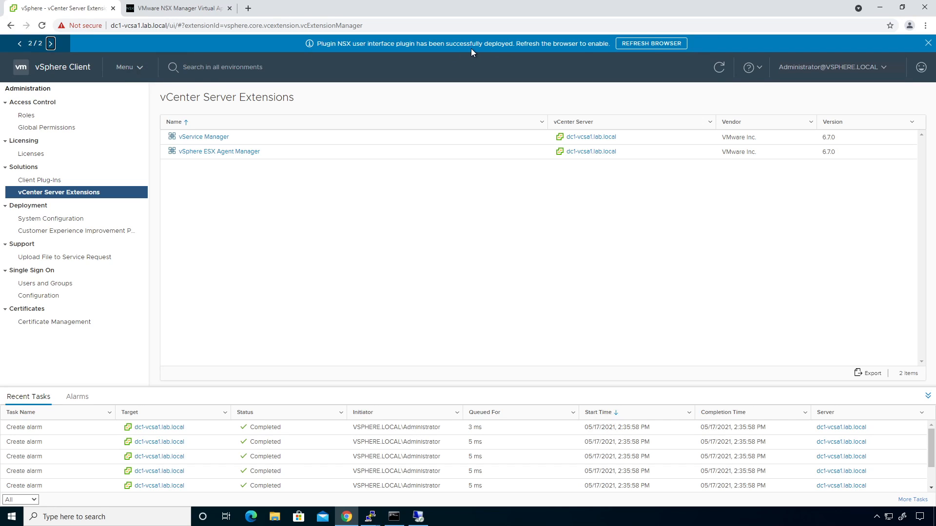
{"action": "mouse_move", "coordinate": [632, 53]}
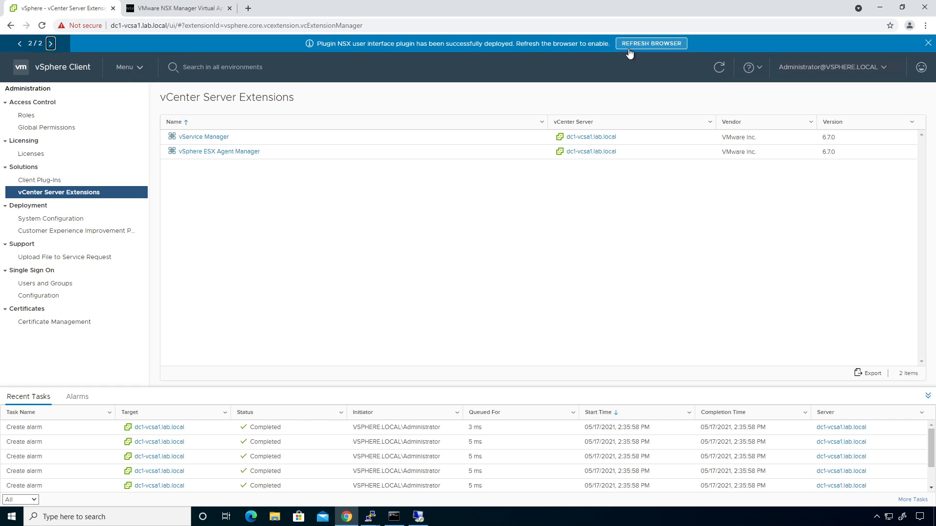
Refresh the browser from the 'NSX user interface plugin successfully deployed' banner
{"action": "left_click", "coordinate": [650, 43]}
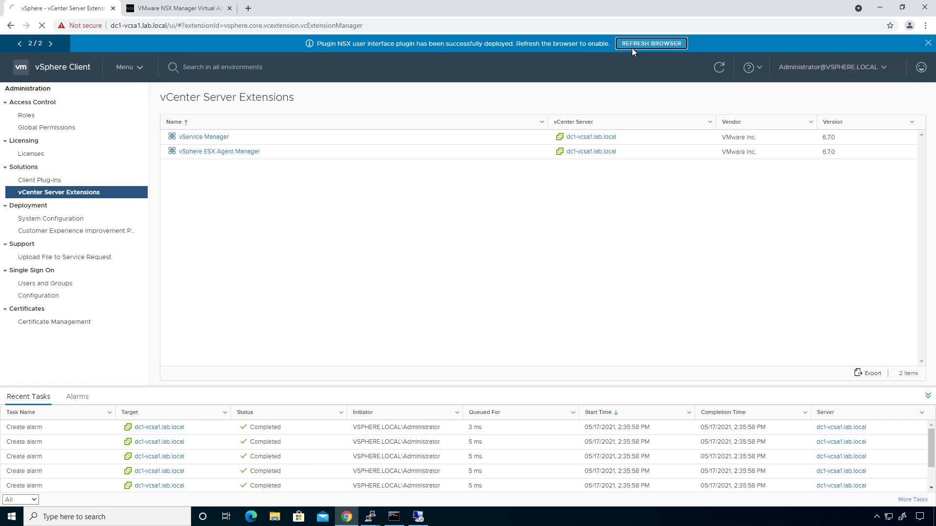
After the reload, try the Networking and Security shortcut and dismiss the expiring-licence warning
{"action": "left_click", "coordinate": [650, 43]}
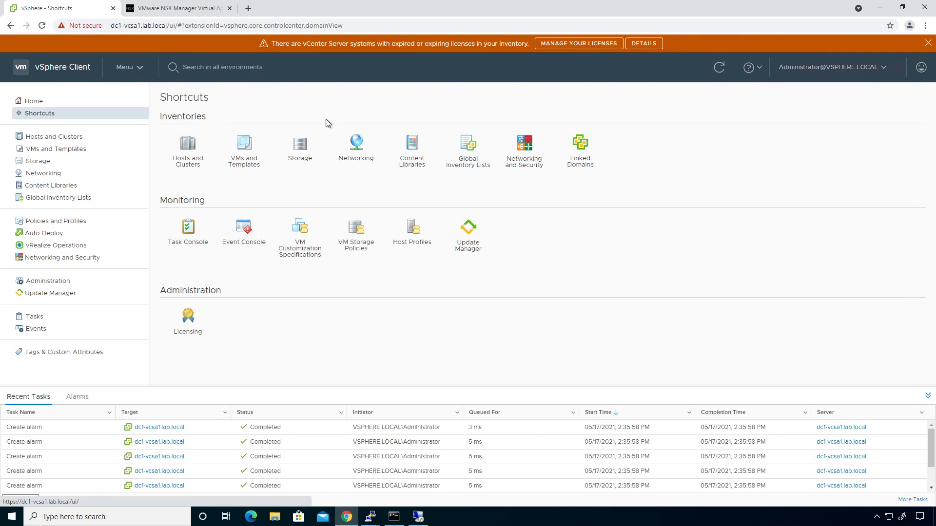
{"action": "mouse_move", "coordinate": [517, 156]}
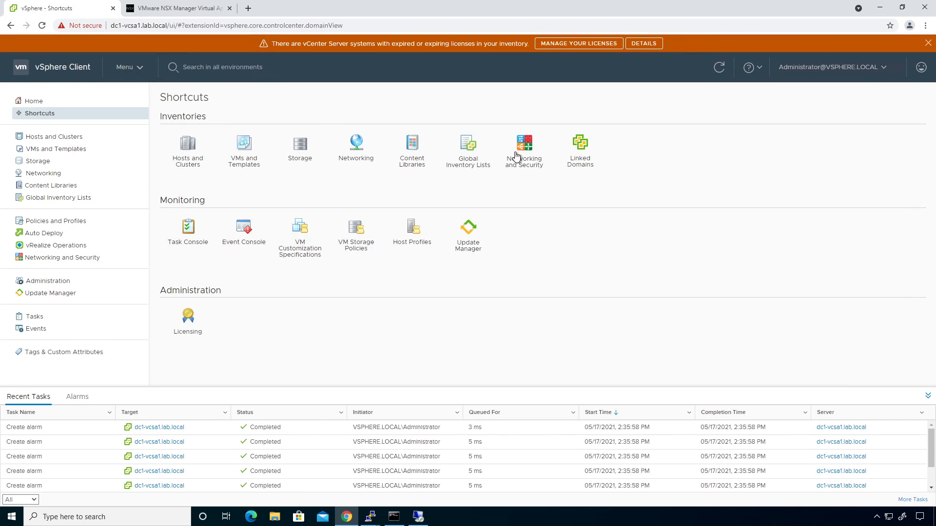
{"action": "left_click", "coordinate": [130, 67]}
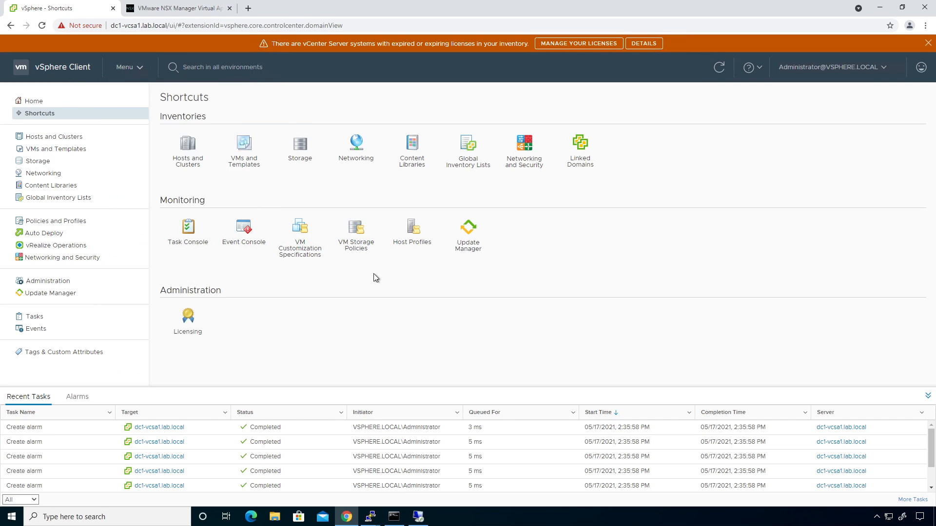
{"action": "mouse_move", "coordinate": [367, 268]}
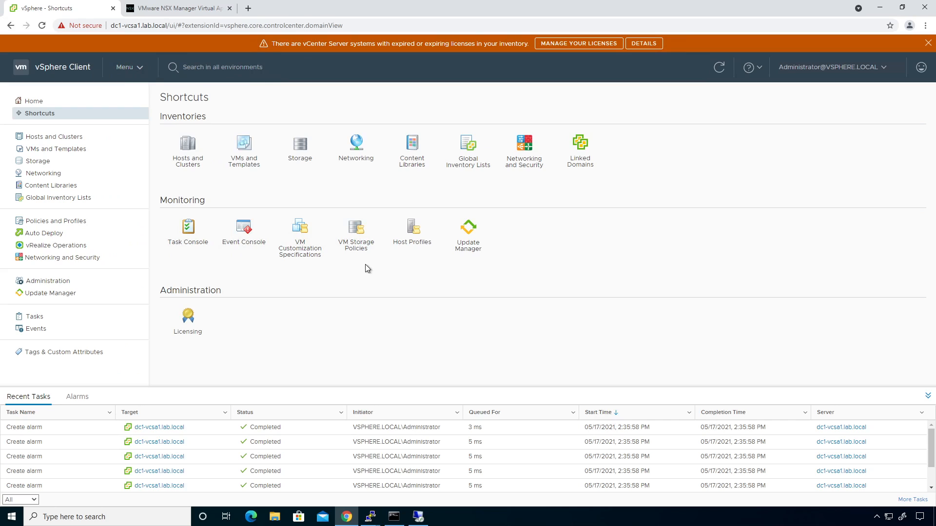
{"action": "mouse_move", "coordinate": [339, 301]}
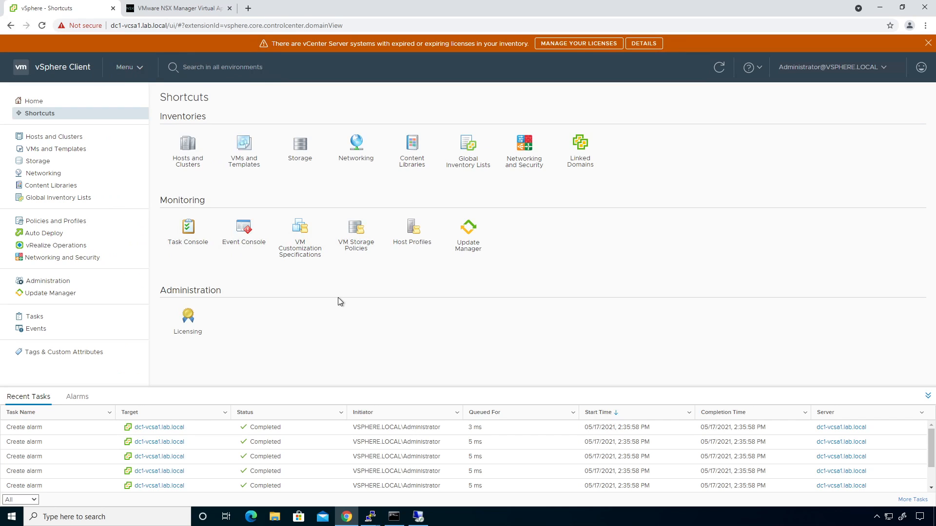
{"action": "mouse_move", "coordinate": [317, 291]}
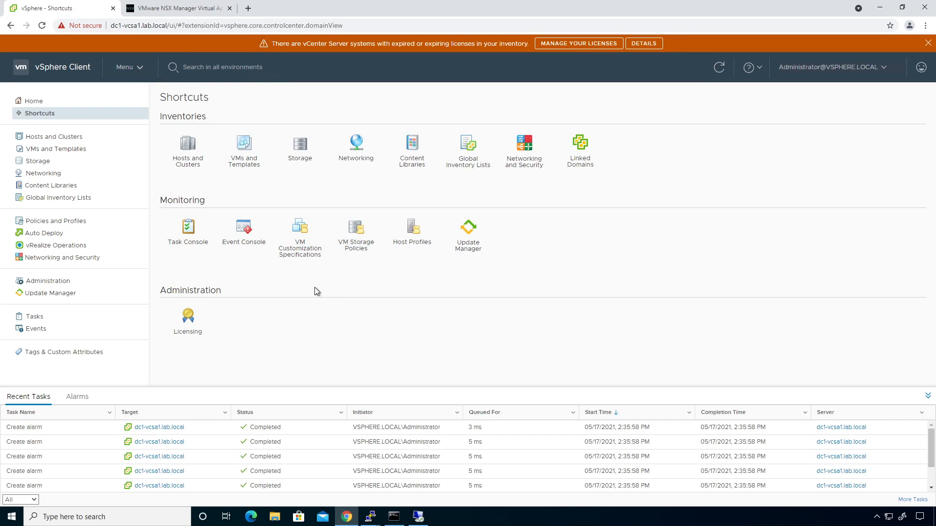
{"action": "mouse_move", "coordinate": [312, 282]}
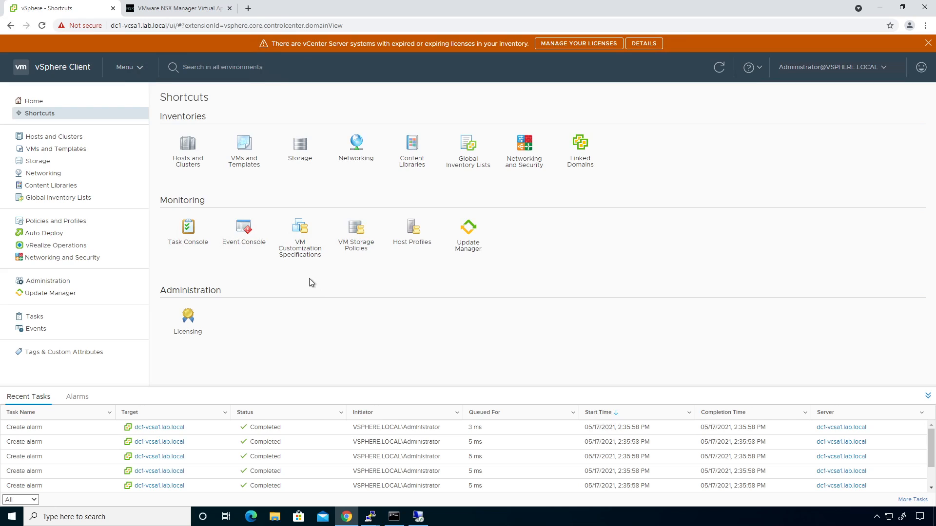
{"action": "mouse_move", "coordinate": [307, 294]}
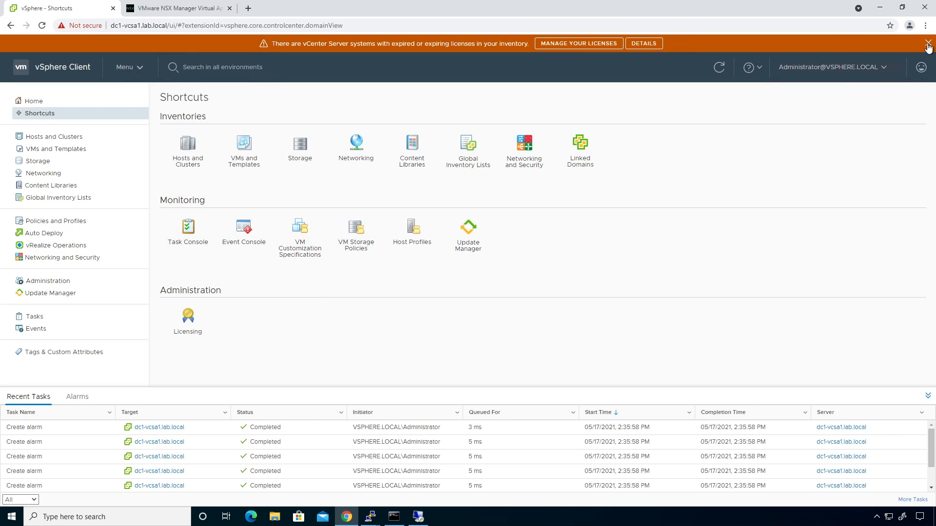
{"action": "left_click", "coordinate": [928, 42]}
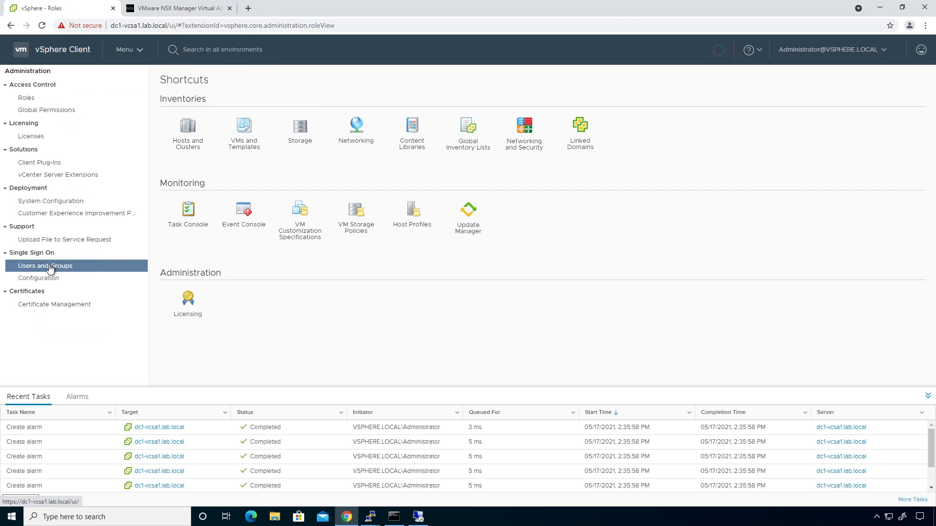
Review the assigned NSX for vShield Endpoint licence under Licensing > Licenses, then show Assets
{"action": "left_click", "coordinate": [26, 97]}
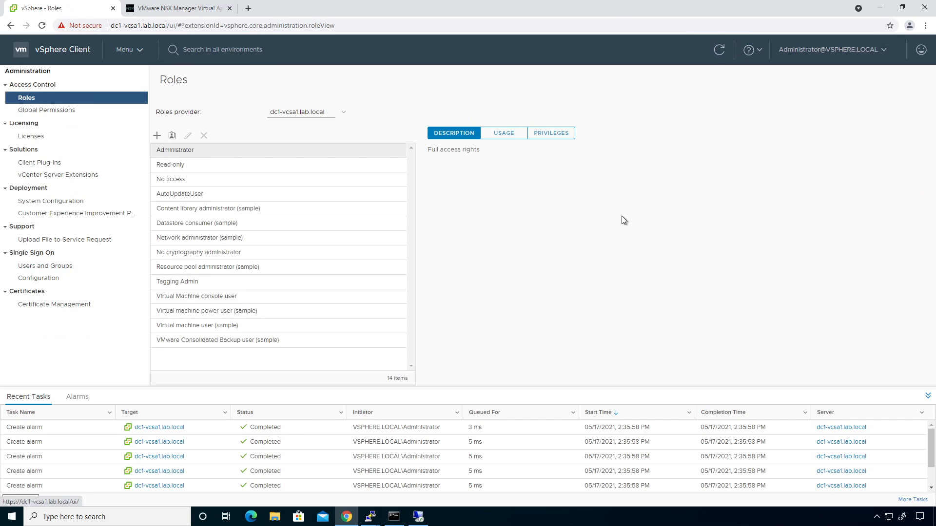
{"action": "mouse_move", "coordinate": [146, 213]}
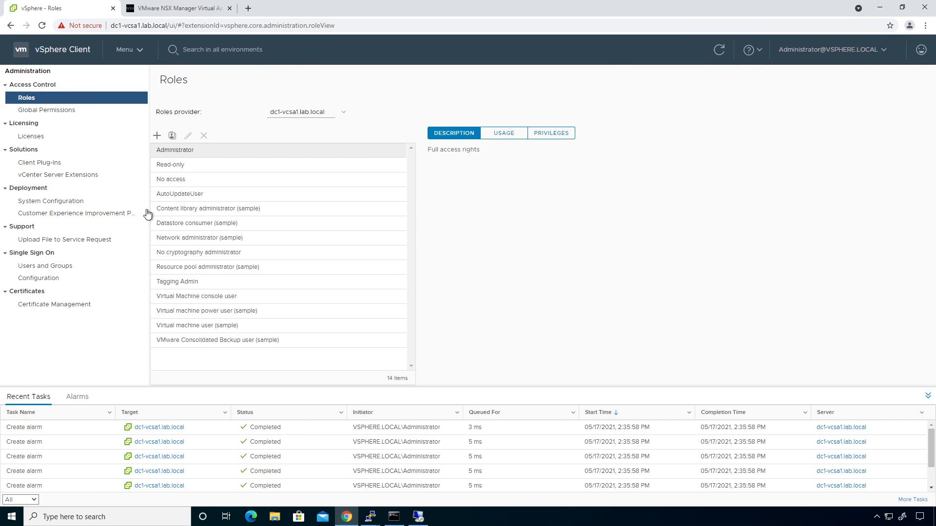
{"action": "mouse_move", "coordinate": [51, 145]}
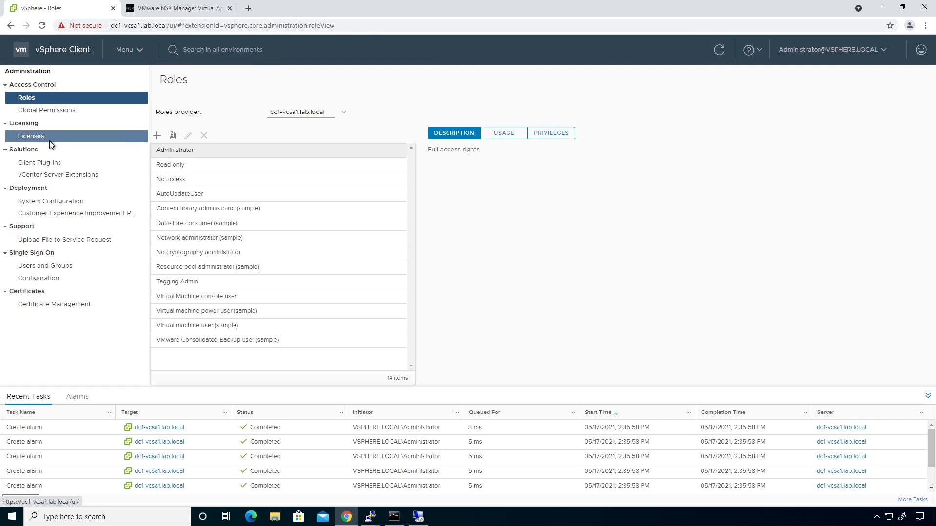
{"action": "left_click", "coordinate": [31, 136]}
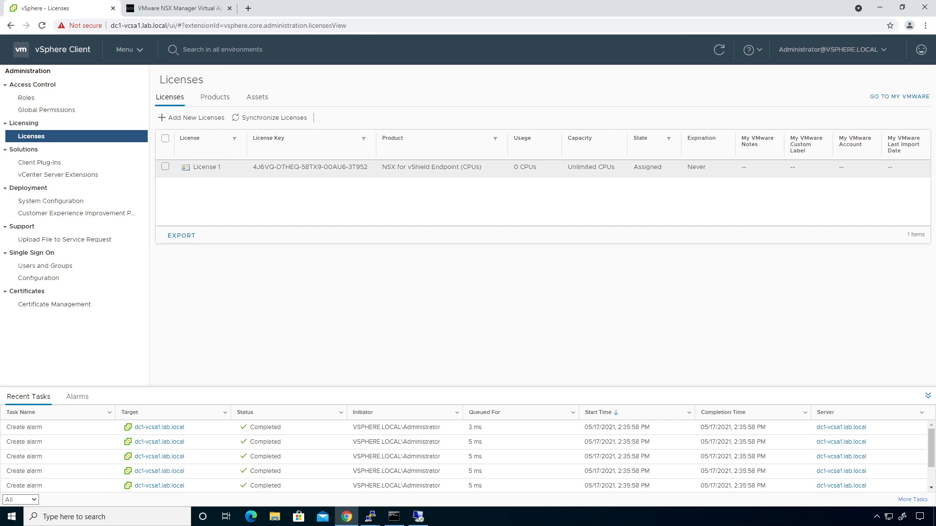
{"action": "left_click", "coordinate": [256, 97]}
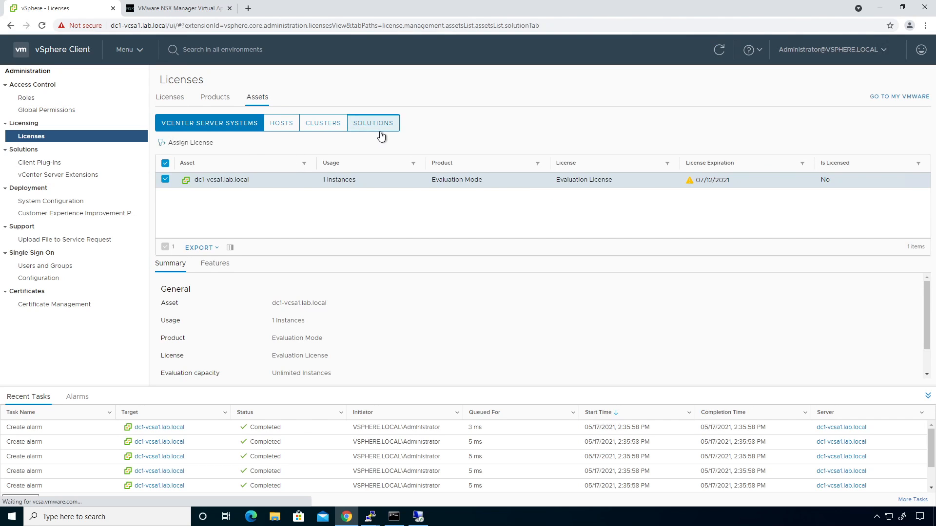
{"action": "left_click", "coordinate": [373, 123]}
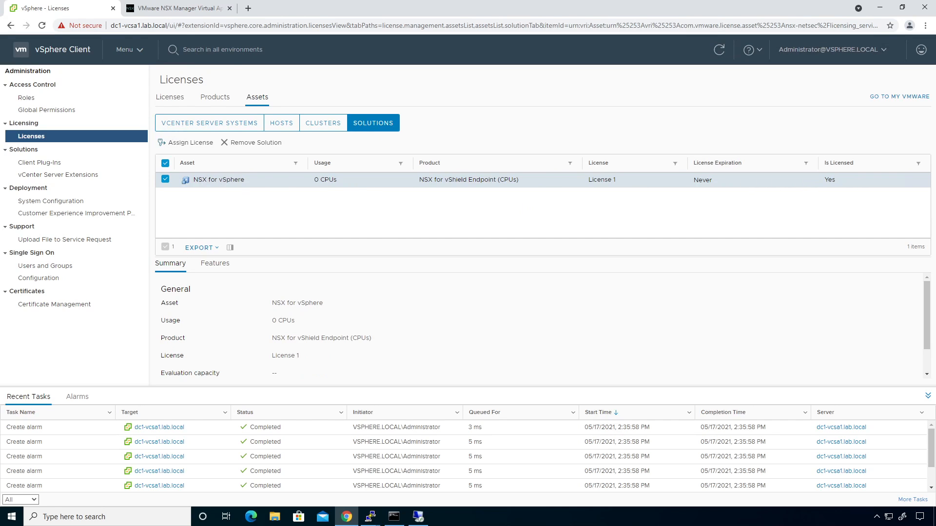
{"action": "mouse_move", "coordinate": [201, 165]}
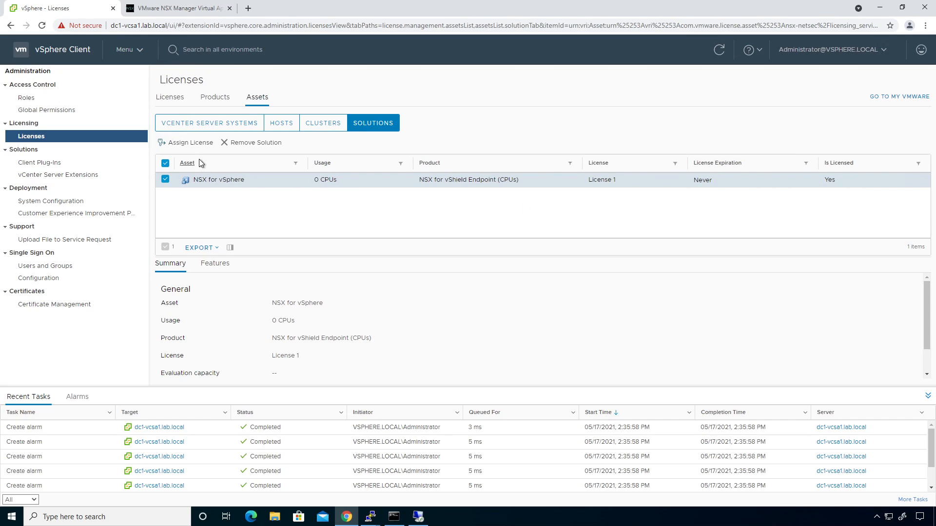
{"action": "left_click", "coordinate": [185, 142]}
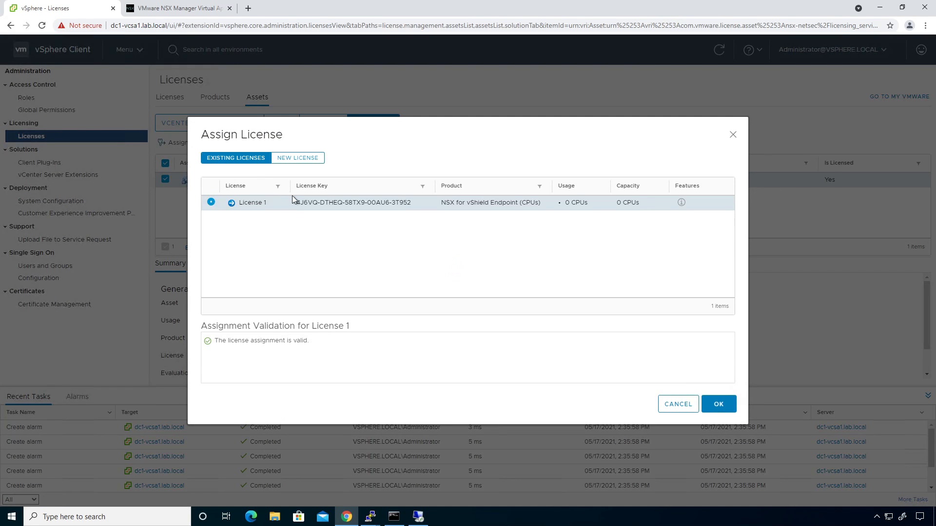
{"action": "mouse_move", "coordinate": [627, 210]}
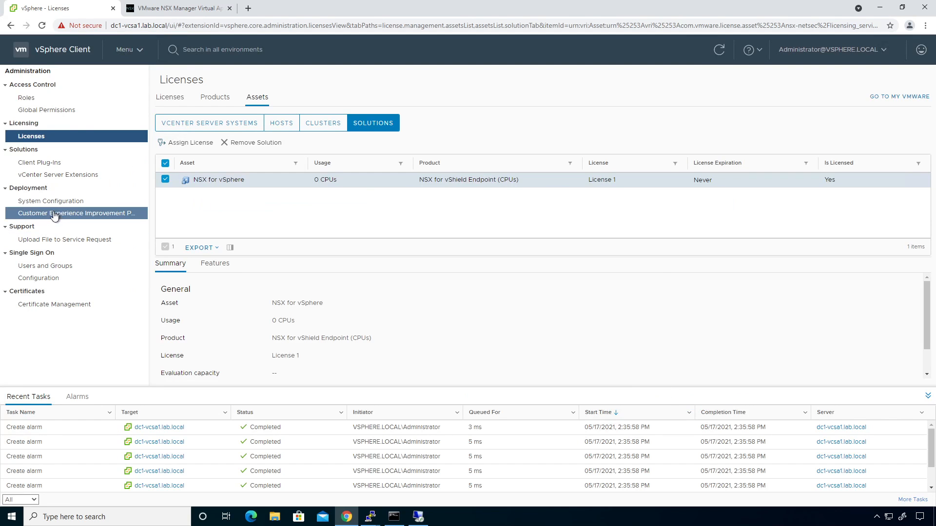
{"action": "mouse_move", "coordinate": [55, 213]}
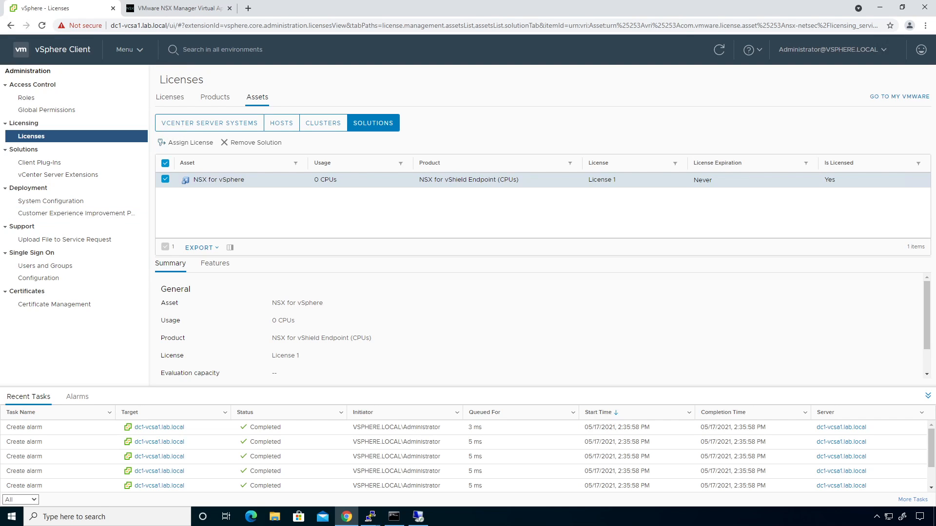
{"action": "mouse_move", "coordinate": [170, 106]}
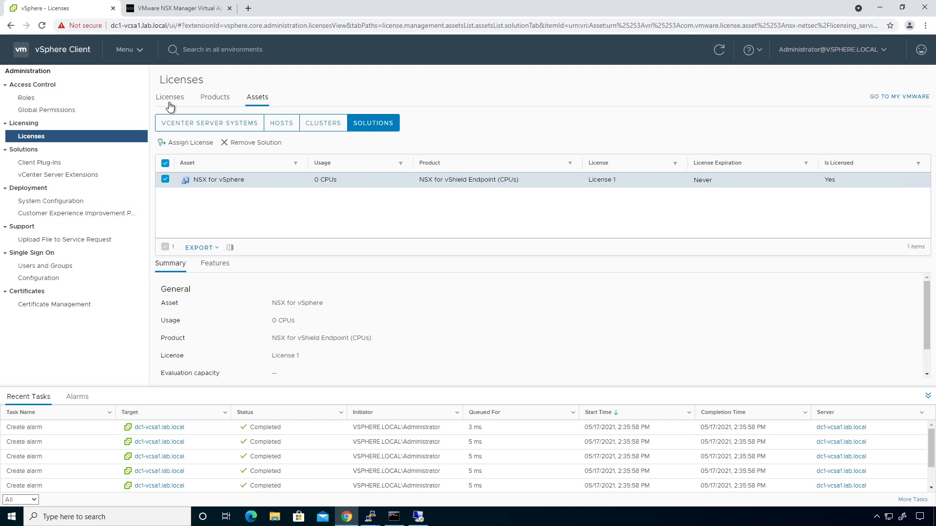
Add a new NSX for vSphere - Enterprise license with 1,000 CPUs capacity via Add New Licenses
{"action": "left_click", "coordinate": [170, 97]}
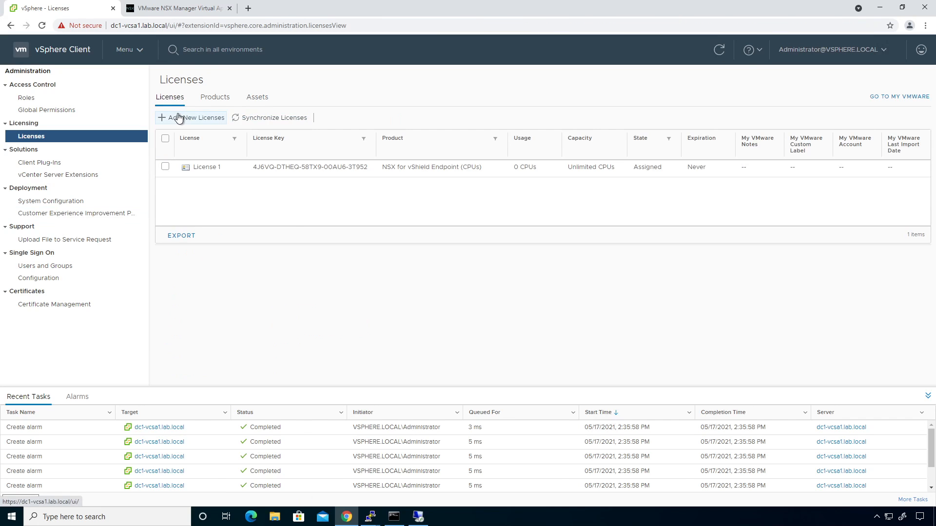
{"action": "left_click", "coordinate": [190, 118]}
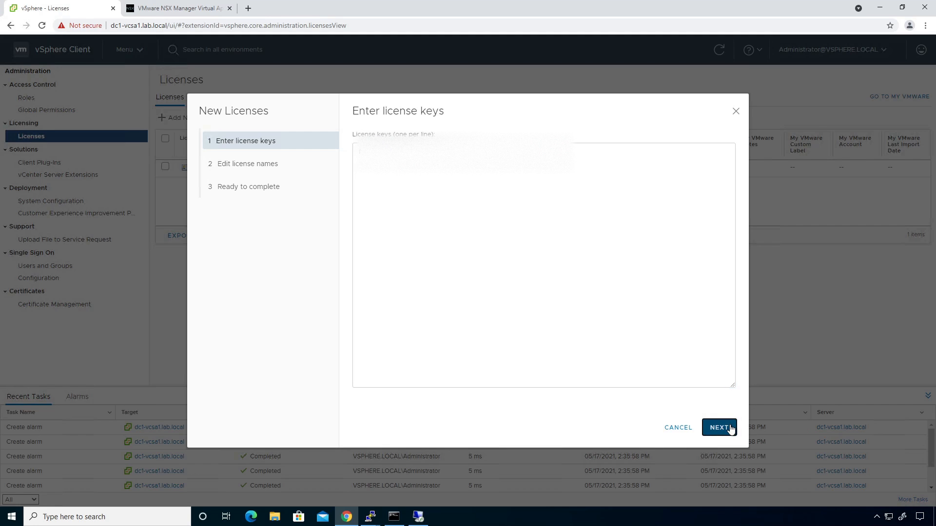
{"action": "left_click", "coordinate": [719, 428]}
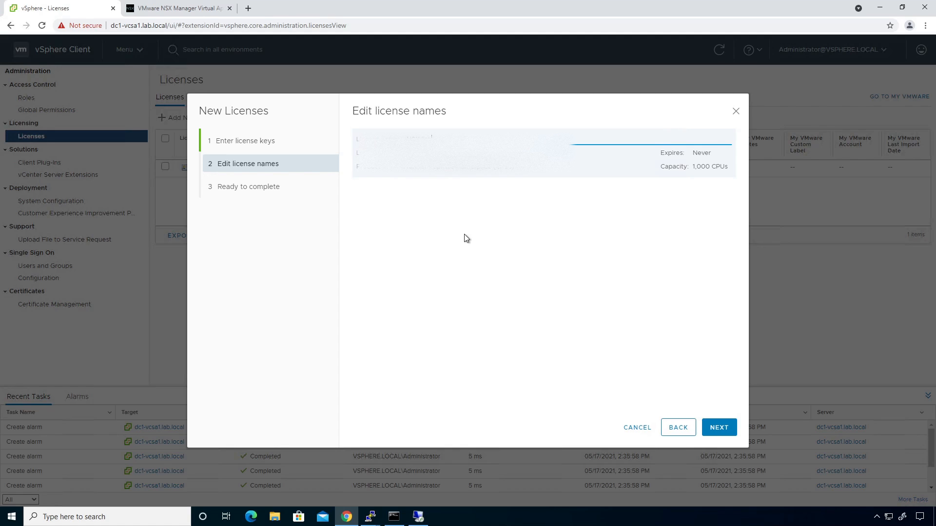
{"action": "mouse_move", "coordinate": [495, 207]}
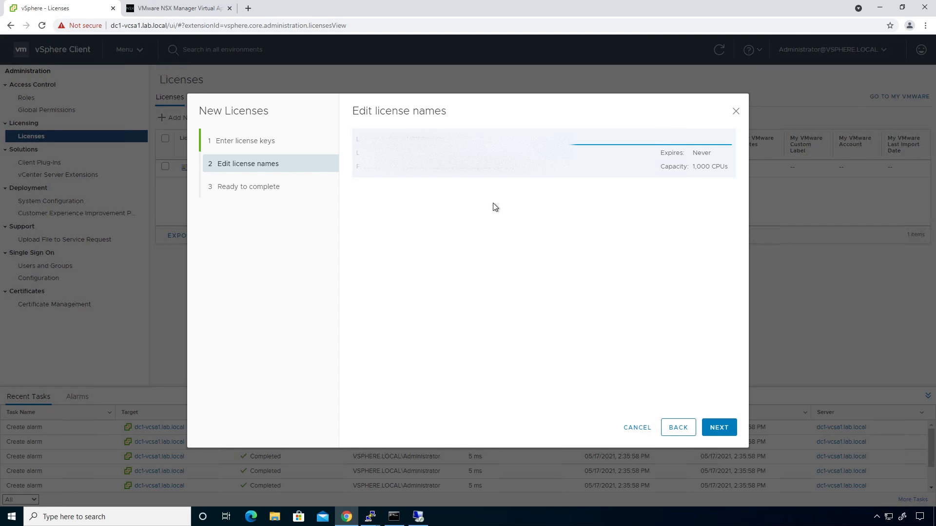
{"action": "mouse_move", "coordinate": [722, 412]}
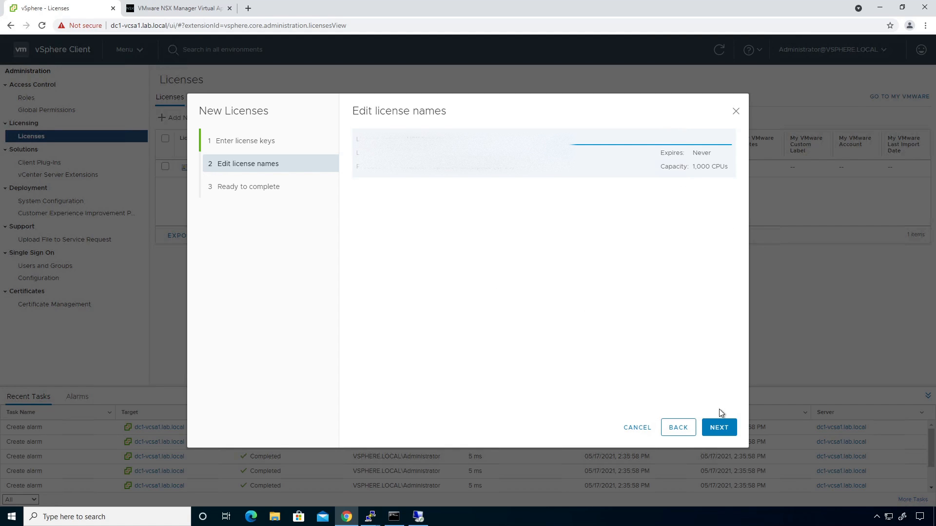
{"action": "left_click", "coordinate": [719, 427]}
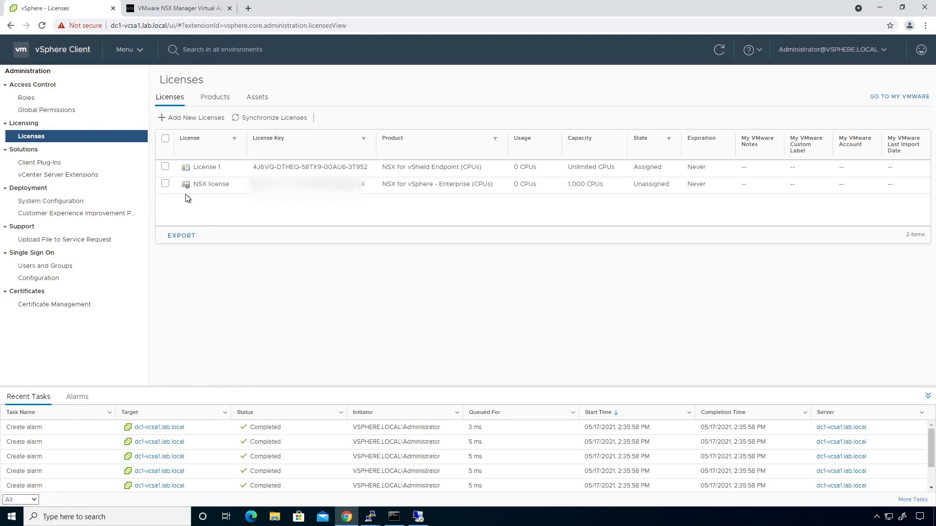
Assign the new NSX license to the NSX for vSphere solution on Assets > Solutions
{"action": "left_click", "coordinate": [256, 97]}
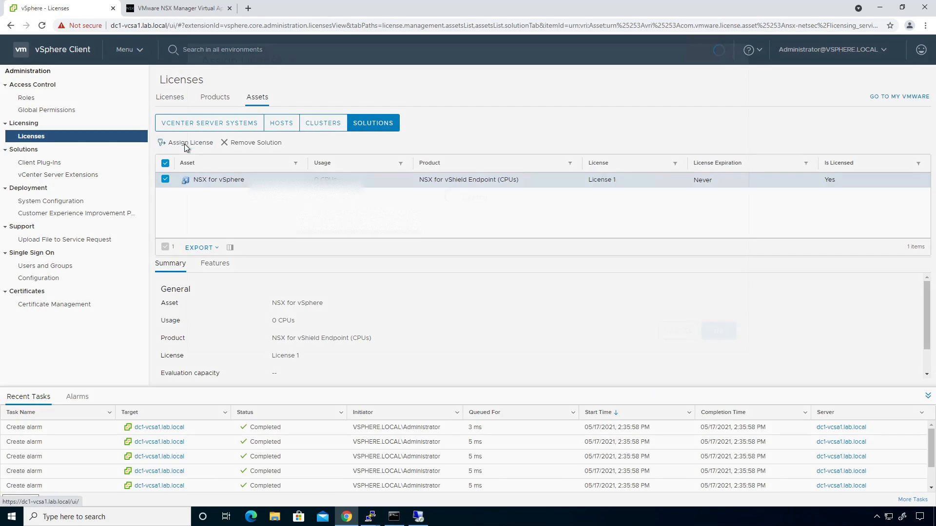
{"action": "left_click", "coordinate": [184, 142]}
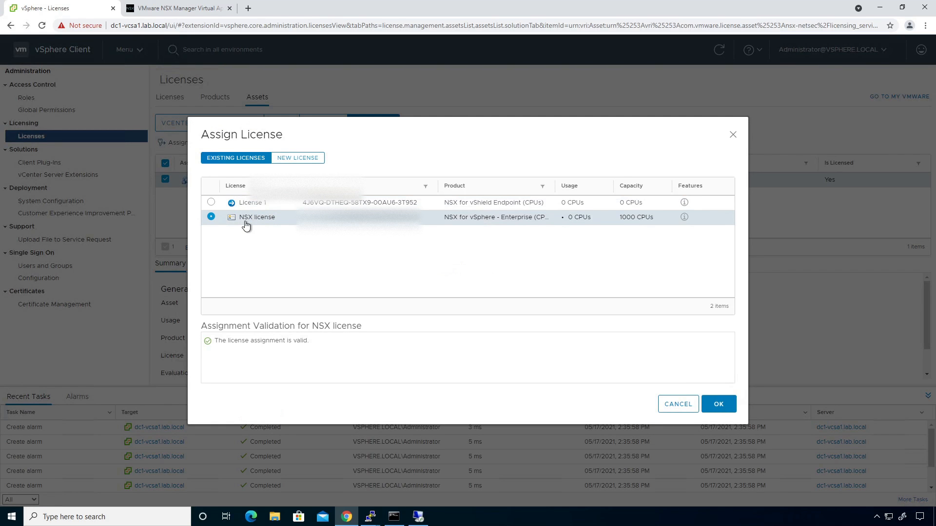
{"action": "mouse_move", "coordinate": [618, 222]}
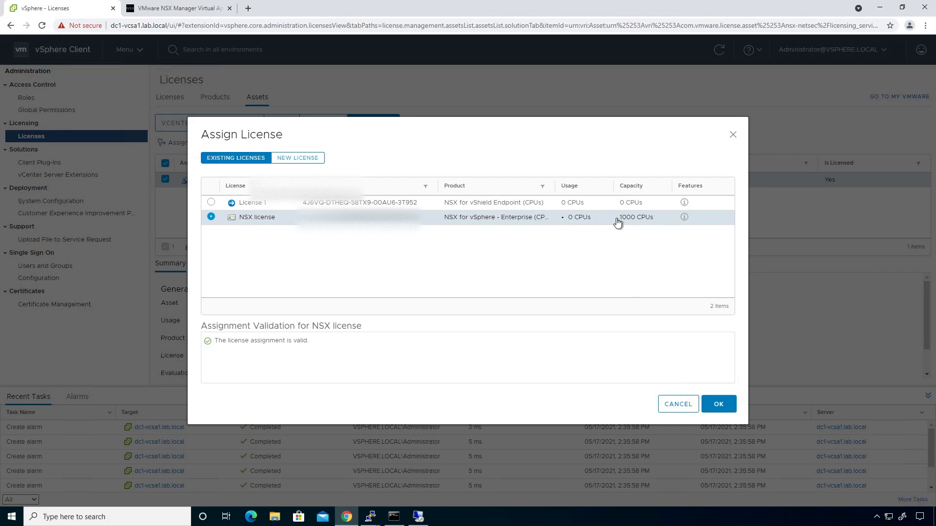
{"action": "mouse_move", "coordinate": [719, 404]}
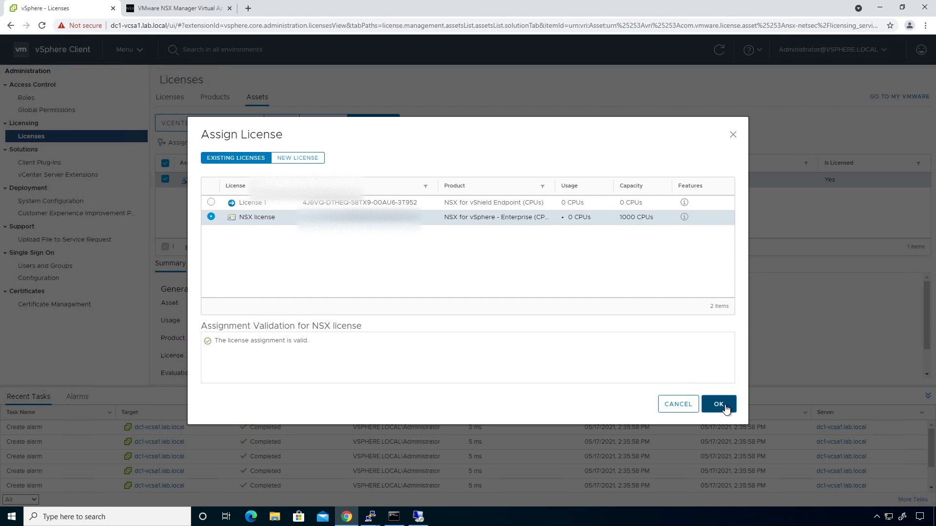
{"action": "left_click", "coordinate": [718, 404]}
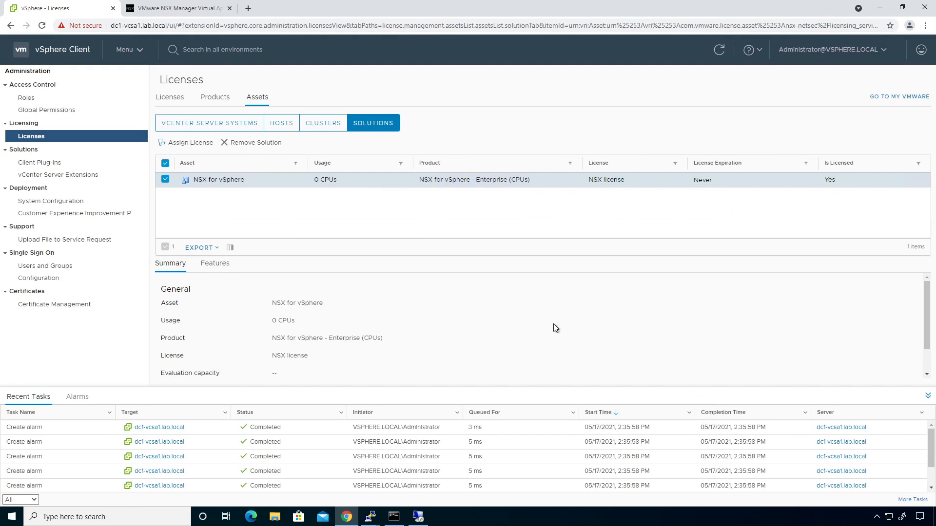
{"action": "mouse_move", "coordinate": [531, 332]}
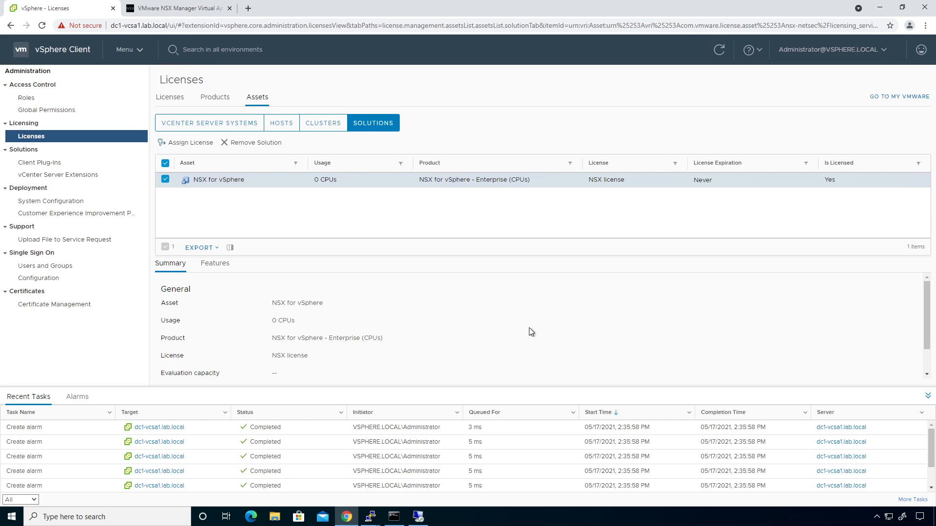
{"action": "mouse_move", "coordinate": [126, 48]}
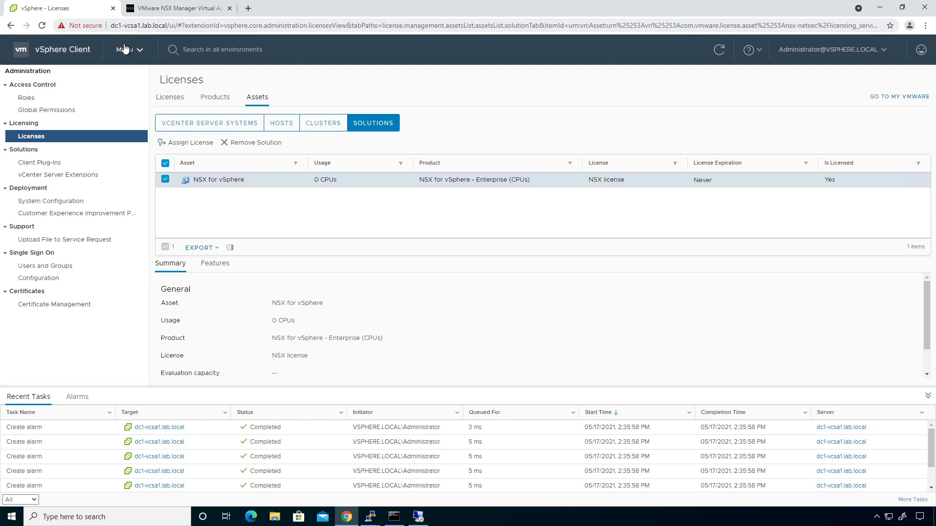
Navigate via the main Menu to Networking and Security to load the NSX Dashboard
{"action": "left_click", "coordinate": [129, 49]}
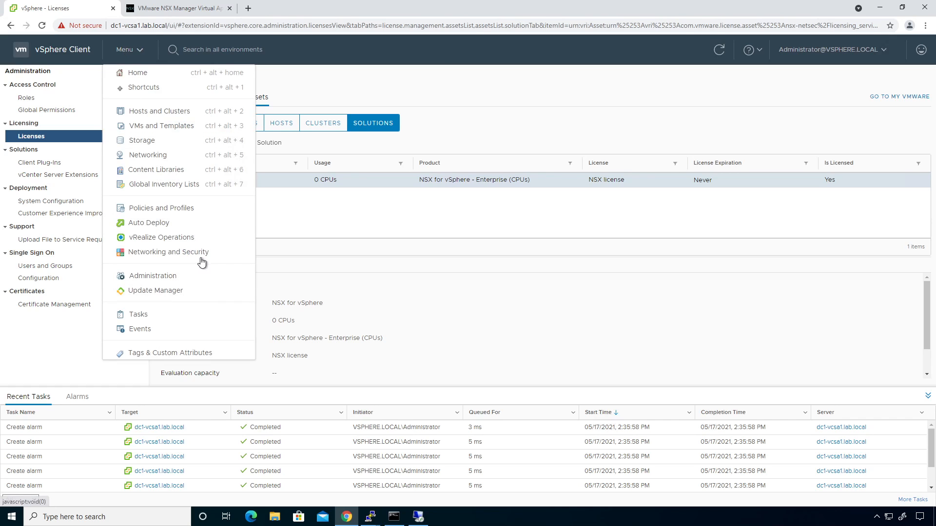
{"action": "left_click", "coordinate": [168, 252]}
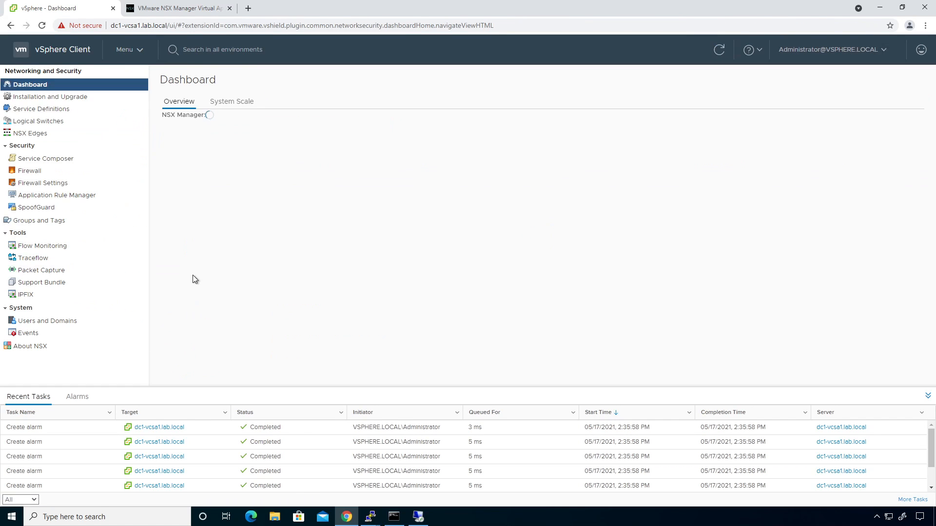
{"action": "mouse_move", "coordinate": [226, 280]}
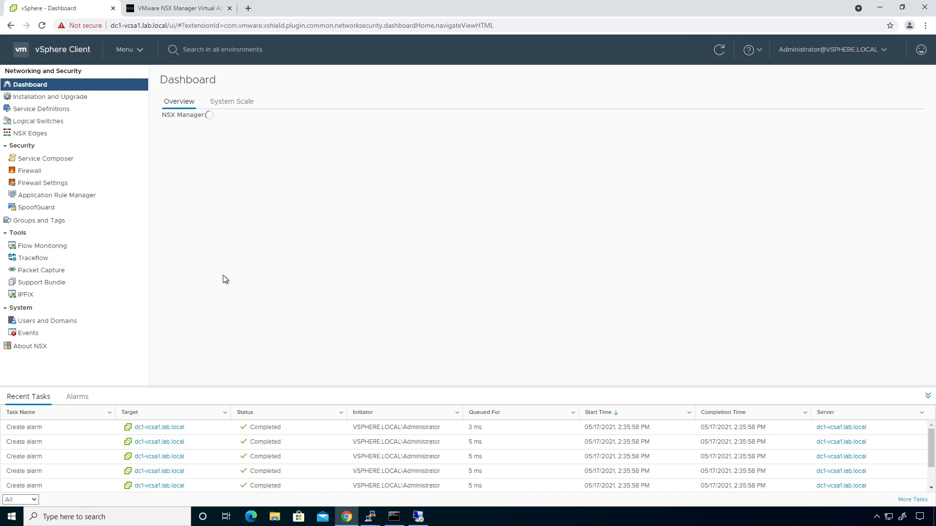
{"action": "mouse_move", "coordinate": [227, 274]}
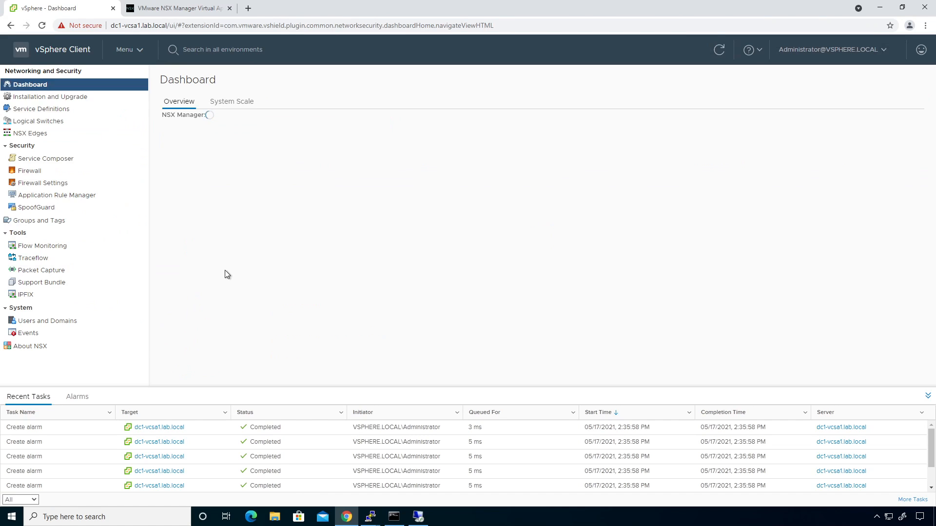
{"action": "mouse_move", "coordinate": [212, 263]}
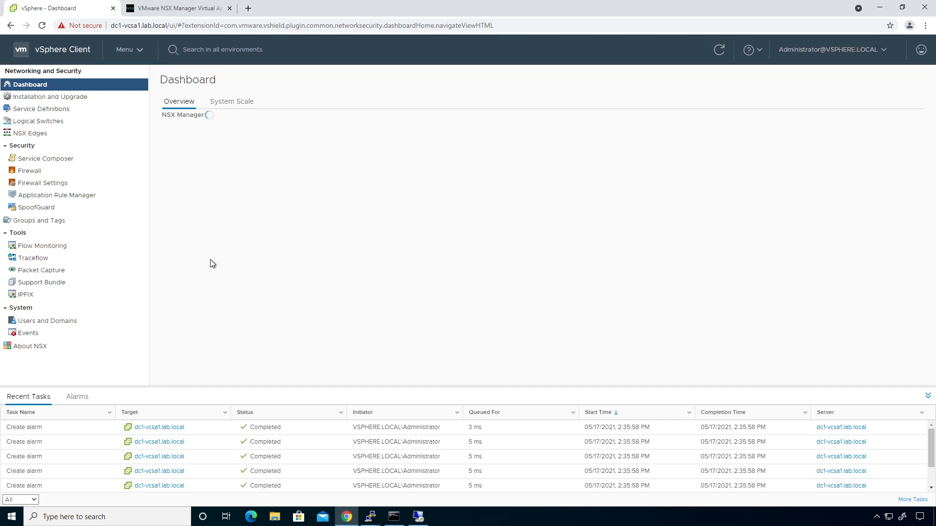
{"action": "mouse_move", "coordinate": [212, 196]}
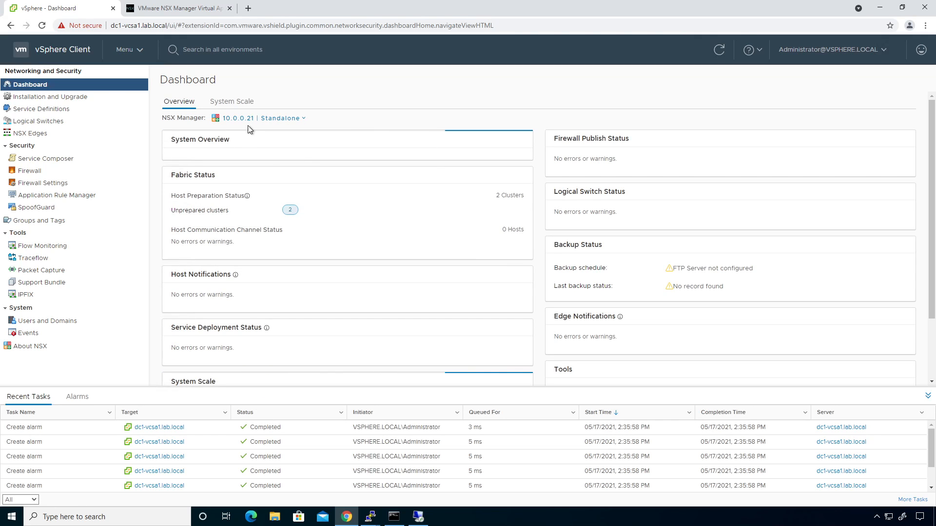
{"action": "mouse_move", "coordinate": [275, 269]}
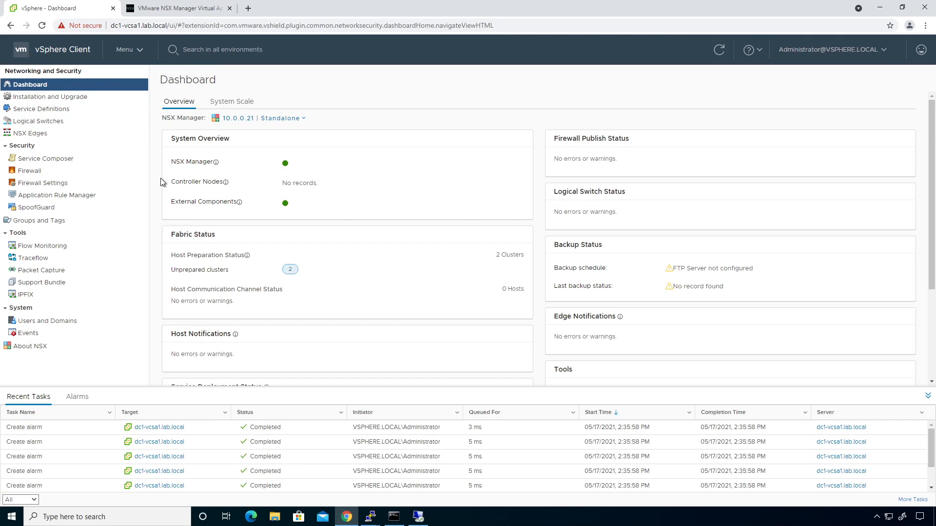
{"action": "mouse_move", "coordinate": [157, 186]}
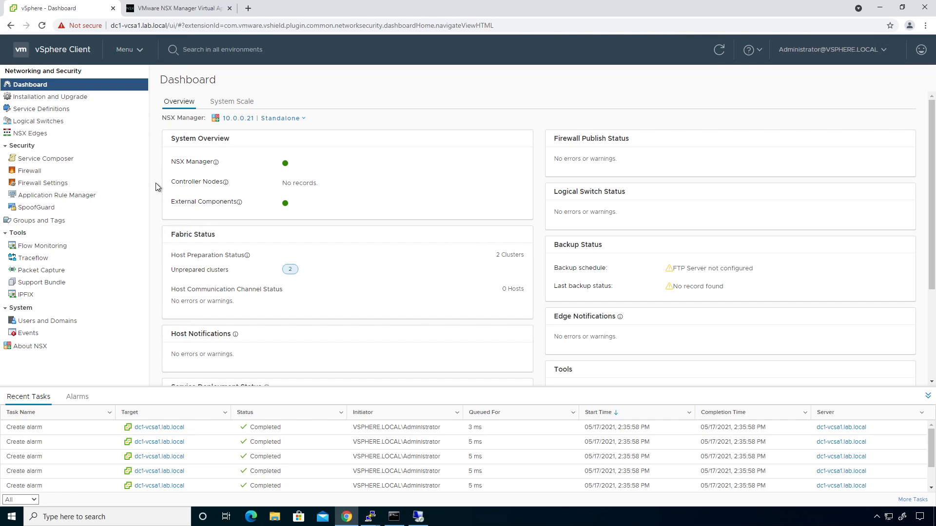
{"action": "mouse_move", "coordinate": [153, 185]}
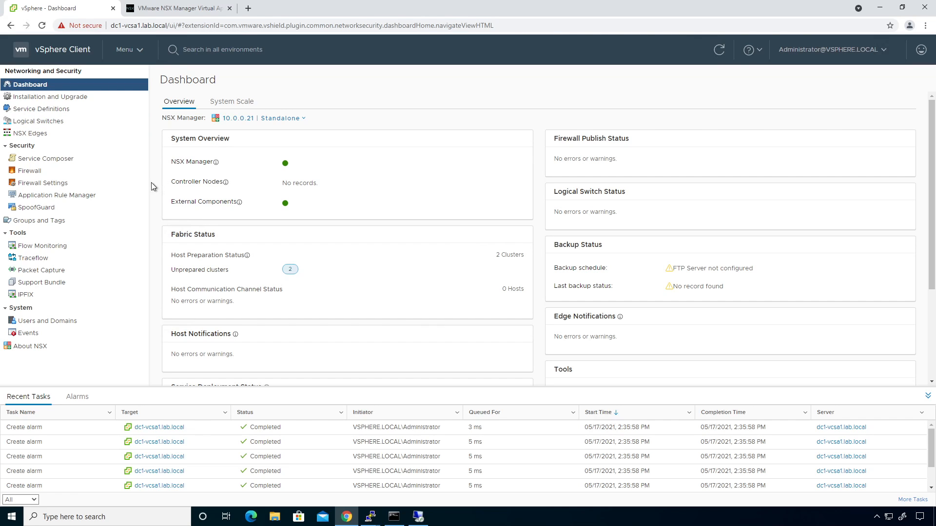